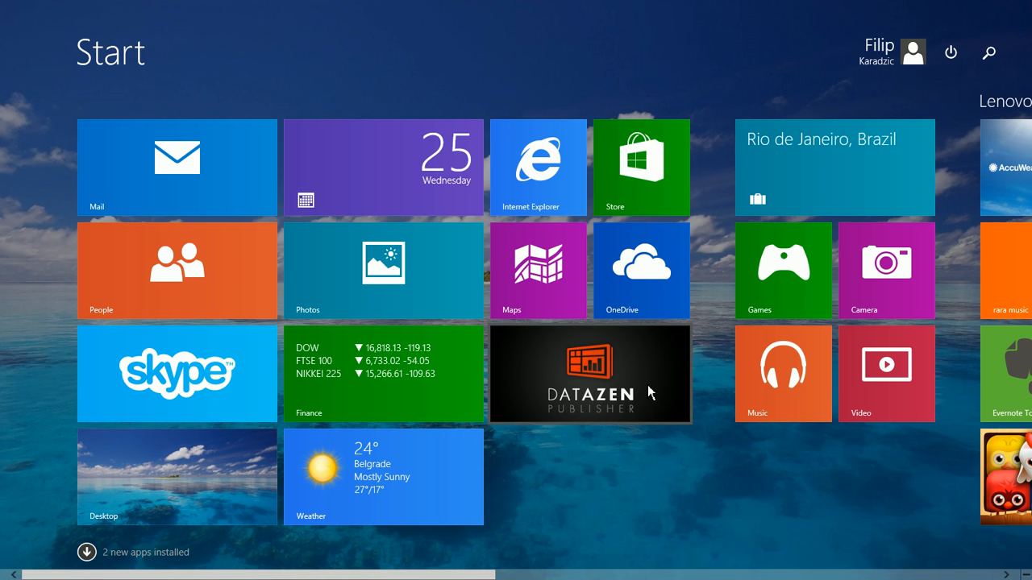
- Launch Datazen Publisher from its Start screen tile to reach the Key Metrics home
{"action": "left_click", "coordinate": [591, 374]}
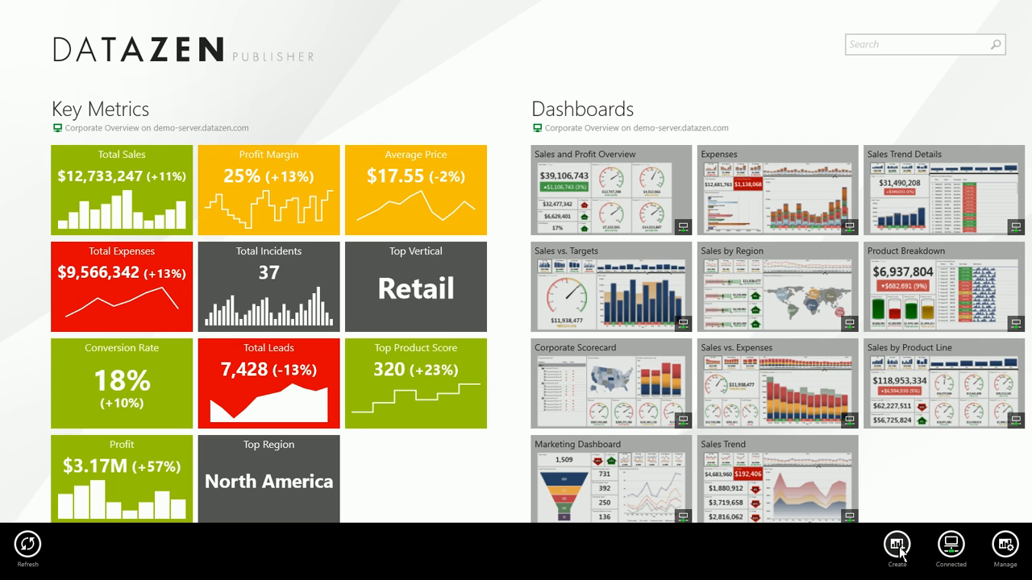
- Use Create in the bottom app bar to start a new dashboard
{"action": "left_click", "coordinate": [897, 549]}
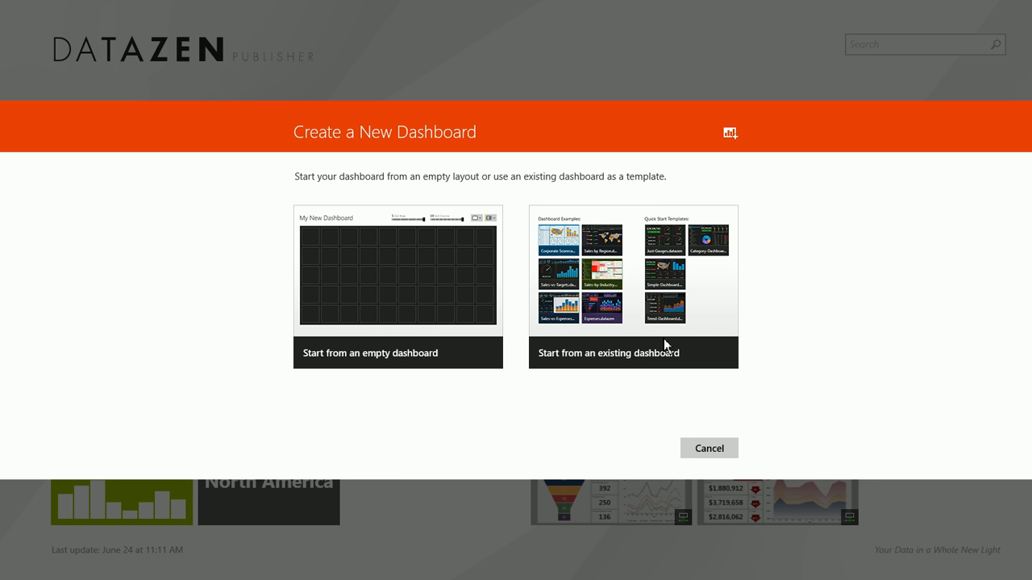
{"action": "mouse_move", "coordinate": [426, 274]}
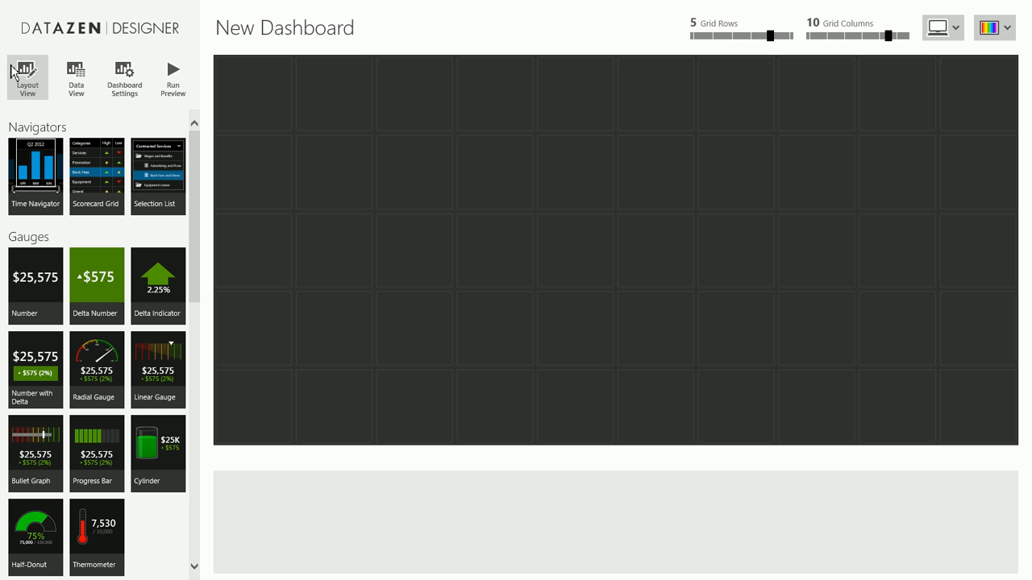
{"action": "mouse_move", "coordinate": [353, 171]}
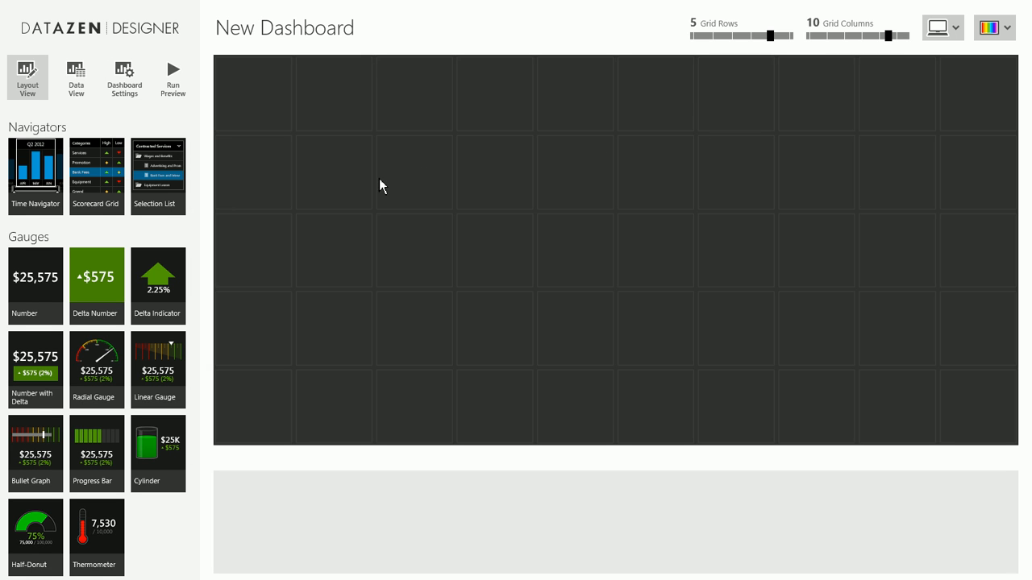
{"action": "mouse_move", "coordinate": [352, 280]}
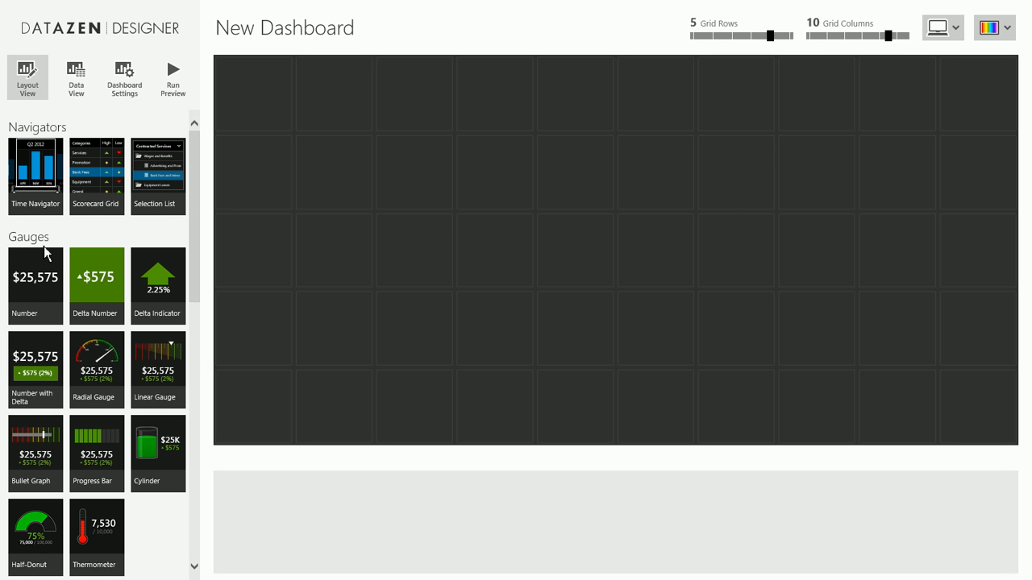
{"action": "mouse_move", "coordinate": [200, 158]}
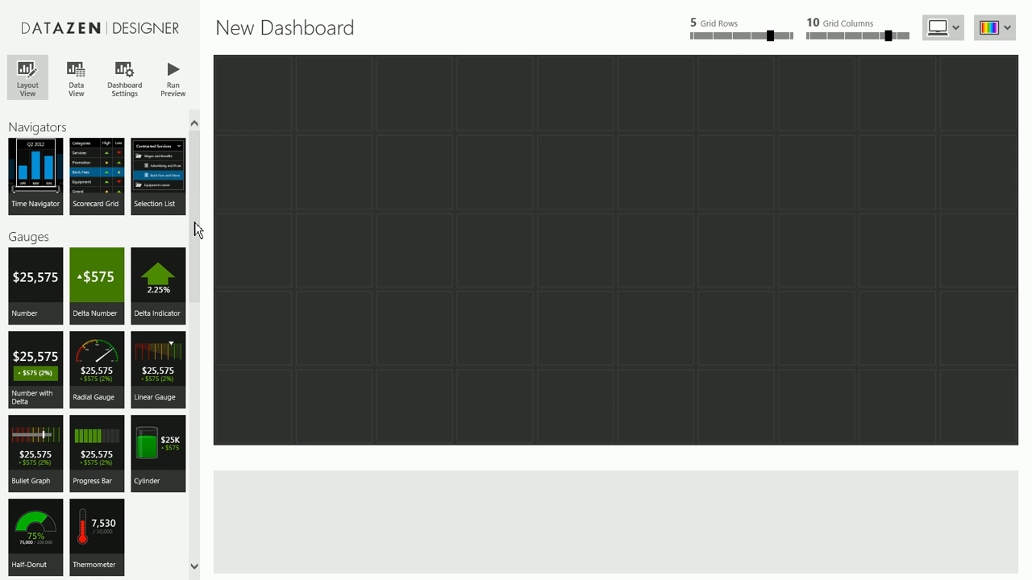
{"action": "scroll", "scroll_direction": "down", "scroll_amount": 3}
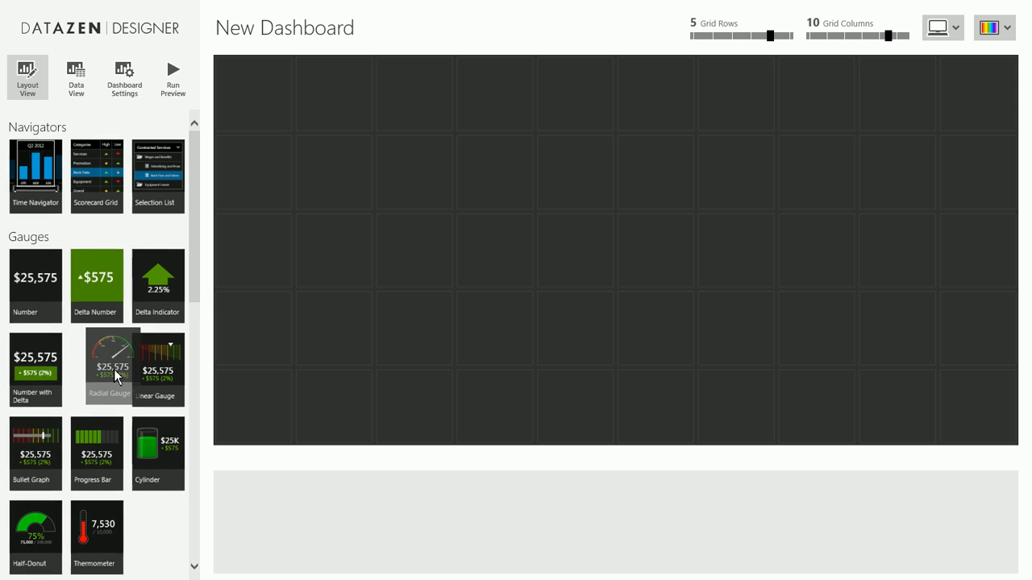
- Place a radial gauge, resize it to 2 columns by 4 rows, and leave its number format unchanged
{"action": "left_click_drag", "start_coordinate": [111, 367], "coordinate": [414, 172]}
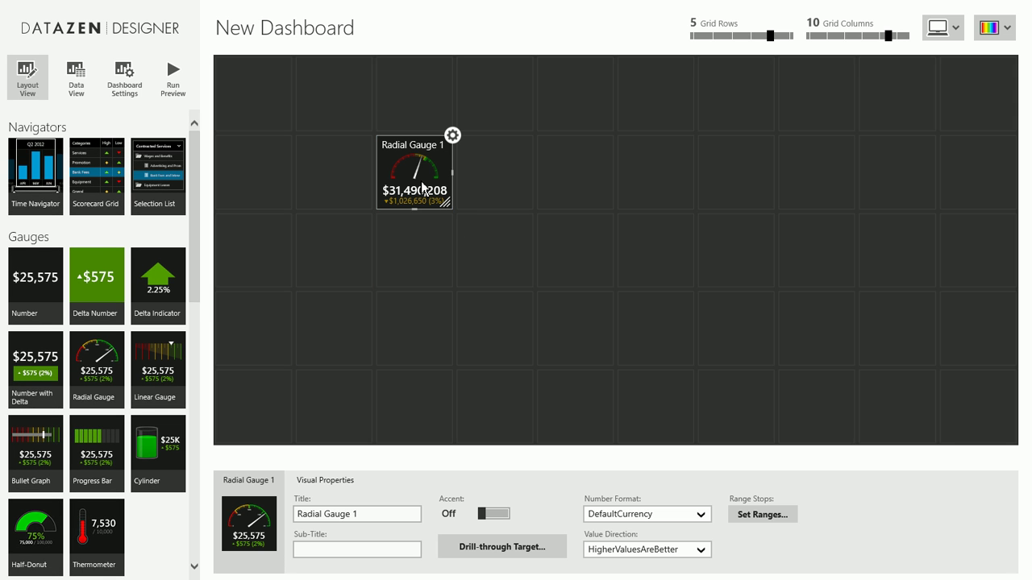
{"action": "left_click_drag", "start_coordinate": [453, 207], "coordinate": [595, 208]}
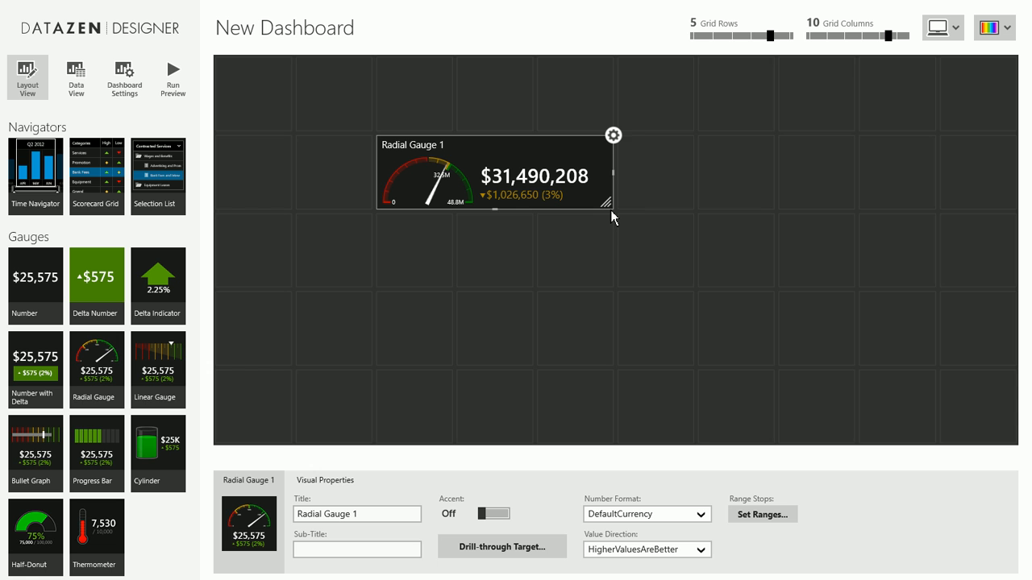
{"action": "left_click_drag", "start_coordinate": [605, 204], "coordinate": [766, 208]}
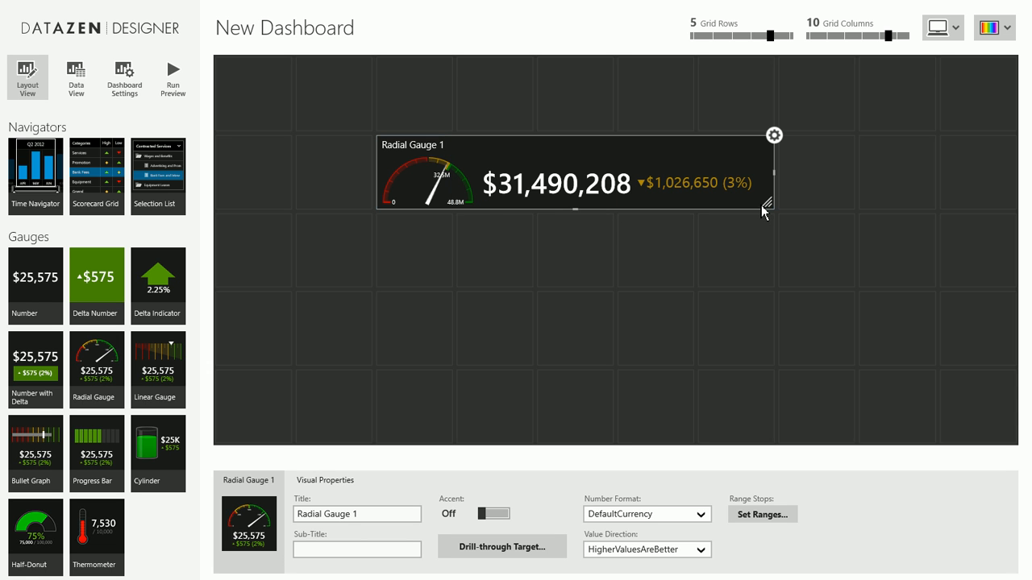
{"action": "left_click_drag", "start_coordinate": [766, 206], "coordinate": [615, 292]}
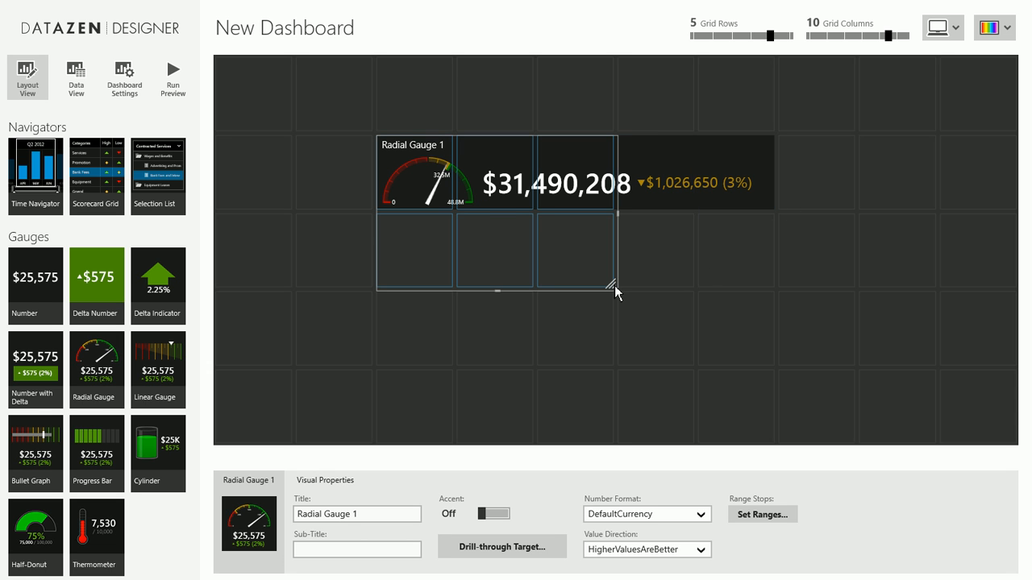
{"action": "left_click_drag", "start_coordinate": [614, 291], "coordinate": [515, 375]}
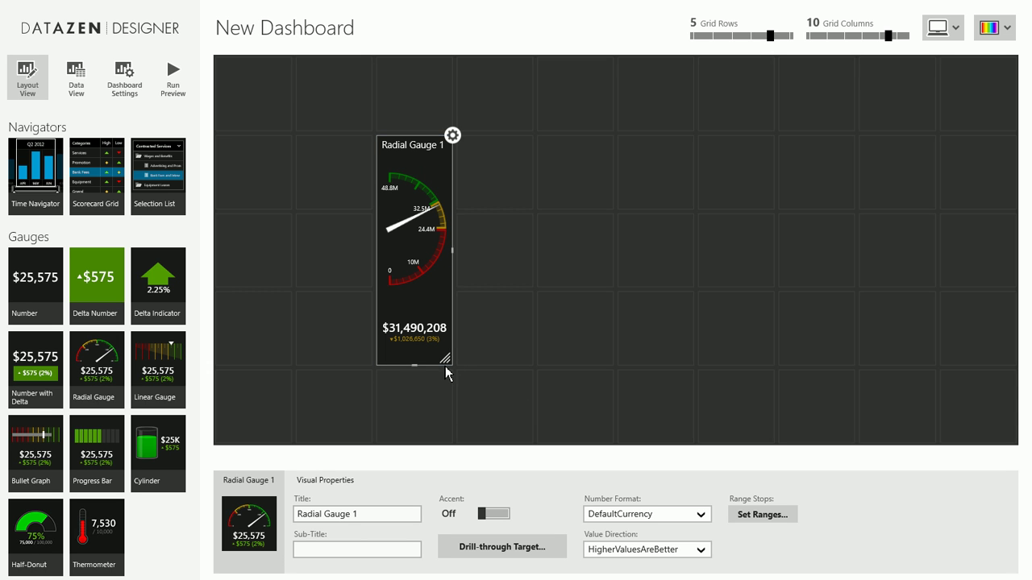
{"action": "left_click_drag", "start_coordinate": [446, 359], "coordinate": [529, 444]}
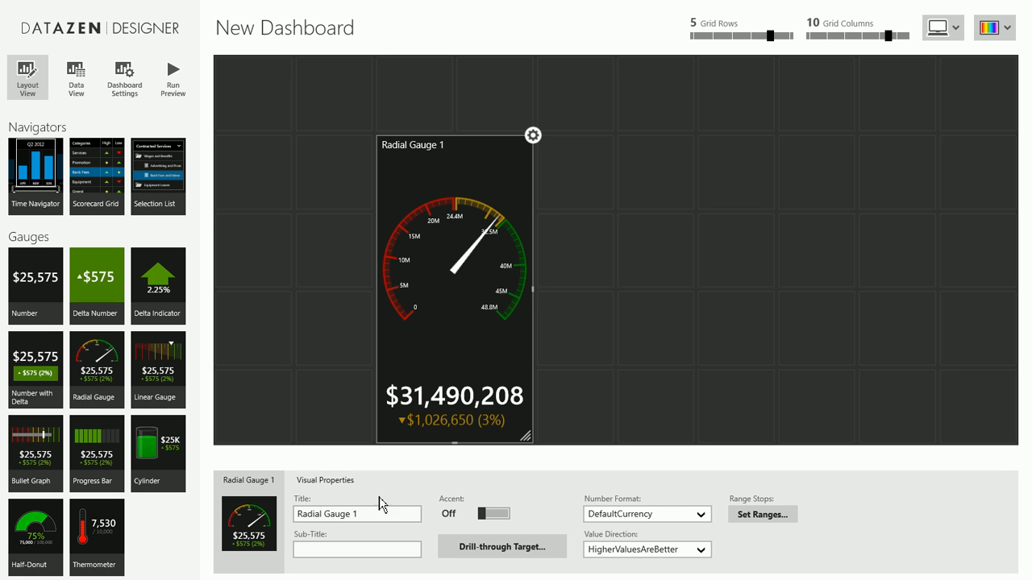
{"action": "mouse_move", "coordinate": [420, 234]}
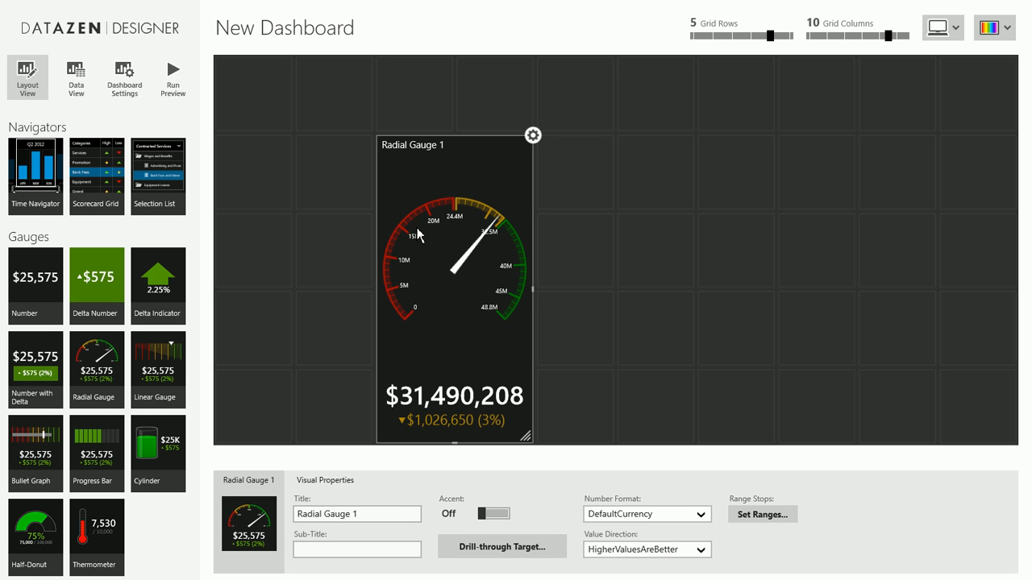
{"action": "mouse_move", "coordinate": [478, 514]}
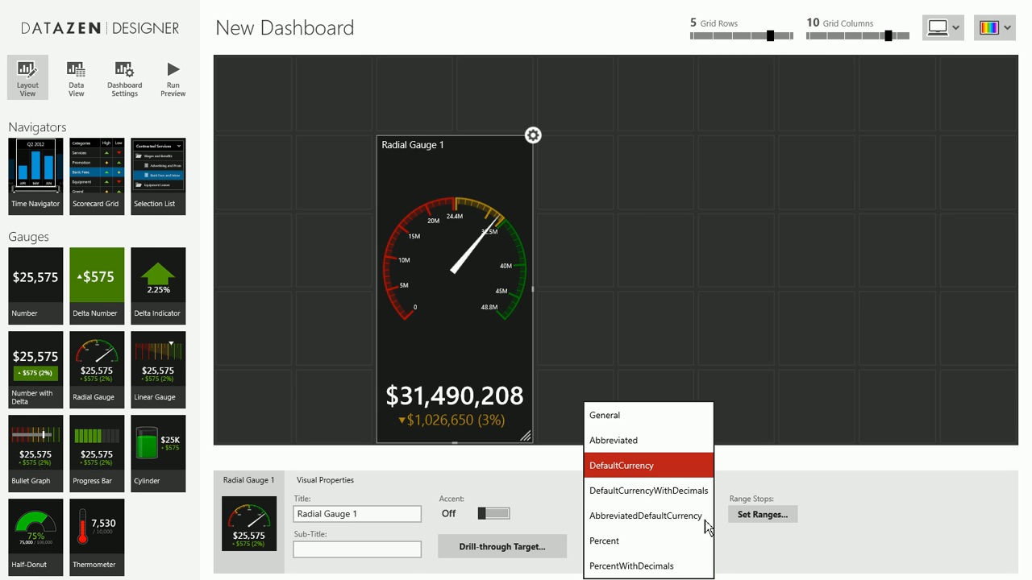
{"action": "mouse_move", "coordinate": [776, 544]}
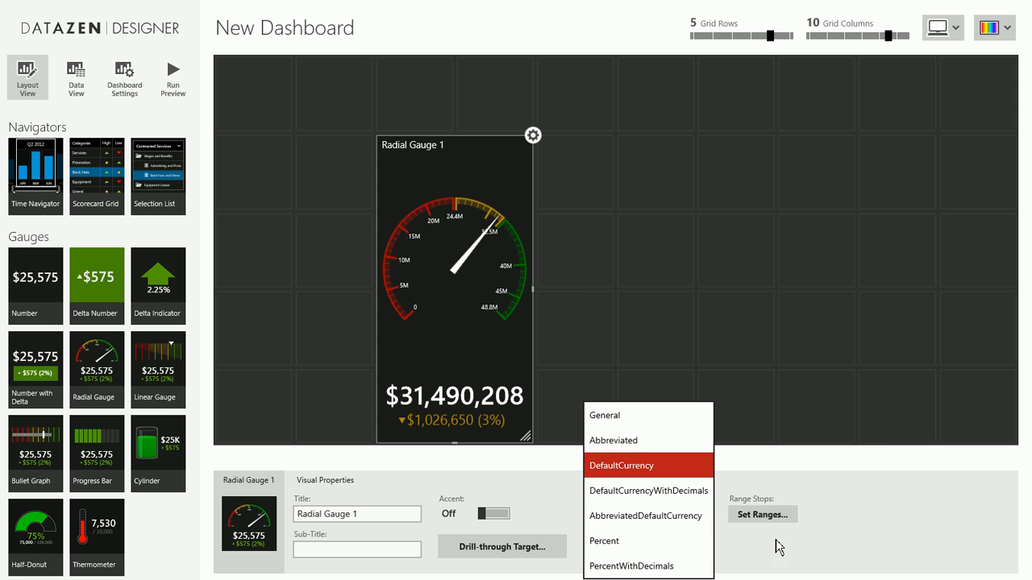
{"action": "left_click", "coordinate": [620, 465]}
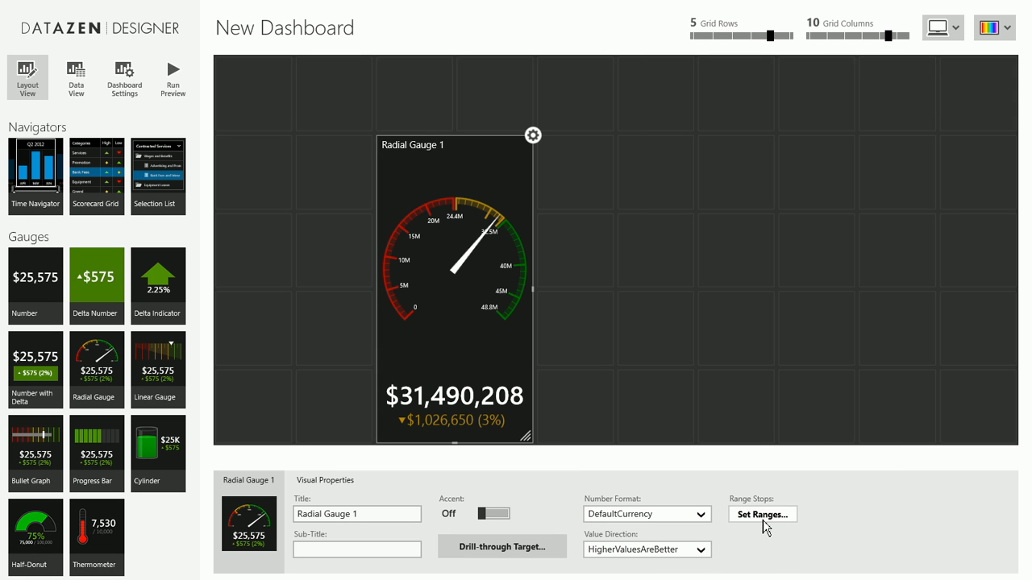
{"action": "left_click", "coordinate": [646, 549]}
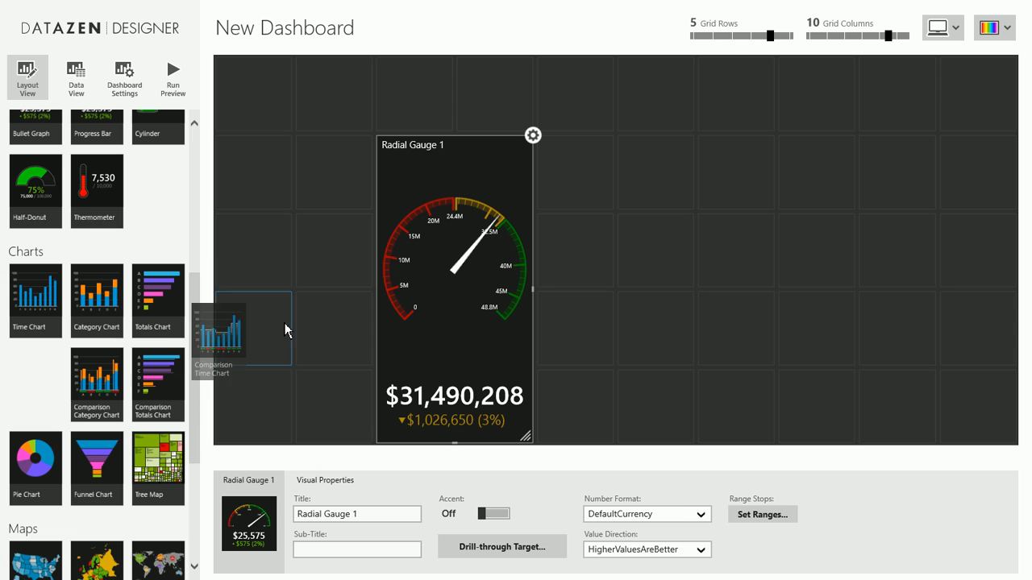
- Place a comparison time chart beside the gauge, keeping the bar versus step area visualization
{"action": "left_click_drag", "start_coordinate": [218, 331], "coordinate": [574, 171]}
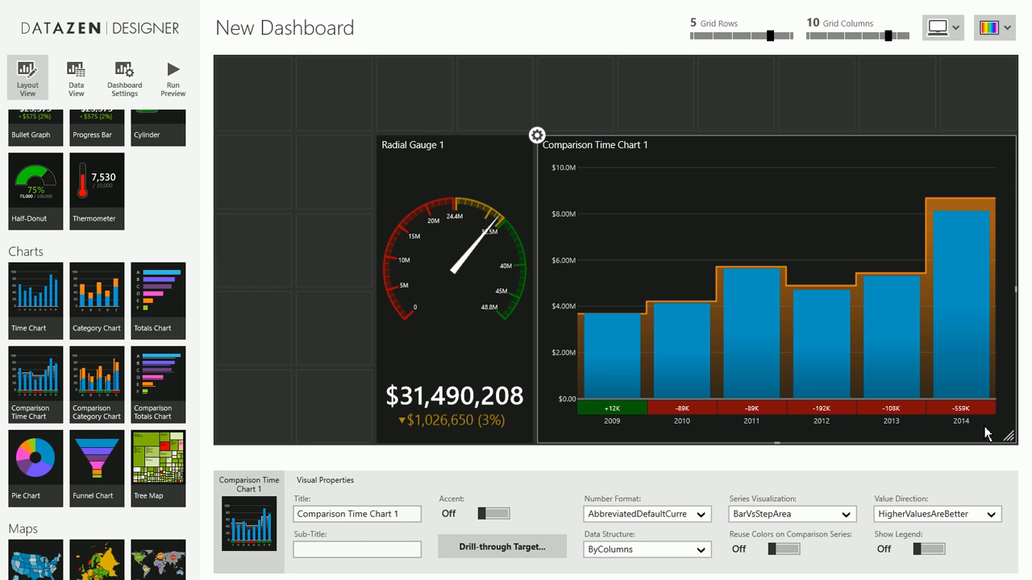
{"action": "mouse_move", "coordinate": [871, 522]}
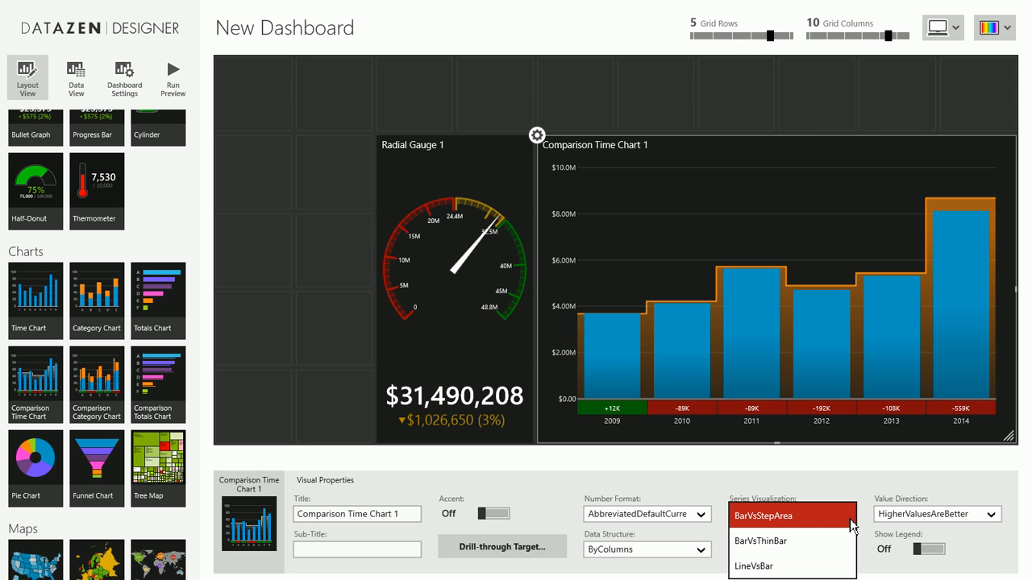
{"action": "left_click", "coordinate": [774, 512]}
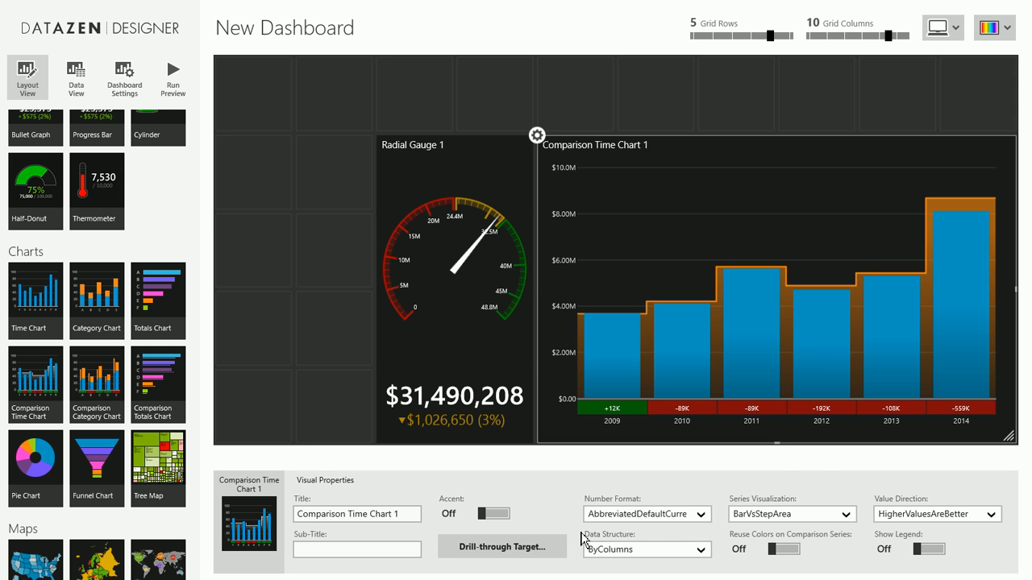
{"action": "mouse_move", "coordinate": [260, 290]}
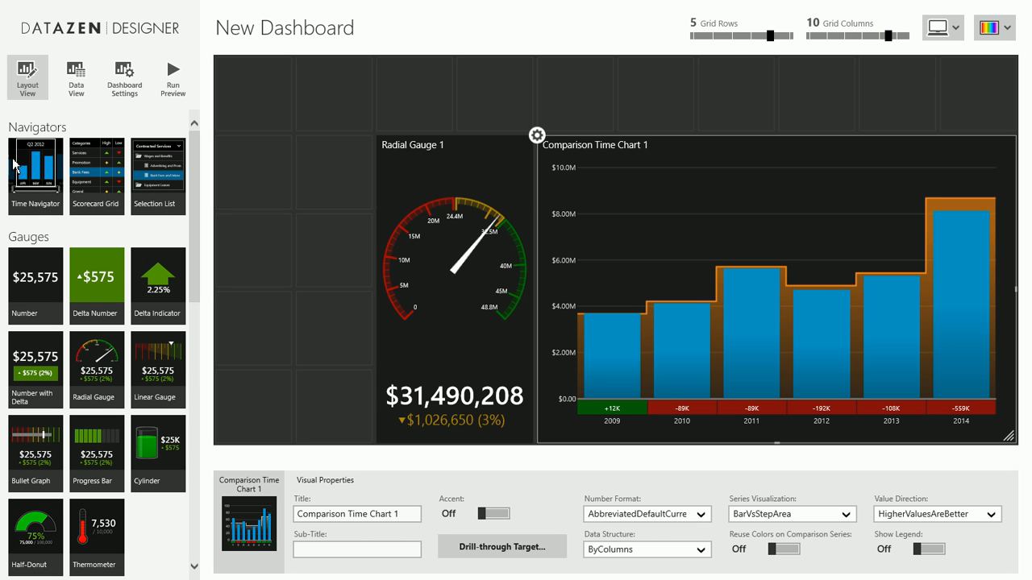
{"action": "mouse_move", "coordinate": [40, 170]}
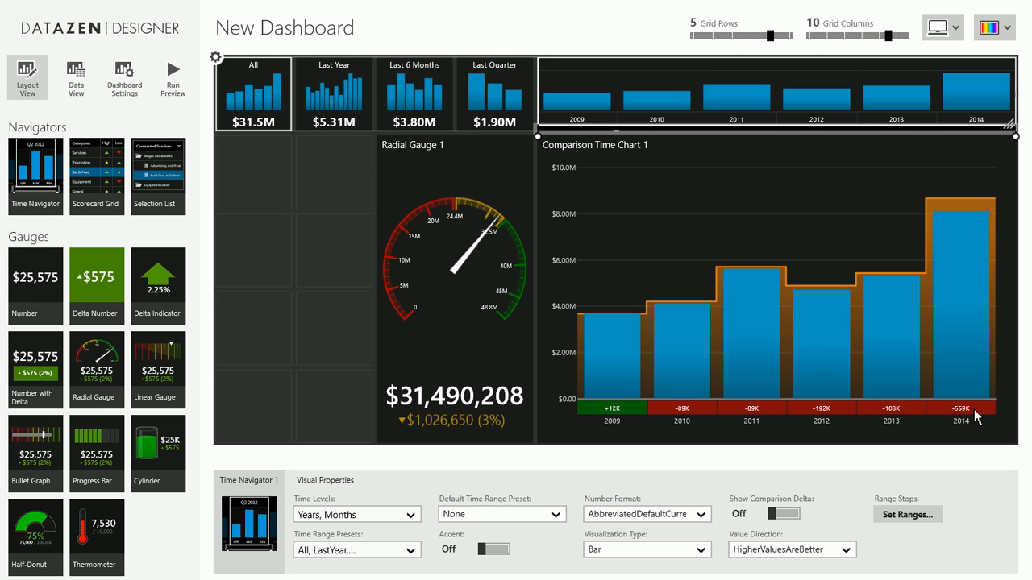
{"action": "mouse_move", "coordinate": [665, 228]}
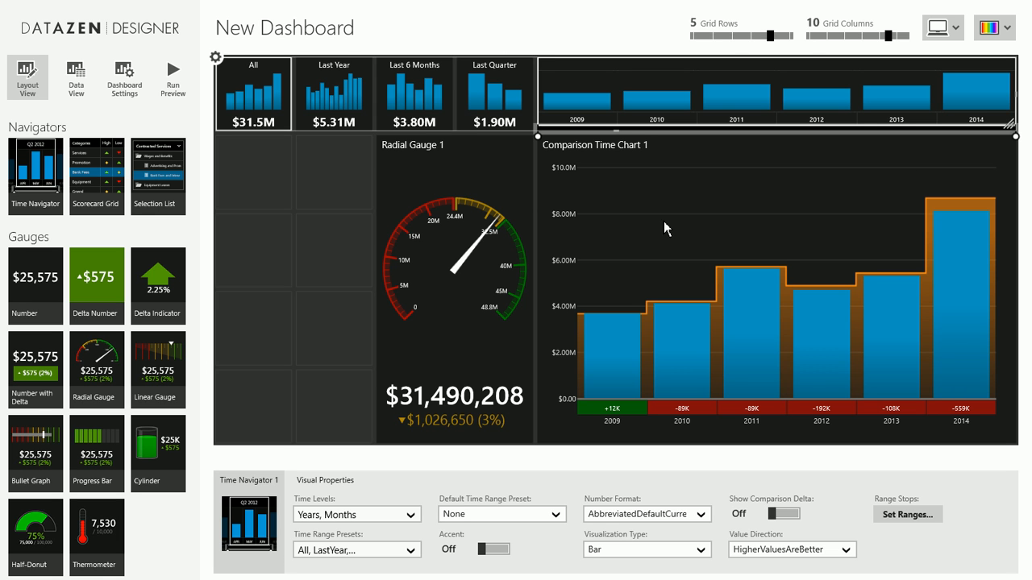
{"action": "mouse_move", "coordinate": [428, 561]}
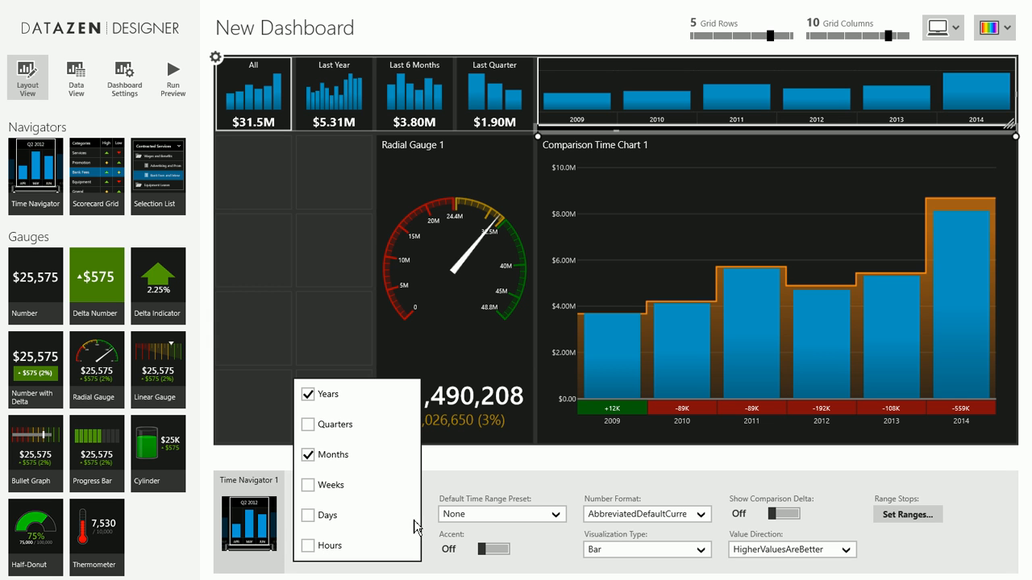
{"action": "mouse_move", "coordinate": [314, 516]}
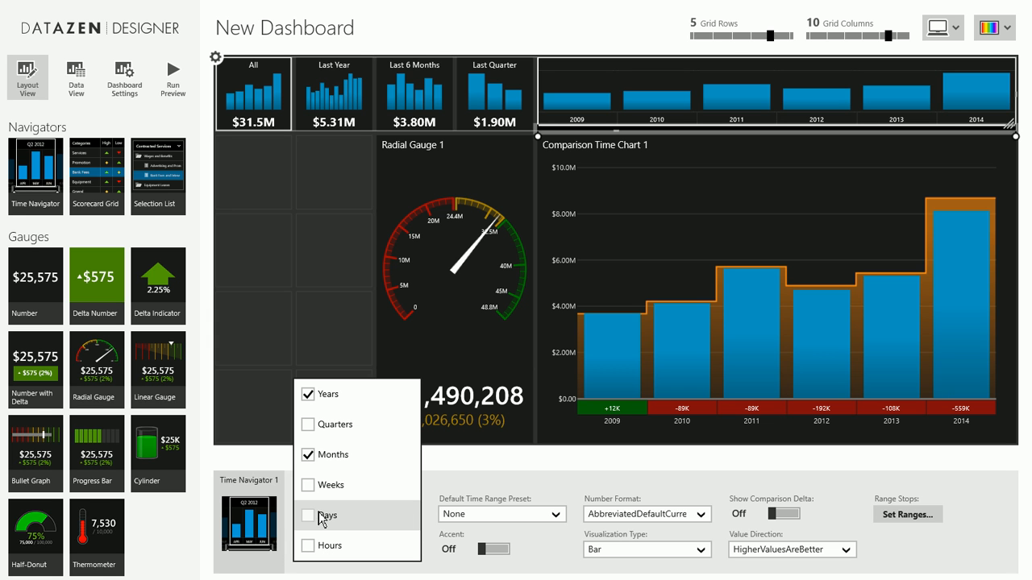
{"action": "mouse_move", "coordinate": [322, 524]}
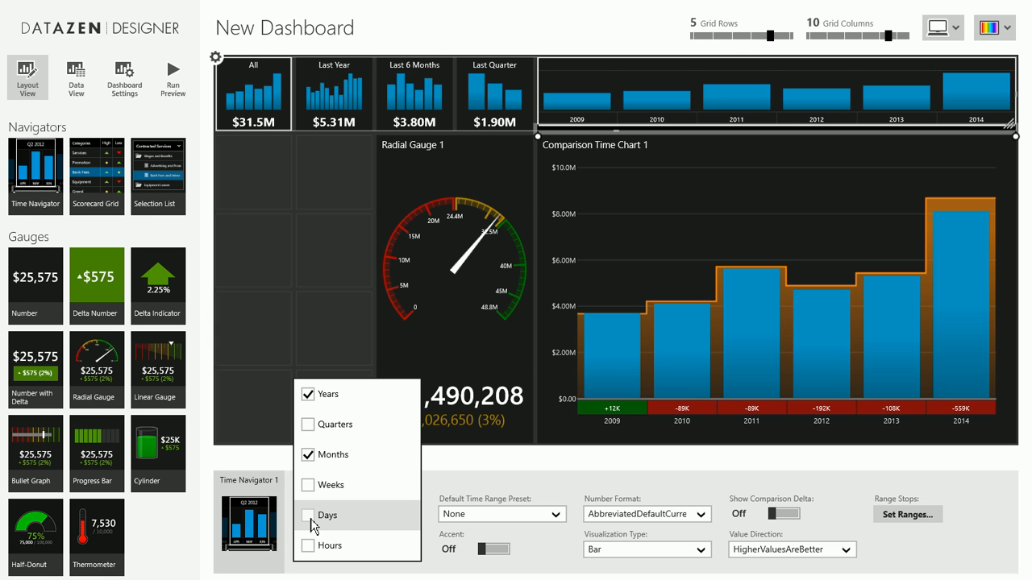
- Add Days to the time navigator's time levels
{"action": "left_click", "coordinate": [306, 514]}
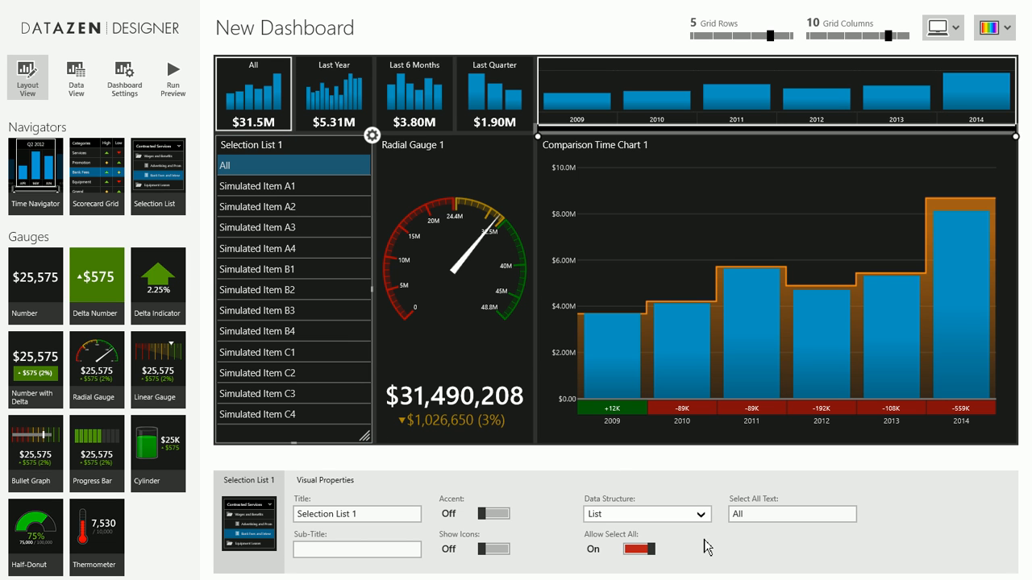
{"action": "mouse_move", "coordinate": [361, 273]}
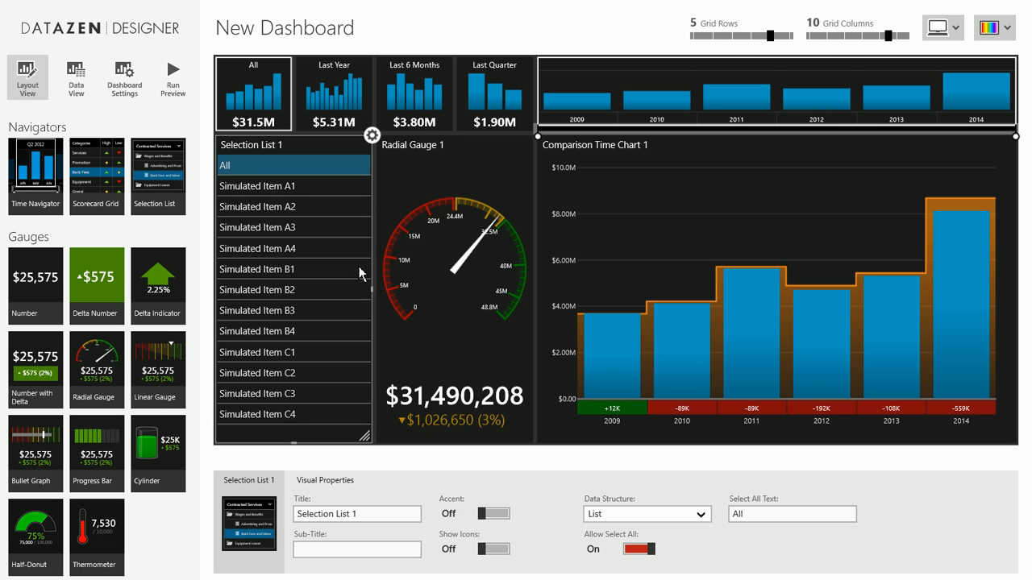
{"action": "mouse_move", "coordinate": [336, 273]}
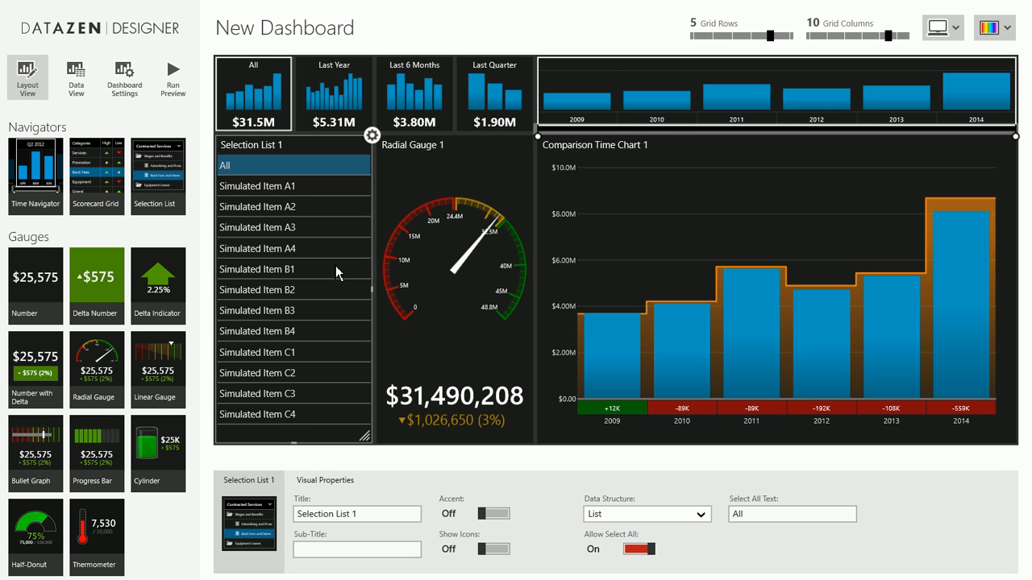
{"action": "mouse_move", "coordinate": [312, 244]}
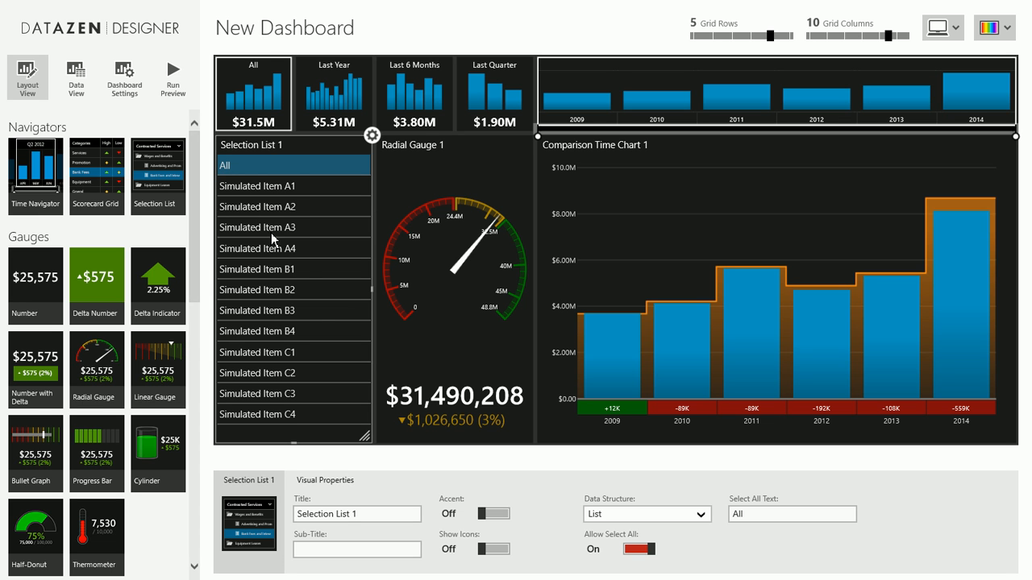
{"action": "mouse_move", "coordinate": [336, 292]}
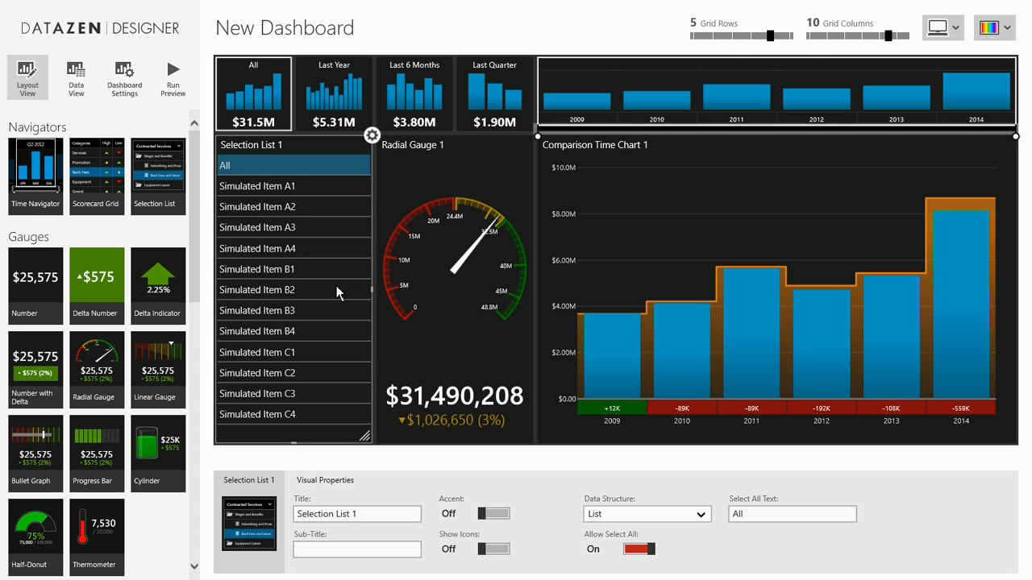
{"action": "mouse_move", "coordinate": [270, 254]}
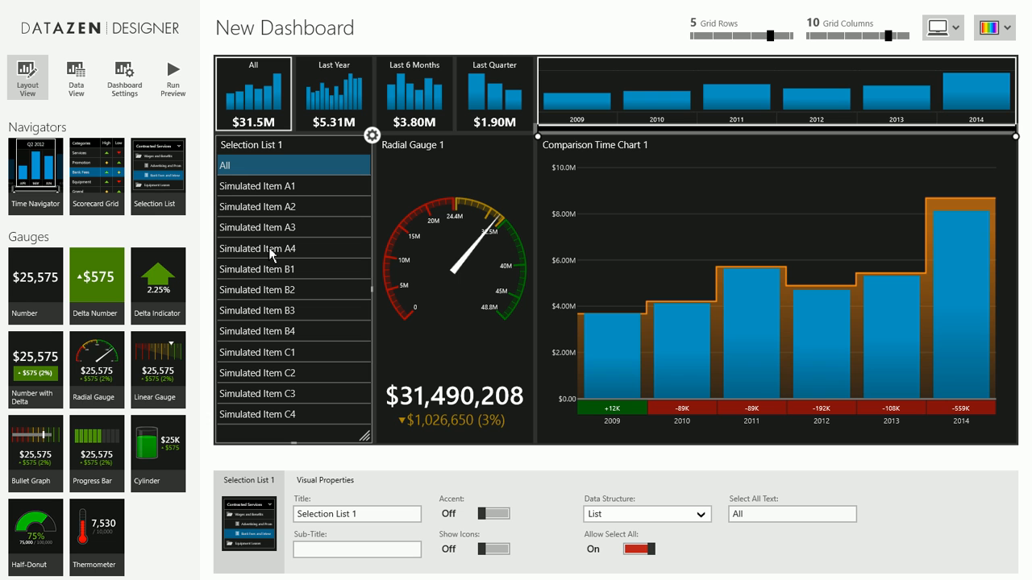
{"action": "mouse_move", "coordinate": [648, 262]}
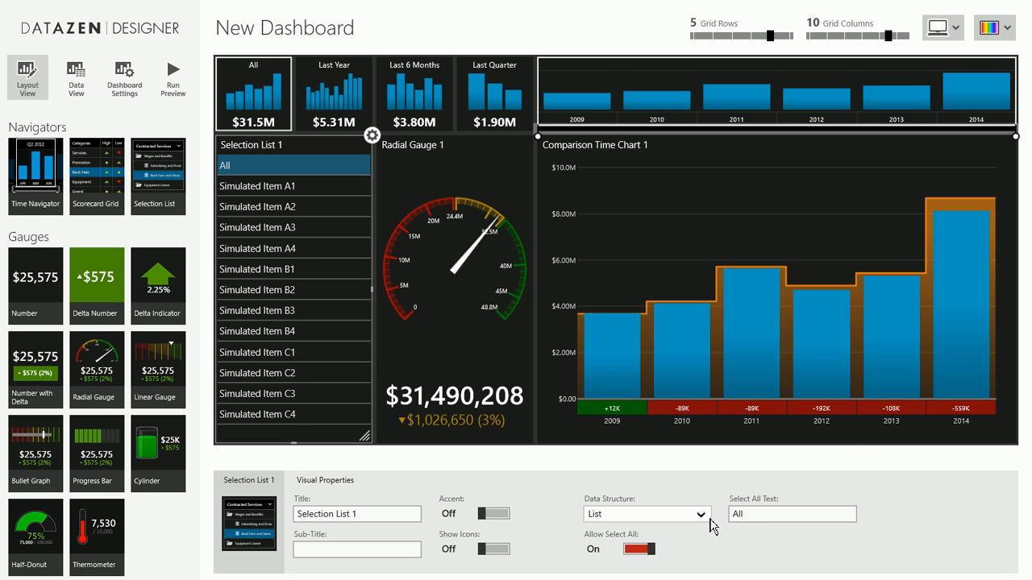
- Set Selection List 1's Data Structure to Tree
{"action": "left_click", "coordinate": [645, 515]}
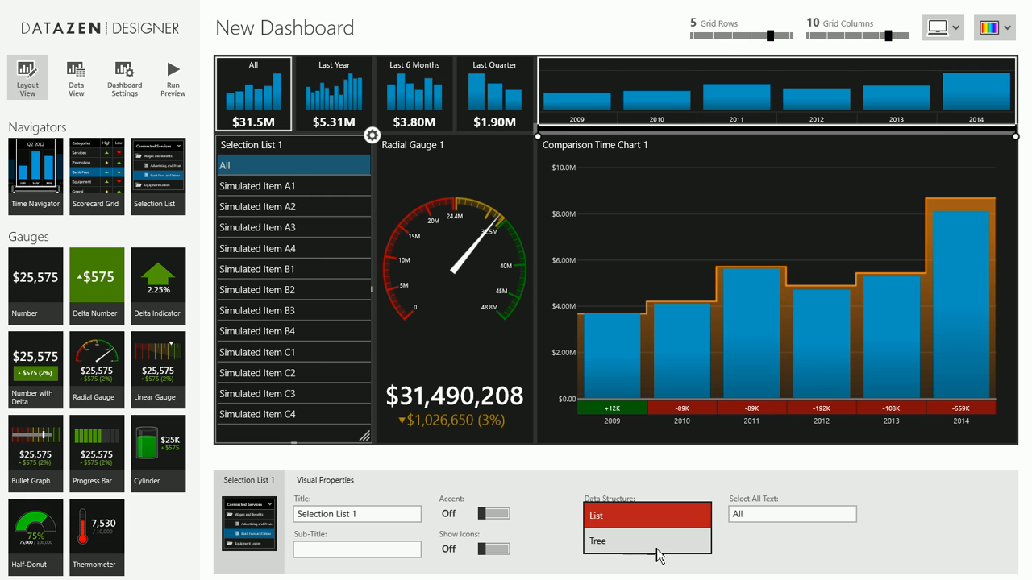
{"action": "left_click", "coordinate": [614, 539]}
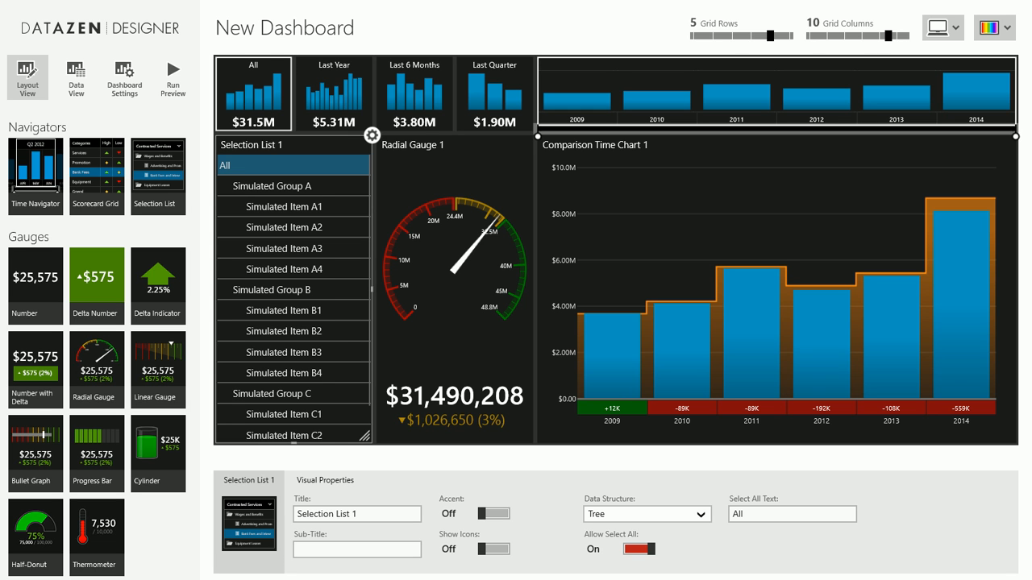
{"action": "mouse_move", "coordinate": [726, 322]}
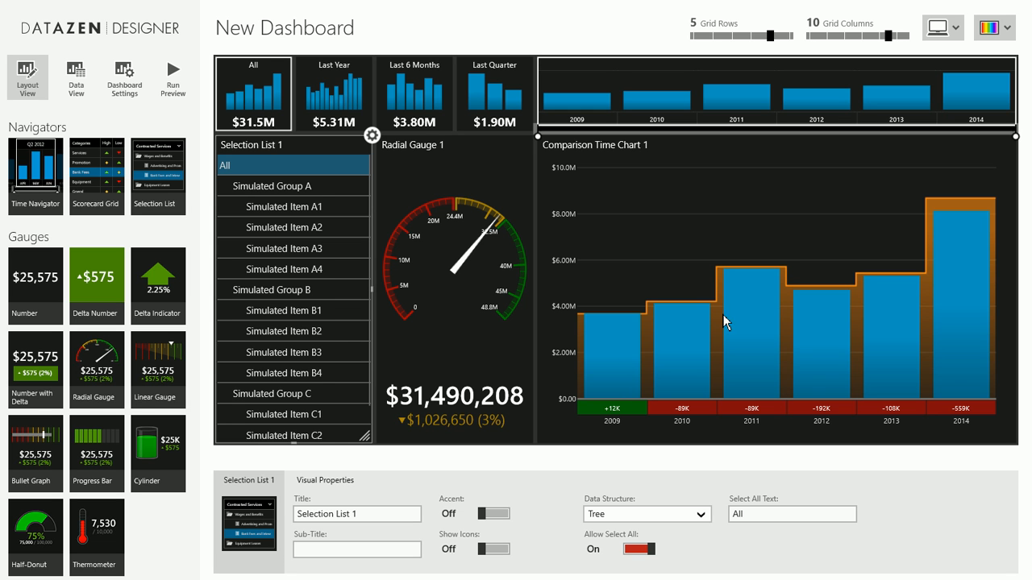
{"action": "mouse_move", "coordinate": [791, 238]}
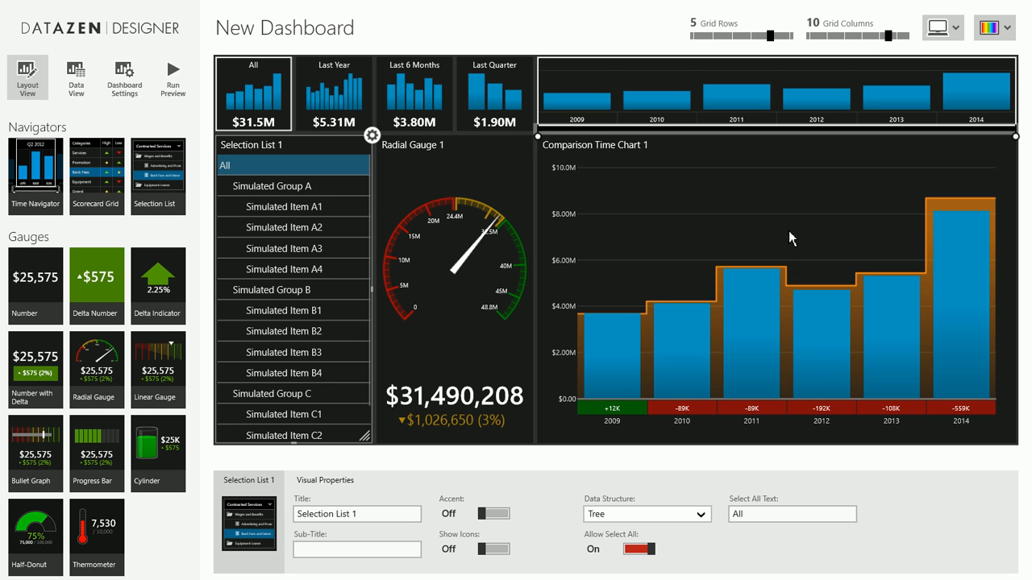
- Try the Red palette, then apply Olive and confirm with Done
{"action": "left_click", "coordinate": [994, 30]}
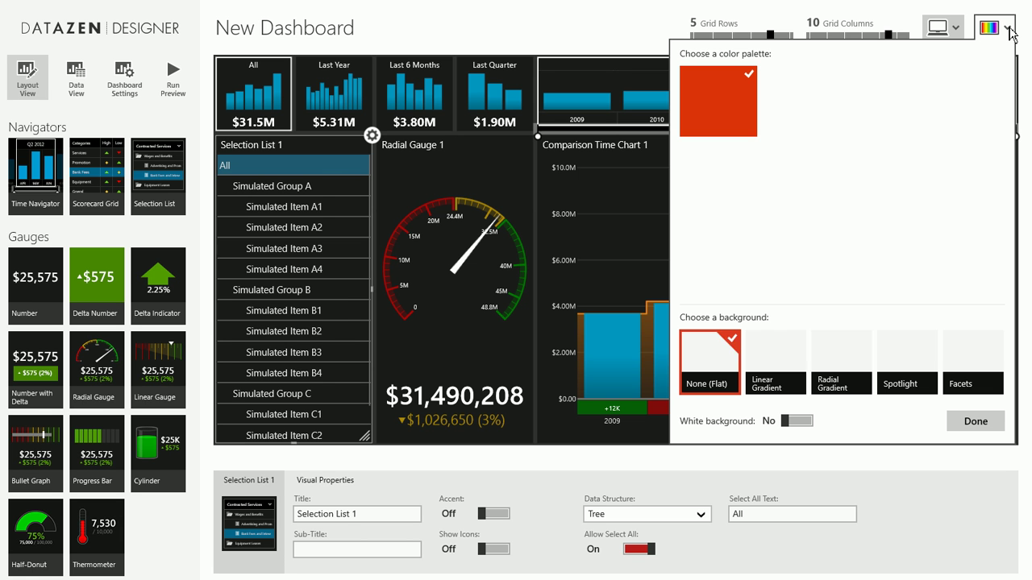
{"action": "left_click", "coordinate": [1008, 29]}
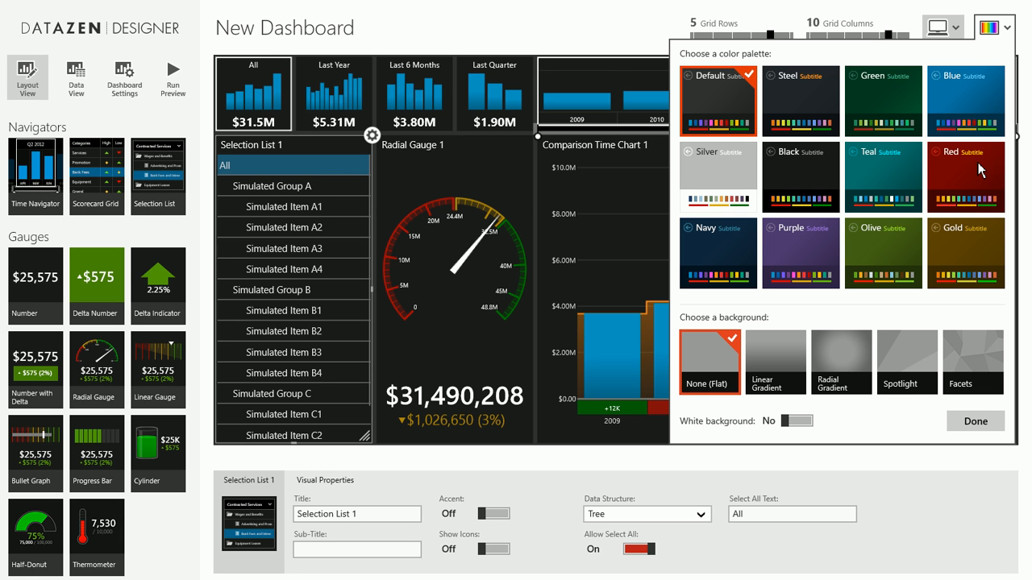
{"action": "left_click", "coordinate": [964, 177]}
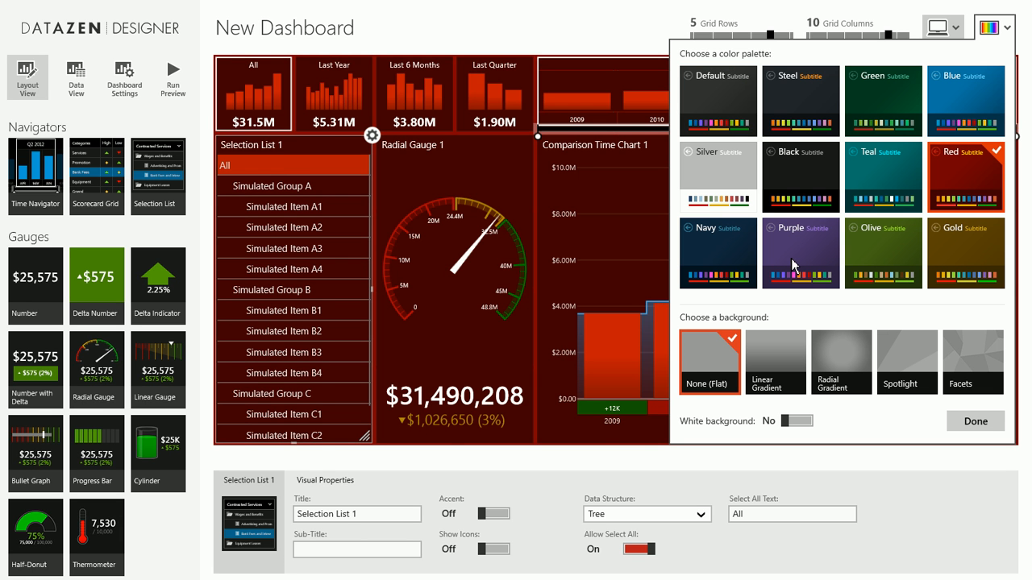
{"action": "mouse_move", "coordinate": [799, 263]}
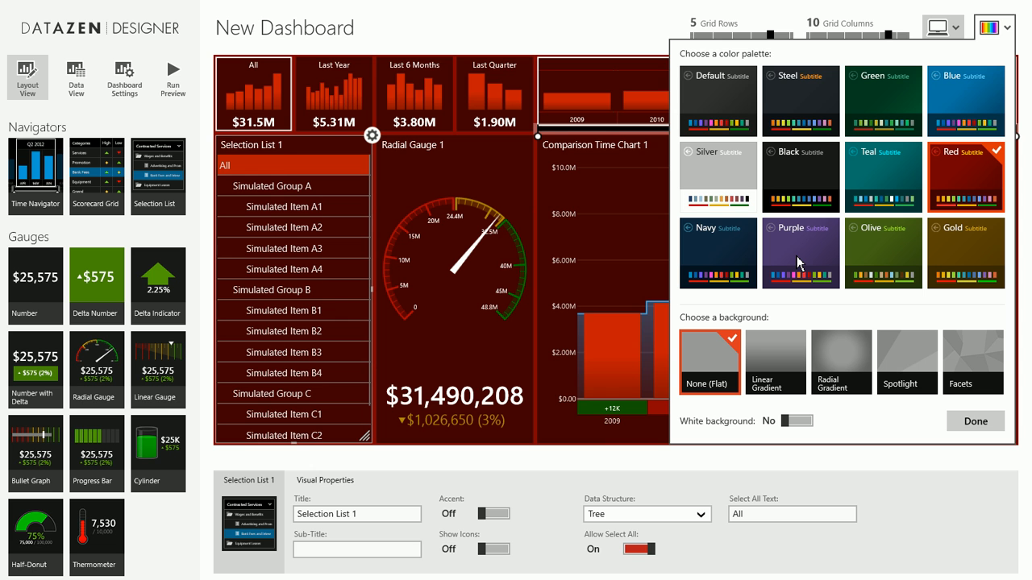
{"action": "mouse_move", "coordinate": [898, 259]}
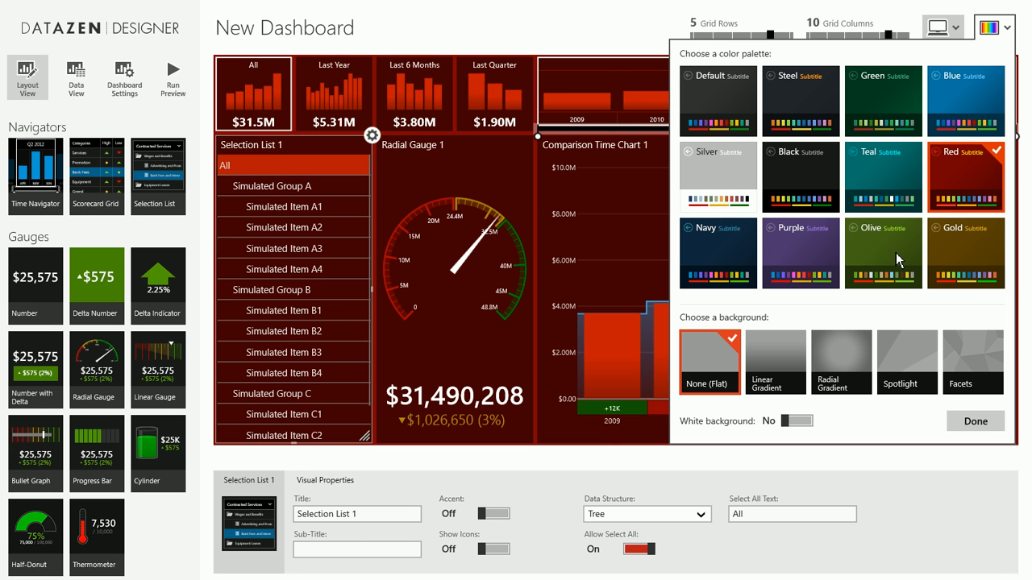
{"action": "left_click", "coordinate": [883, 254]}
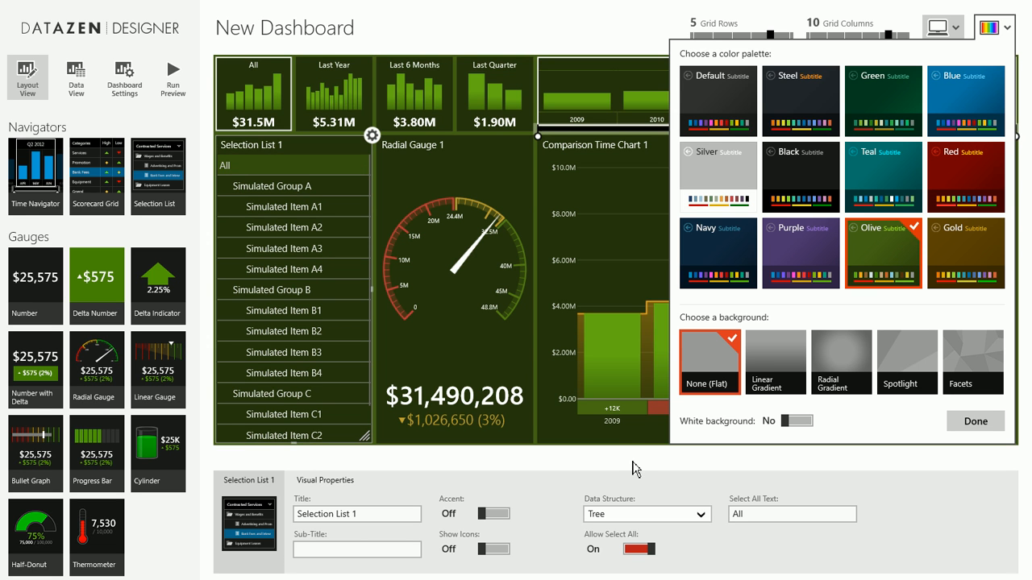
{"action": "left_click", "coordinate": [975, 421]}
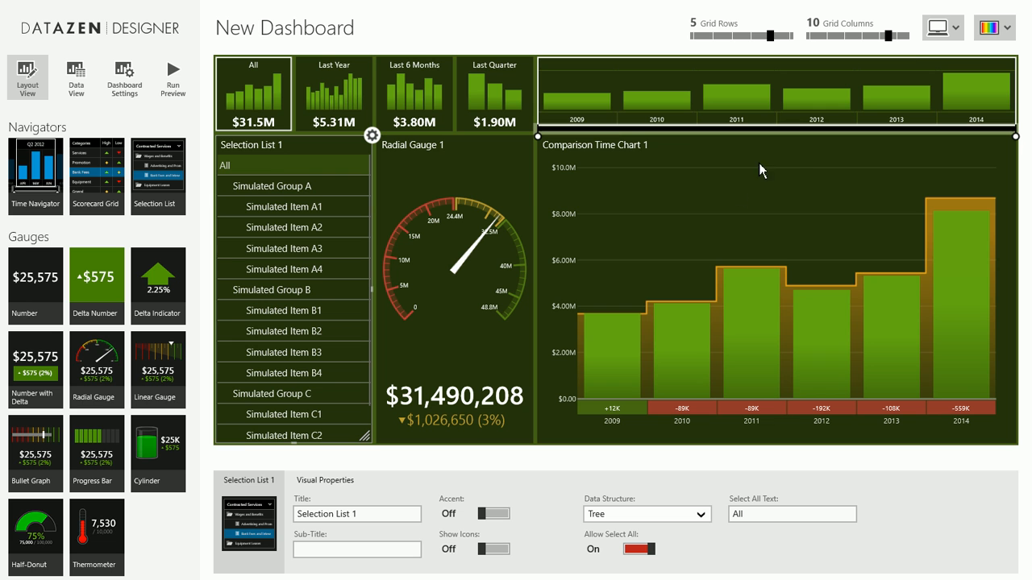
{"action": "mouse_move", "coordinate": [960, 26]}
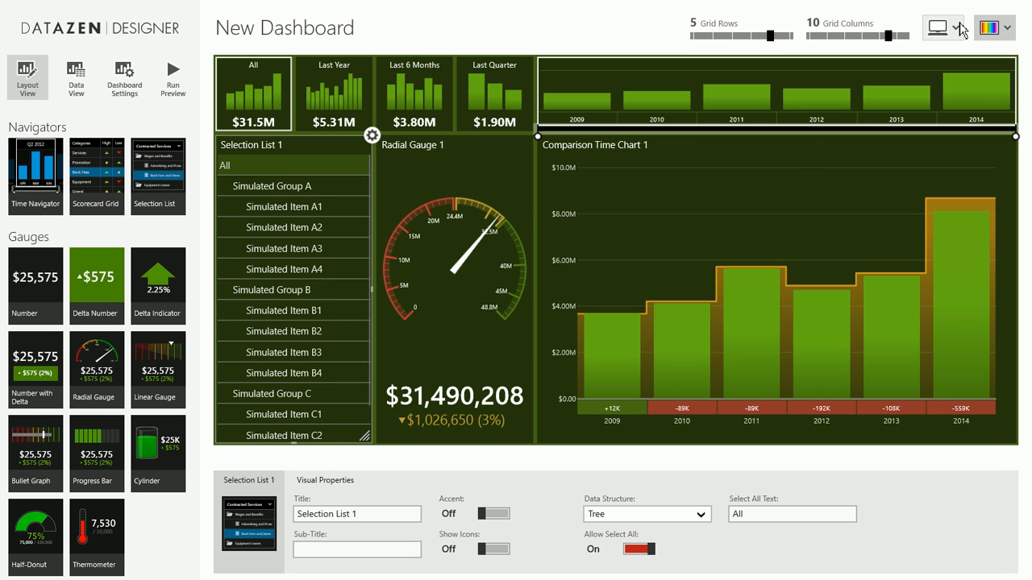
- Switch the device layout to Phone, showing the empty 6-by-4 grid
{"action": "left_click", "coordinate": [960, 27]}
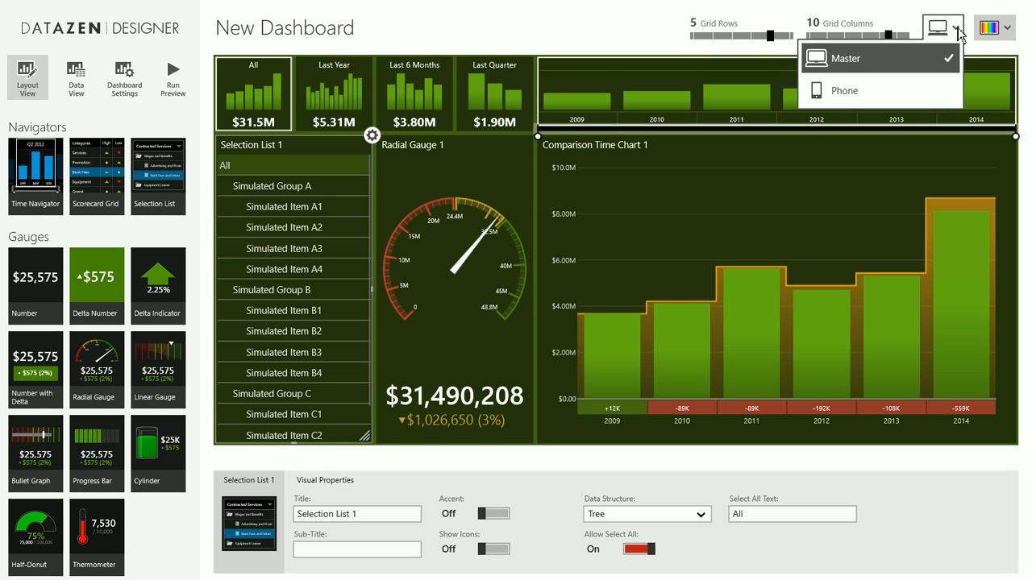
{"action": "mouse_move", "coordinate": [917, 92]}
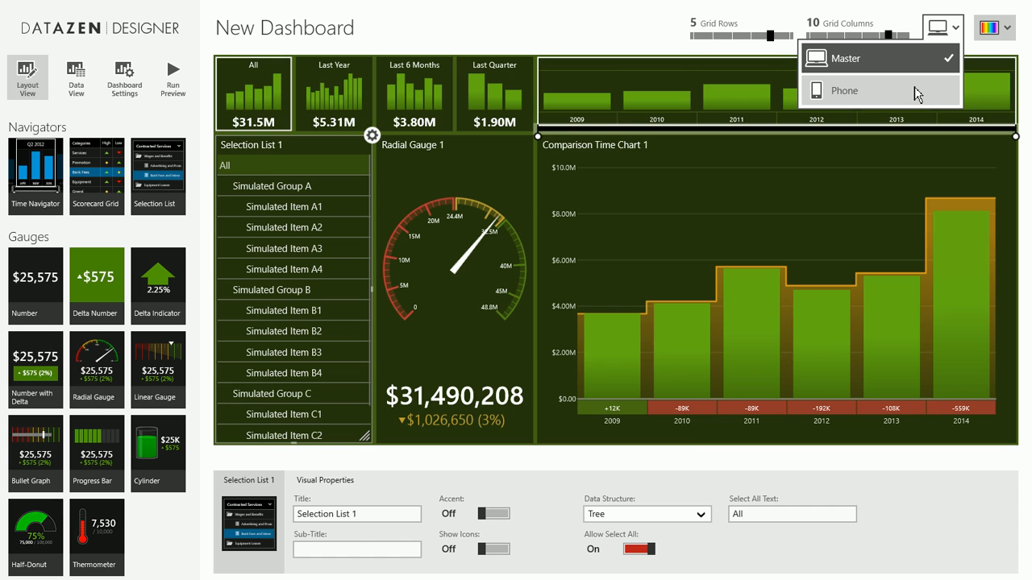
{"action": "left_click", "coordinate": [844, 91]}
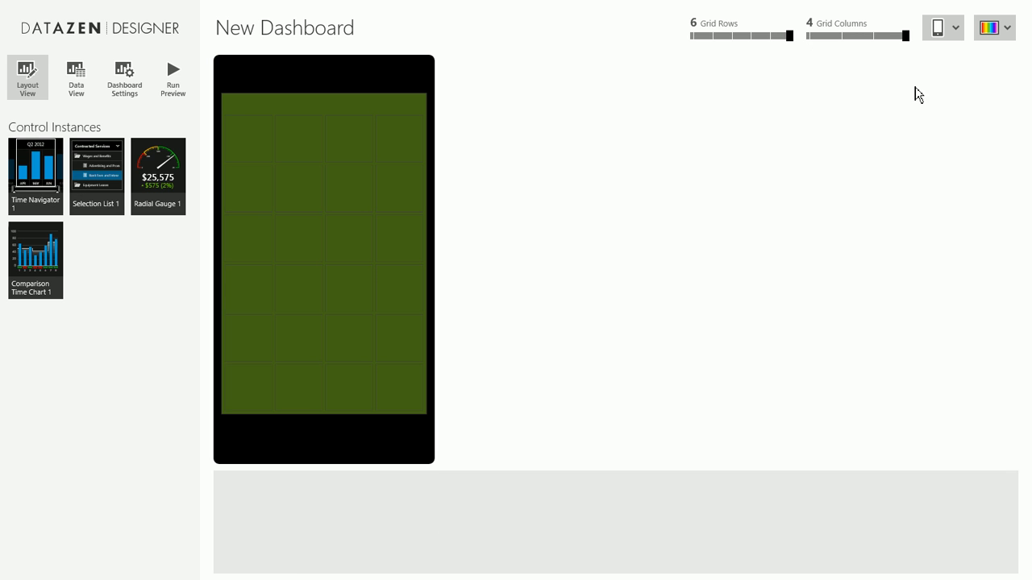
{"action": "mouse_move", "coordinate": [540, 171]}
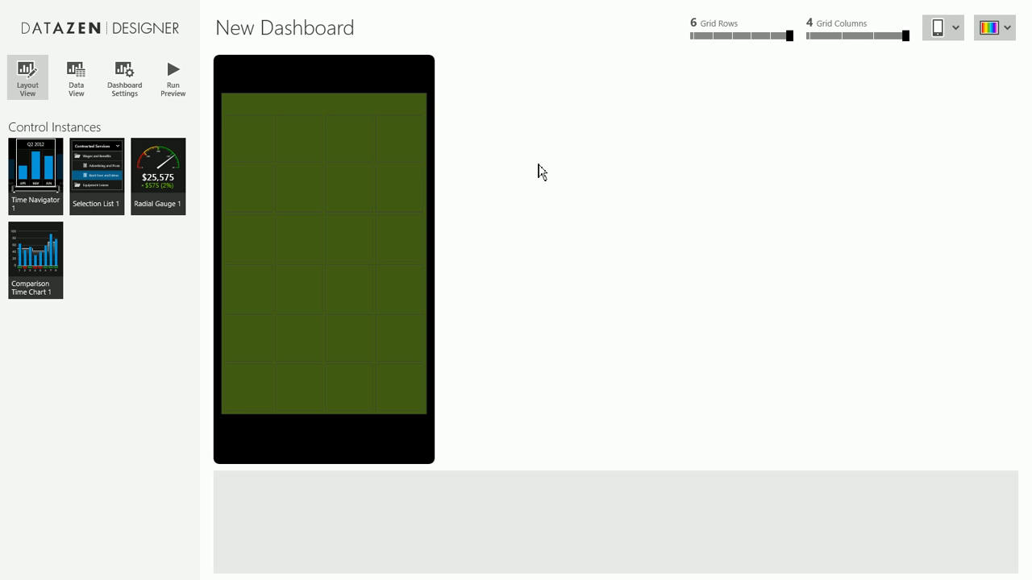
{"action": "mouse_move", "coordinate": [258, 167]}
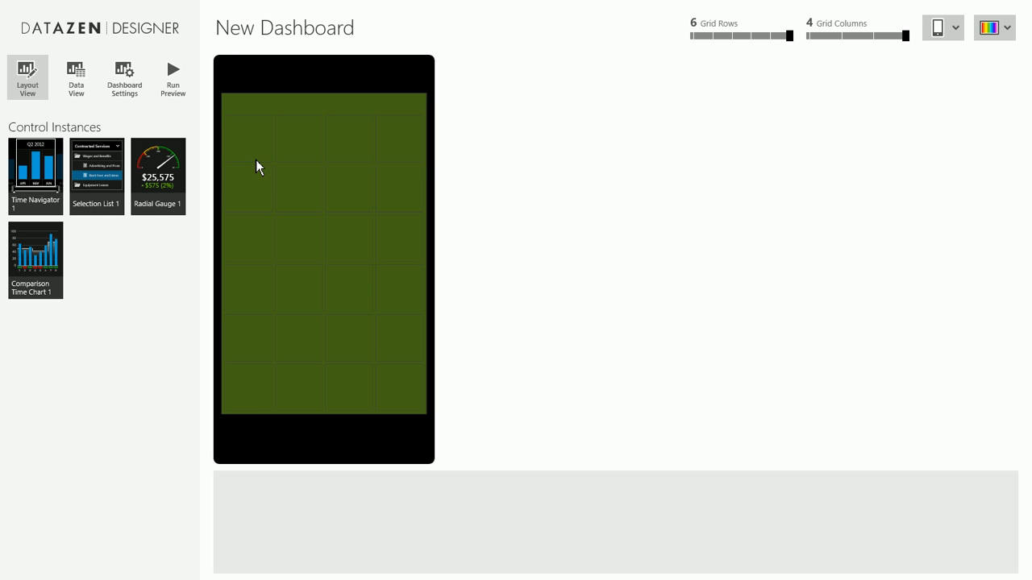
{"action": "mouse_move", "coordinate": [184, 176]}
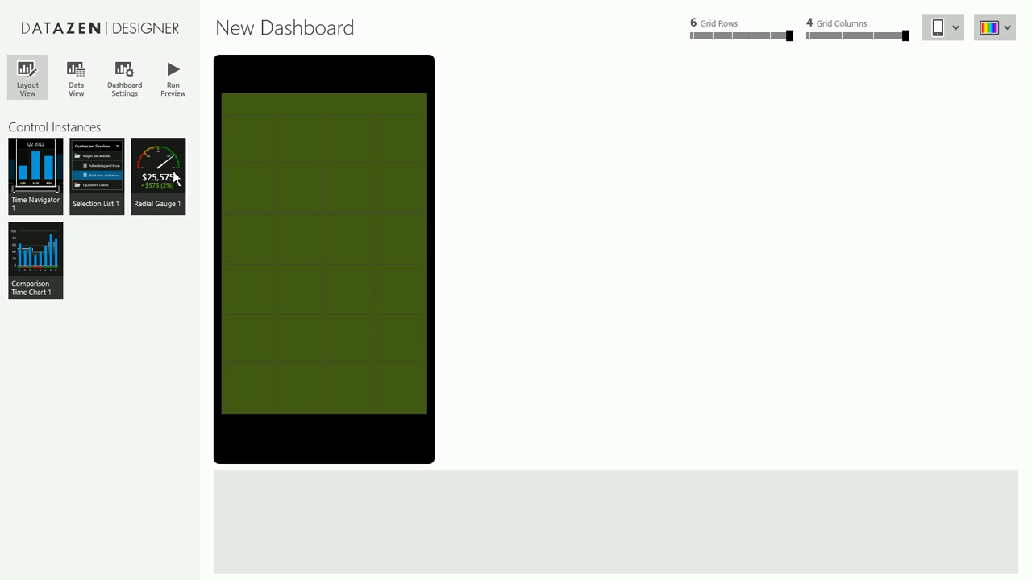
{"action": "mouse_move", "coordinate": [313, 196]}
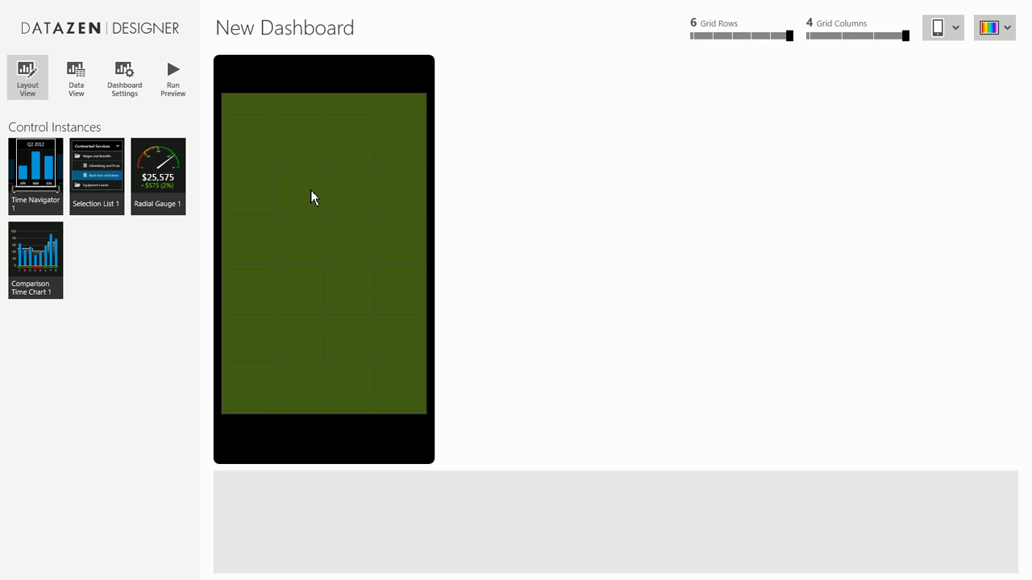
{"action": "mouse_move", "coordinate": [36, 172]}
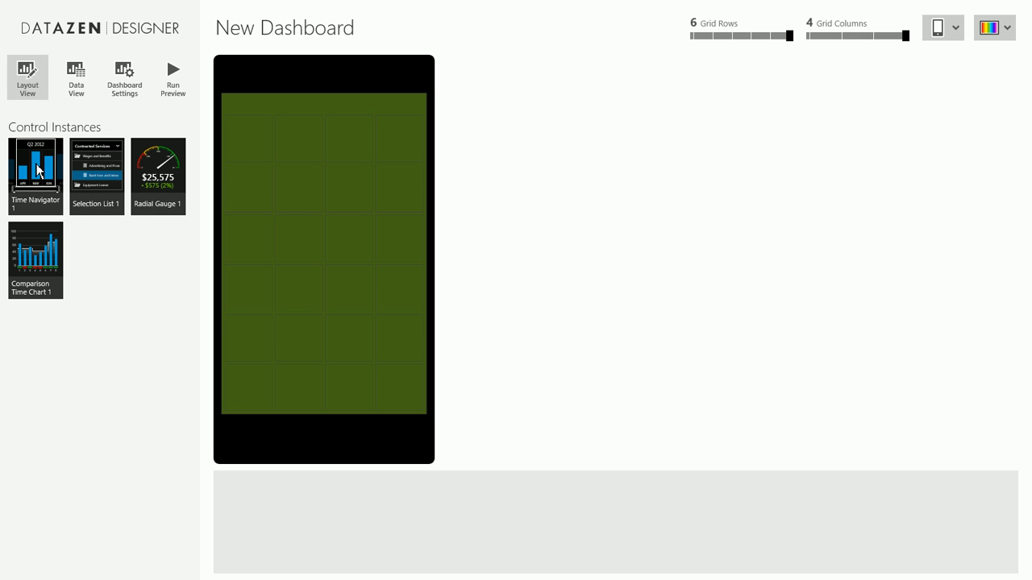
{"action": "mouse_move", "coordinate": [55, 191]}
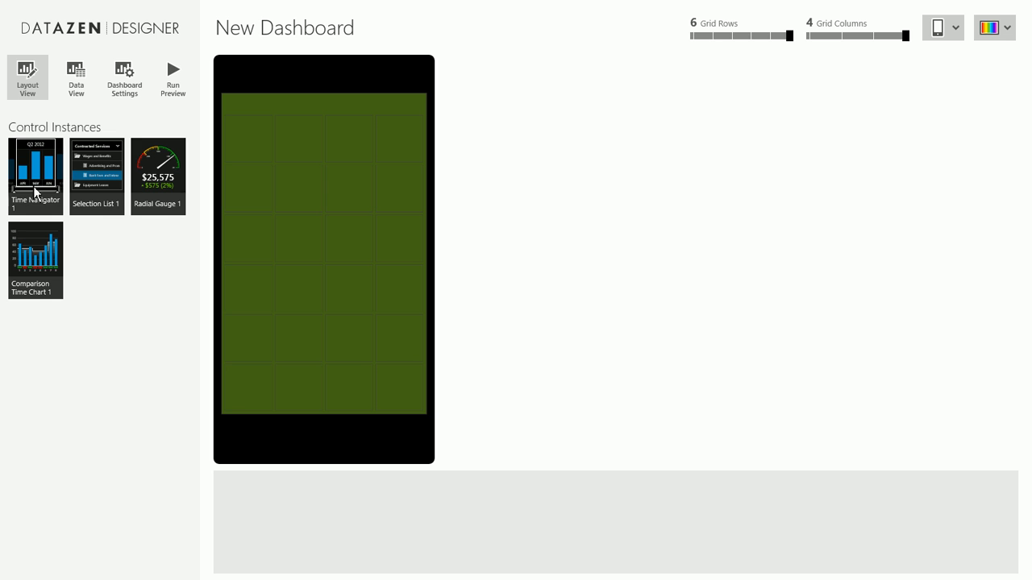
{"action": "mouse_move", "coordinate": [263, 246]}
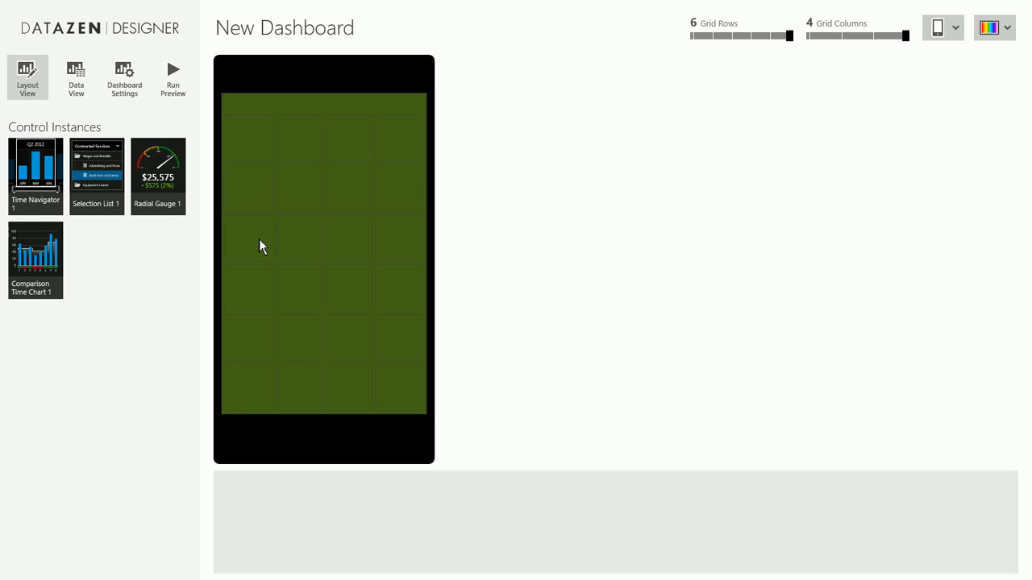
{"action": "mouse_move", "coordinate": [51, 187]}
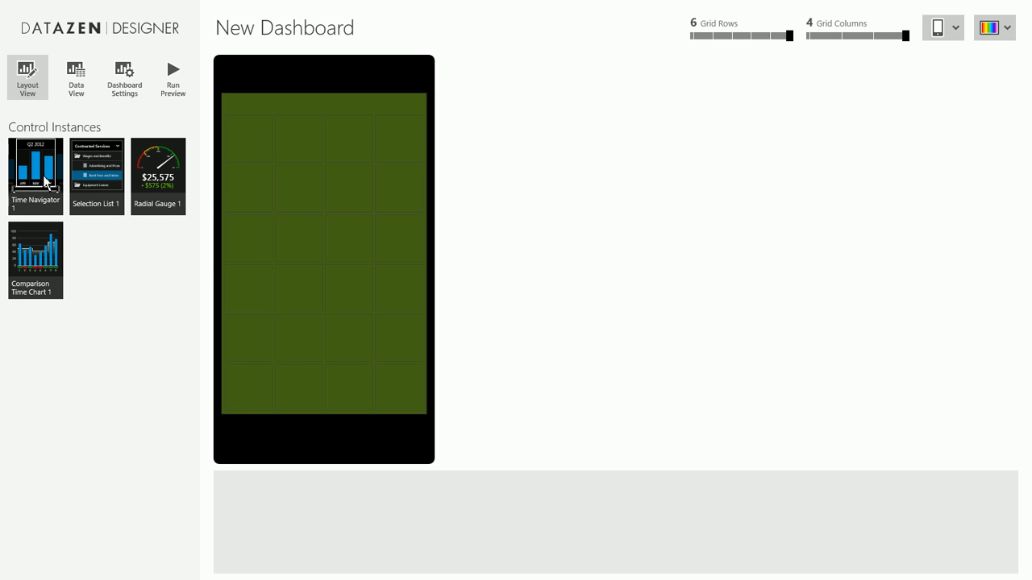
- Stack Time Navigator 1, Selection List 1 and Comparison Time Chart 1 on the phone grid, then return to Master
{"action": "left_click_drag", "start_coordinate": [35, 170], "coordinate": [248, 142]}
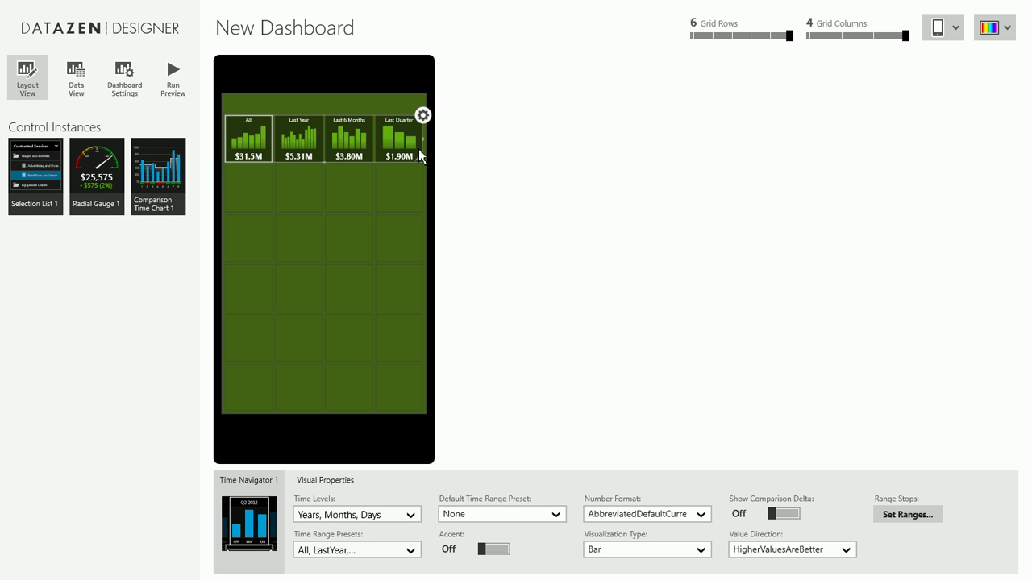
{"action": "left_click_drag", "start_coordinate": [35, 172], "coordinate": [252, 197]}
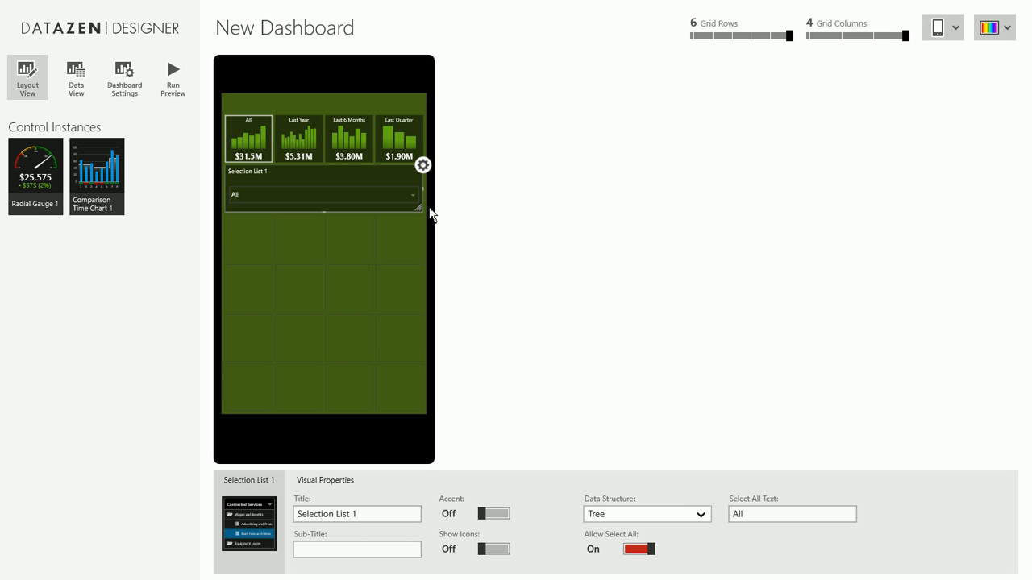
{"action": "mouse_move", "coordinate": [138, 217]}
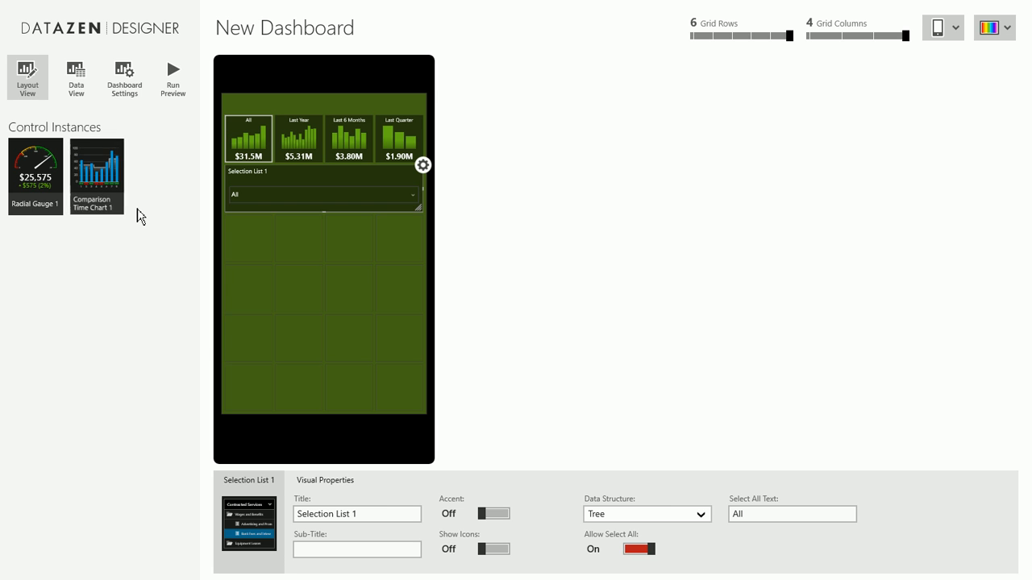
{"action": "left_click_drag", "start_coordinate": [96, 176], "coordinate": [249, 237]}
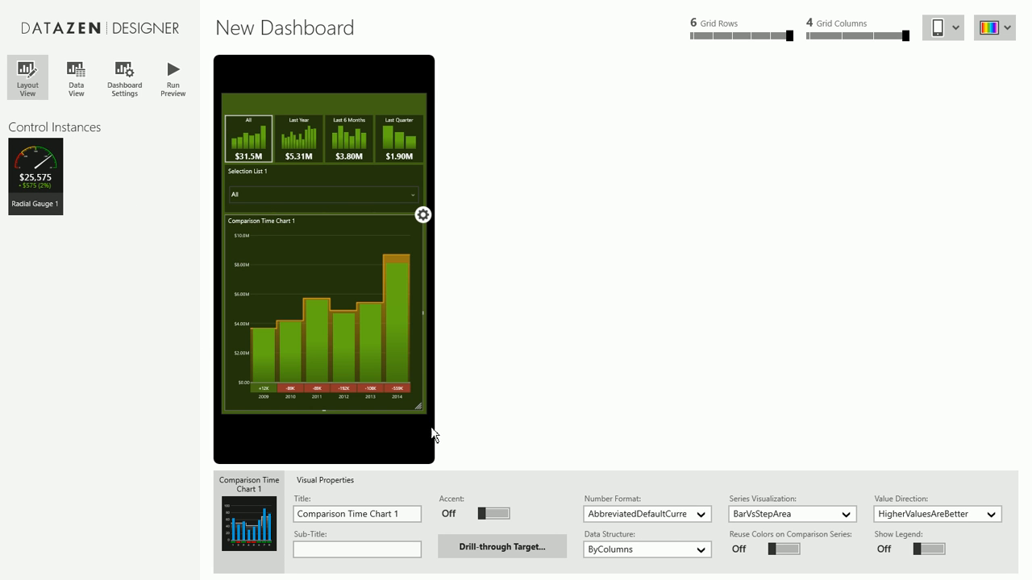
{"action": "mouse_move", "coordinate": [1003, 132]}
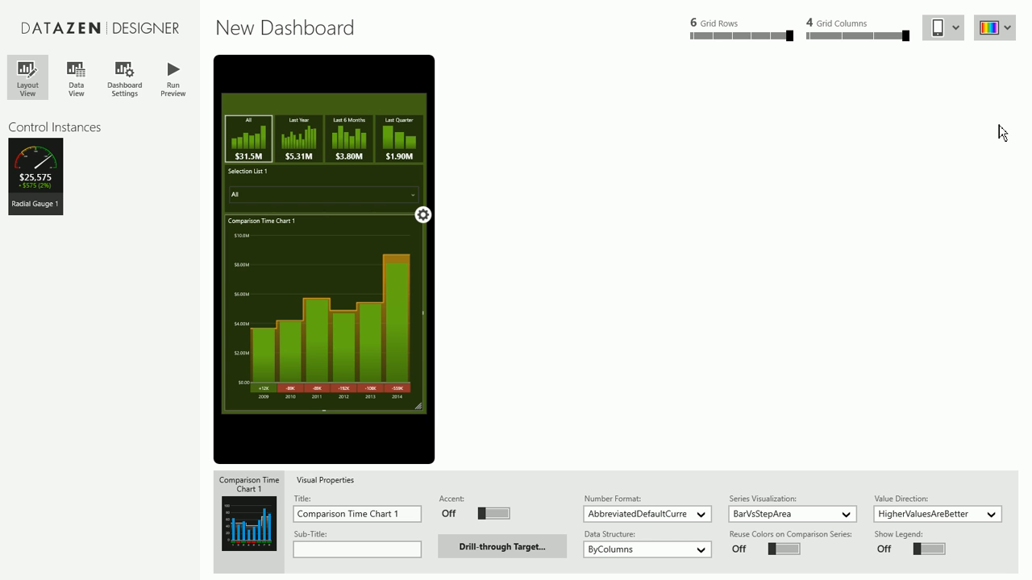
{"action": "mouse_move", "coordinate": [956, 30]}
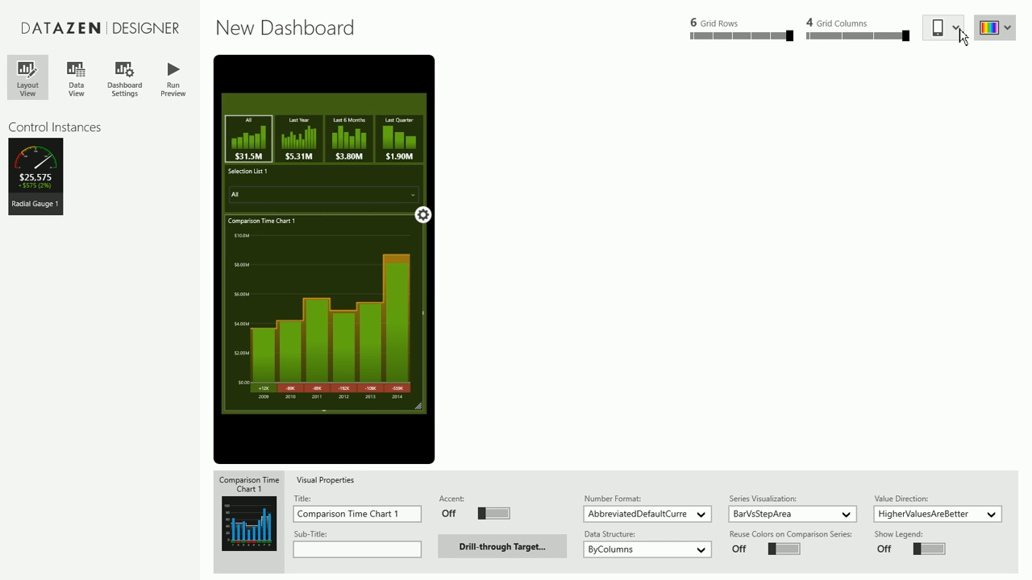
{"action": "left_click", "coordinate": [952, 27]}
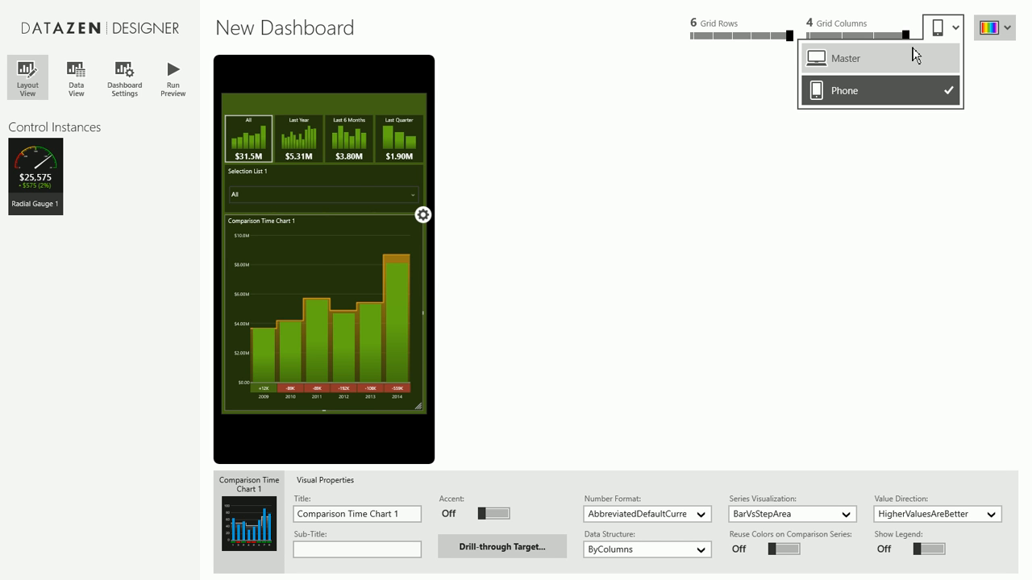
{"action": "left_click", "coordinate": [850, 57]}
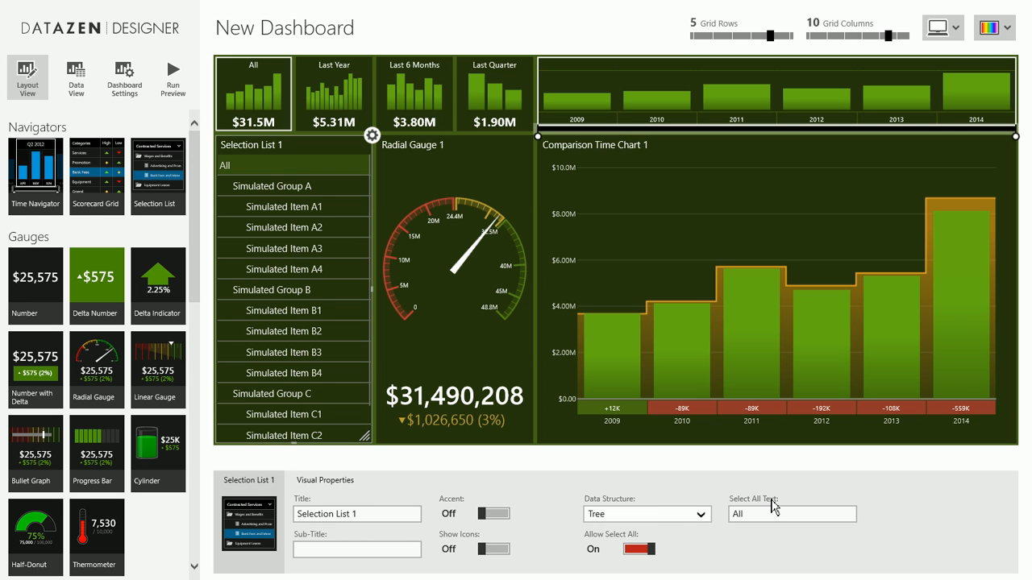
- Change Selection List 1's Data Structure back to List and switch to Data View
{"action": "left_click", "coordinate": [646, 514]}
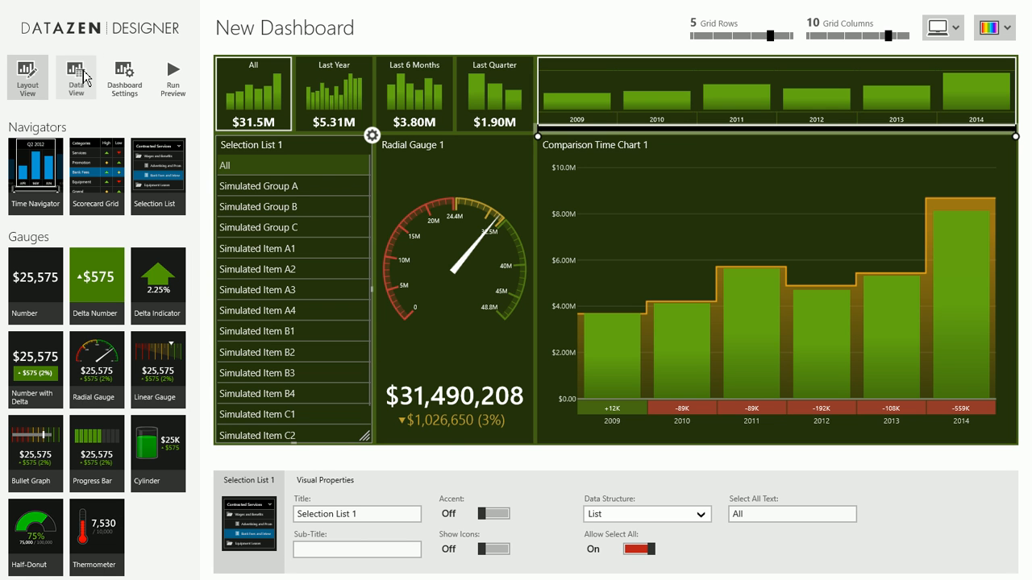
{"action": "left_click", "coordinate": [78, 71]}
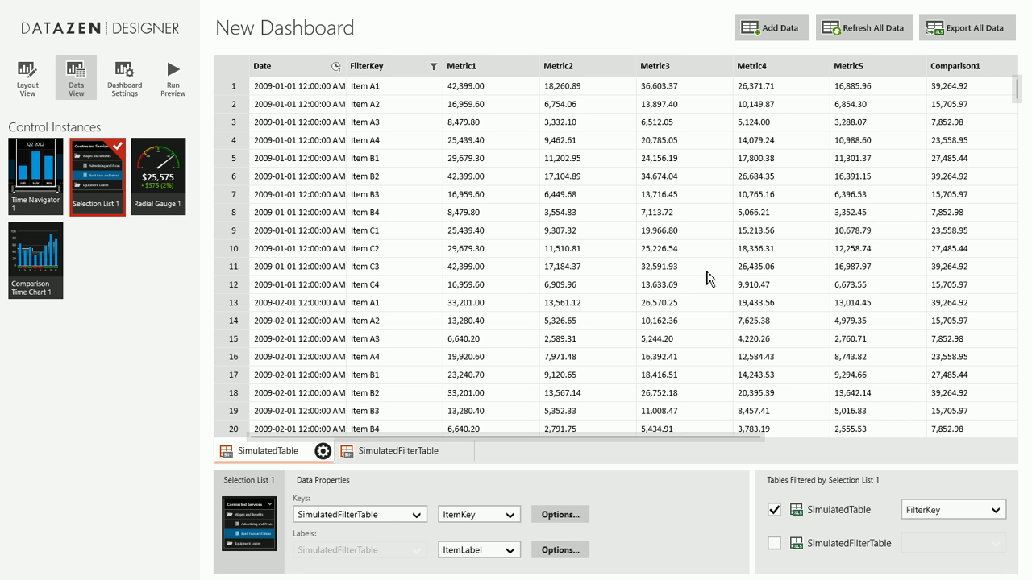
{"action": "mouse_move", "coordinate": [430, 240]}
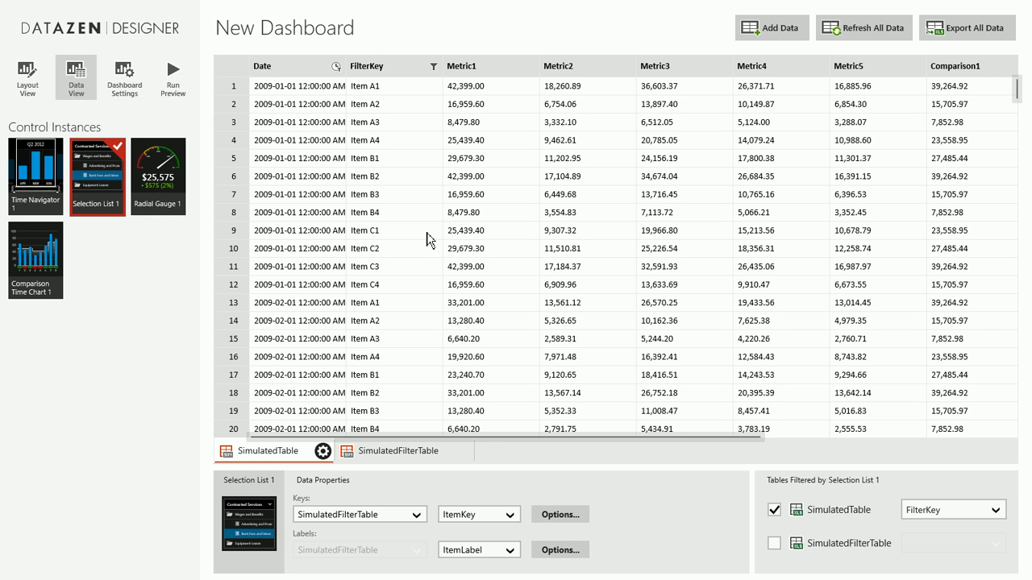
{"action": "mouse_move", "coordinate": [840, 87]}
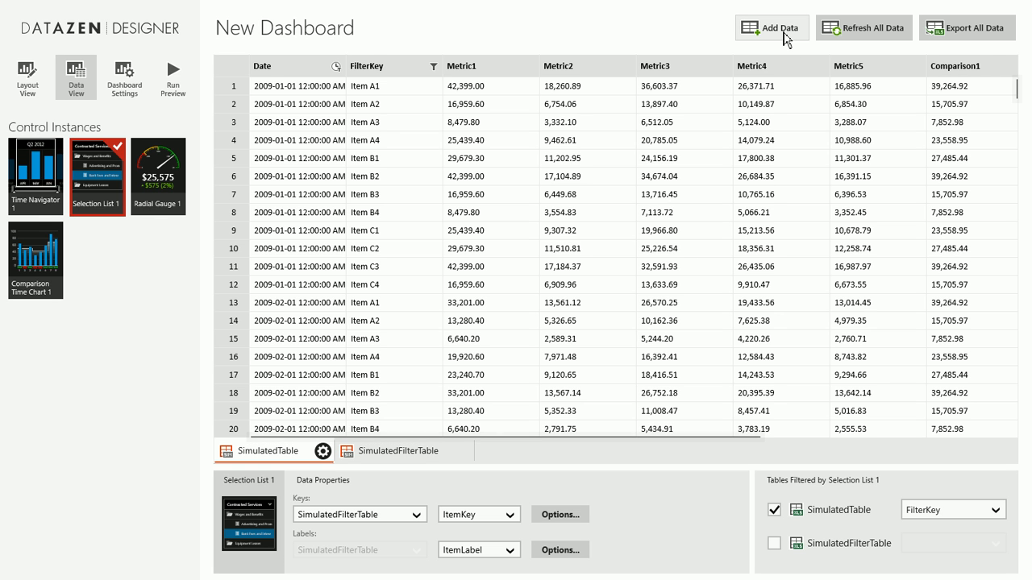
- Import the MainTable worksheet from a local Excel workbook as dashboard data
{"action": "left_click", "coordinate": [775, 27]}
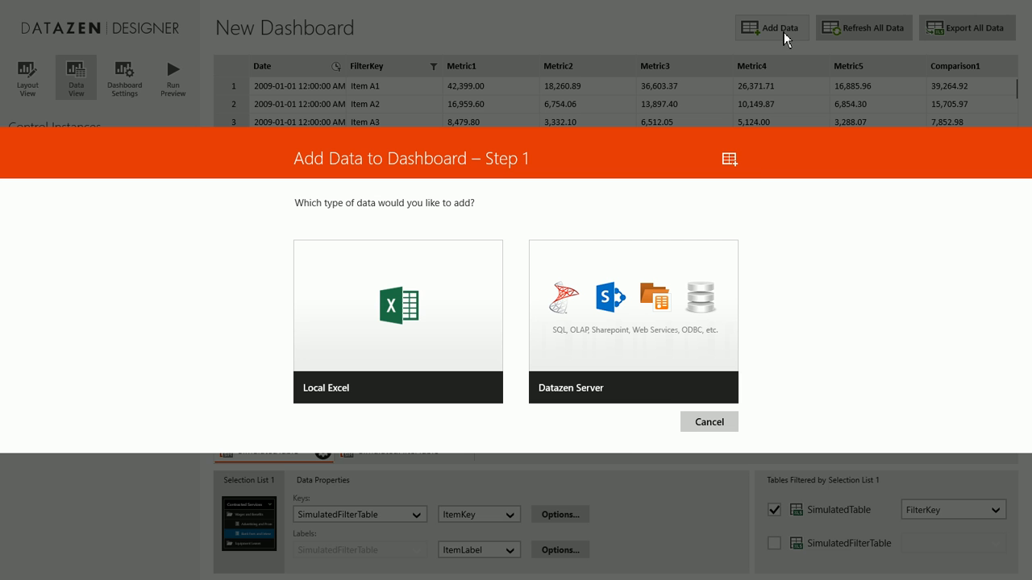
{"action": "mouse_move", "coordinate": [602, 324]}
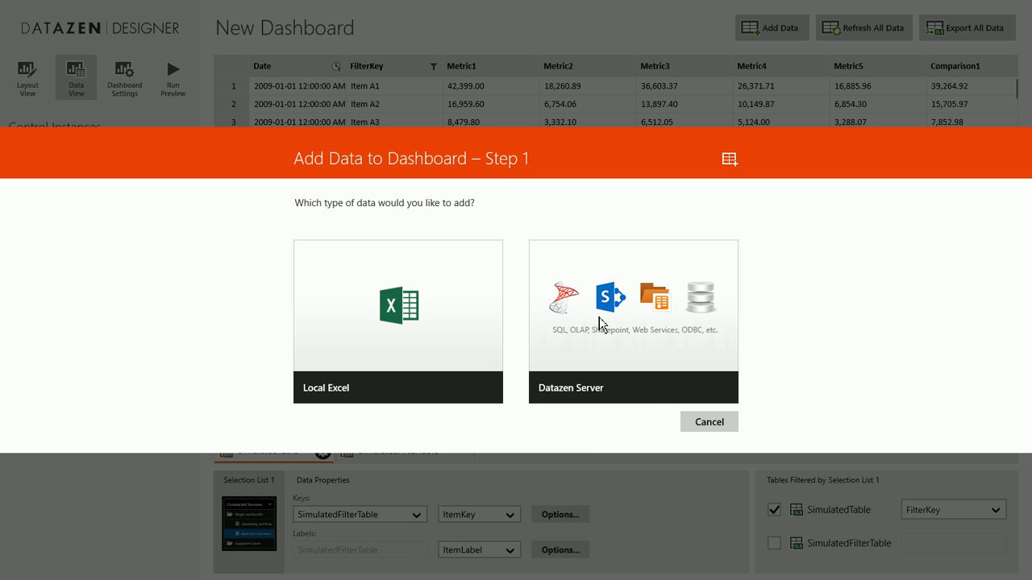
{"action": "mouse_move", "coordinate": [626, 310]}
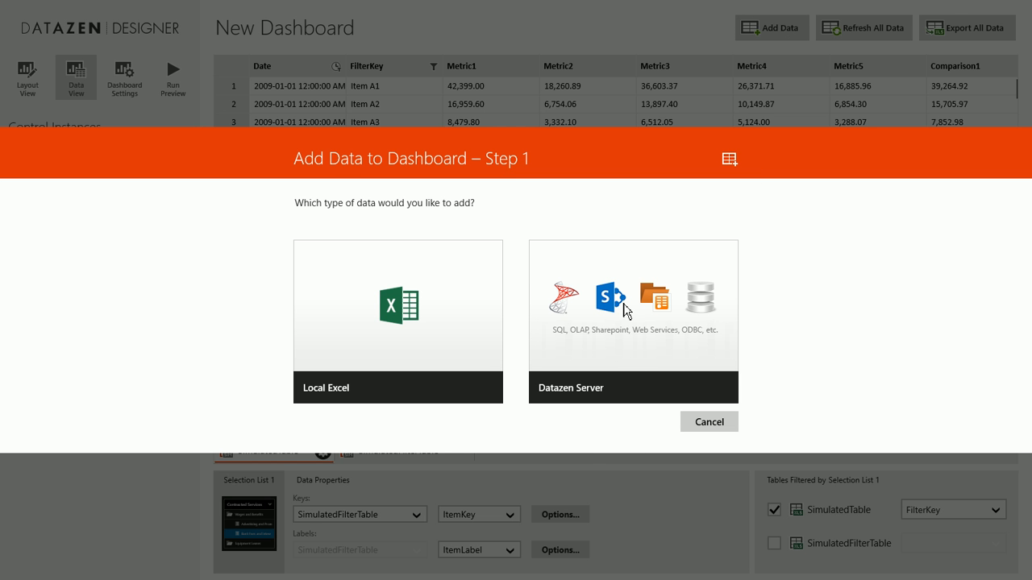
{"action": "mouse_move", "coordinate": [359, 275]}
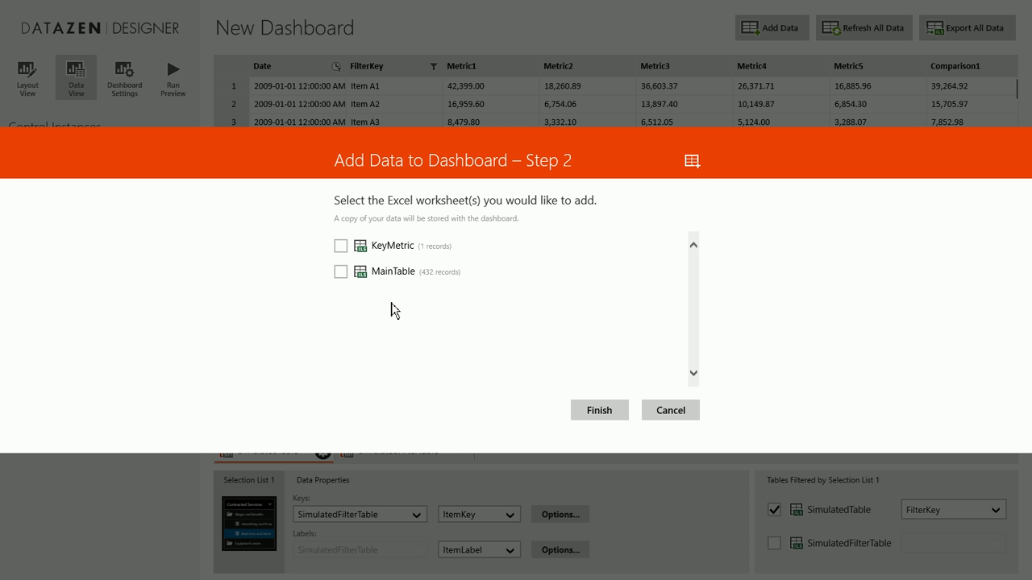
{"action": "left_click", "coordinate": [340, 272]}
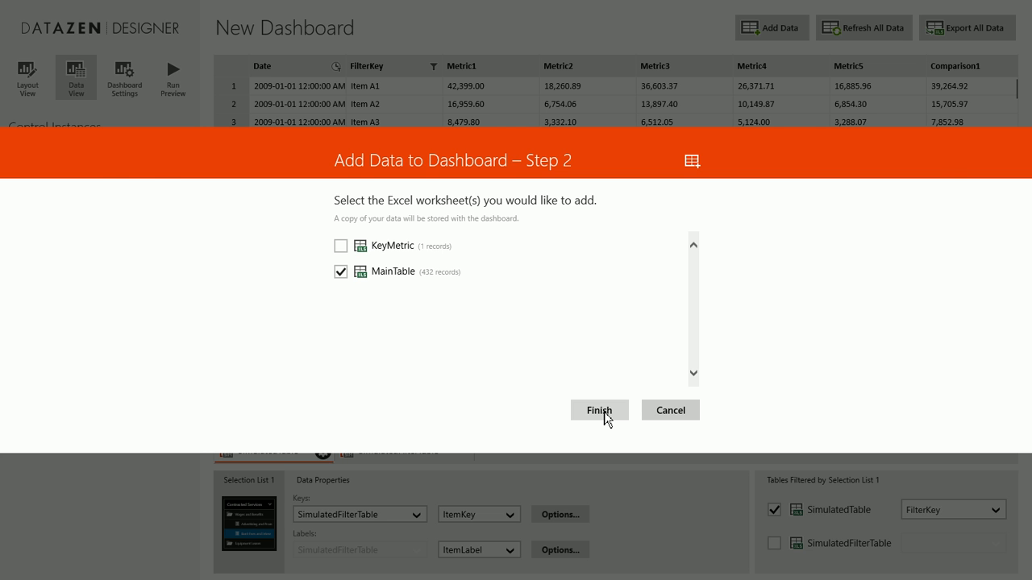
{"action": "left_click", "coordinate": [599, 410]}
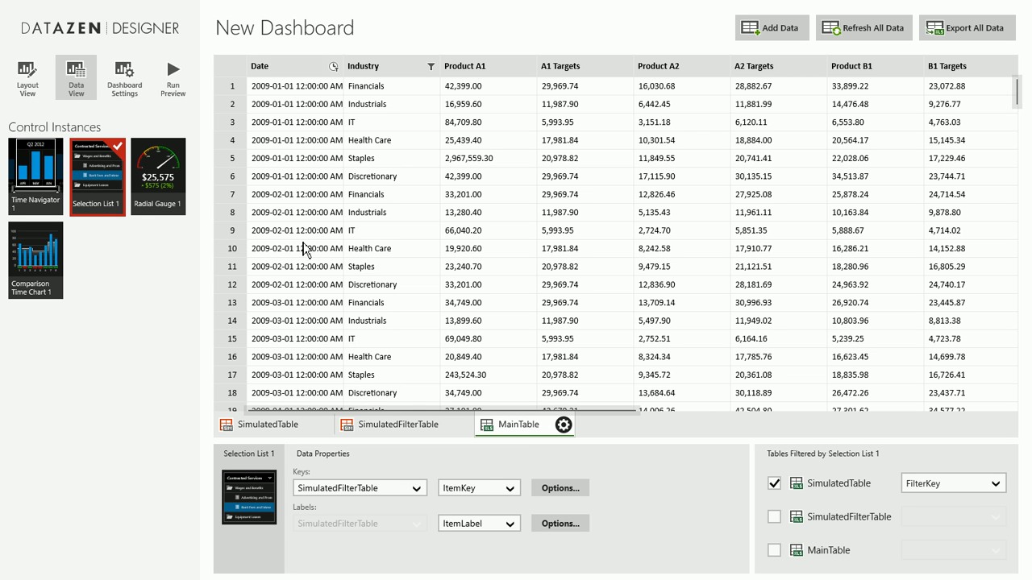
{"action": "mouse_move", "coordinate": [393, 325]}
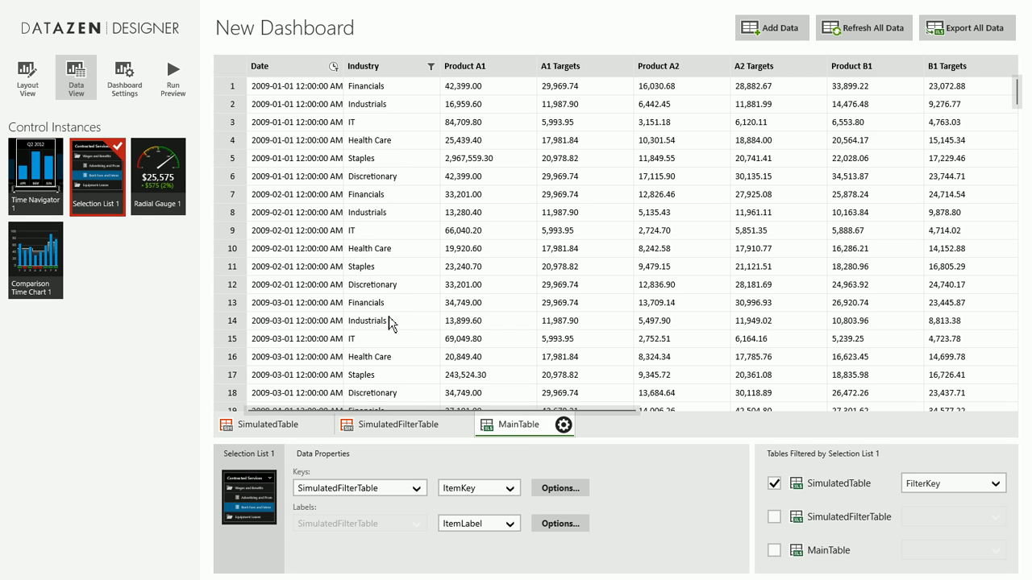
{"action": "mouse_move", "coordinate": [504, 90]}
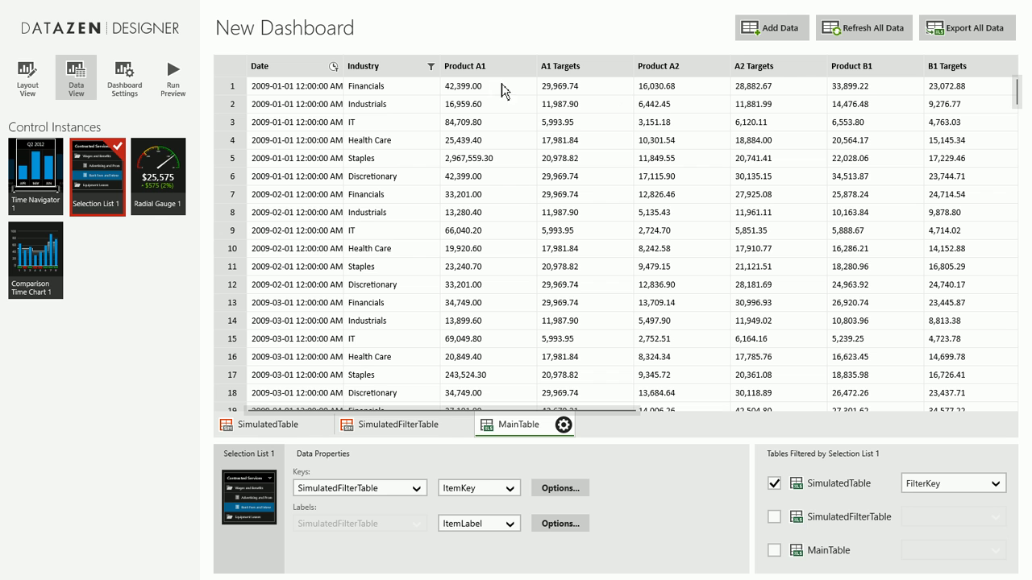
{"action": "mouse_move", "coordinate": [703, 171]}
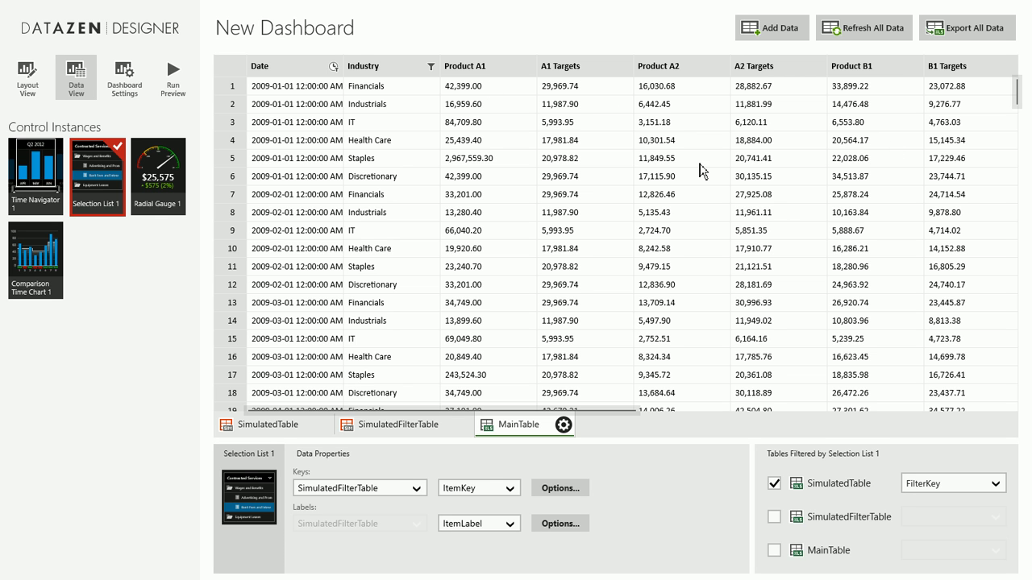
{"action": "mouse_move", "coordinate": [34, 170]}
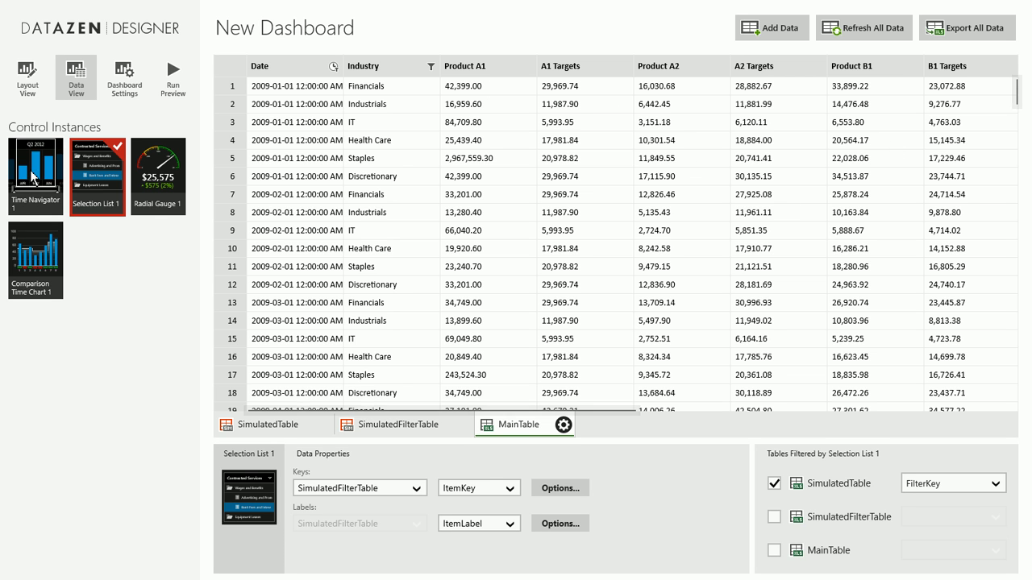
{"action": "mouse_move", "coordinate": [187, 194]}
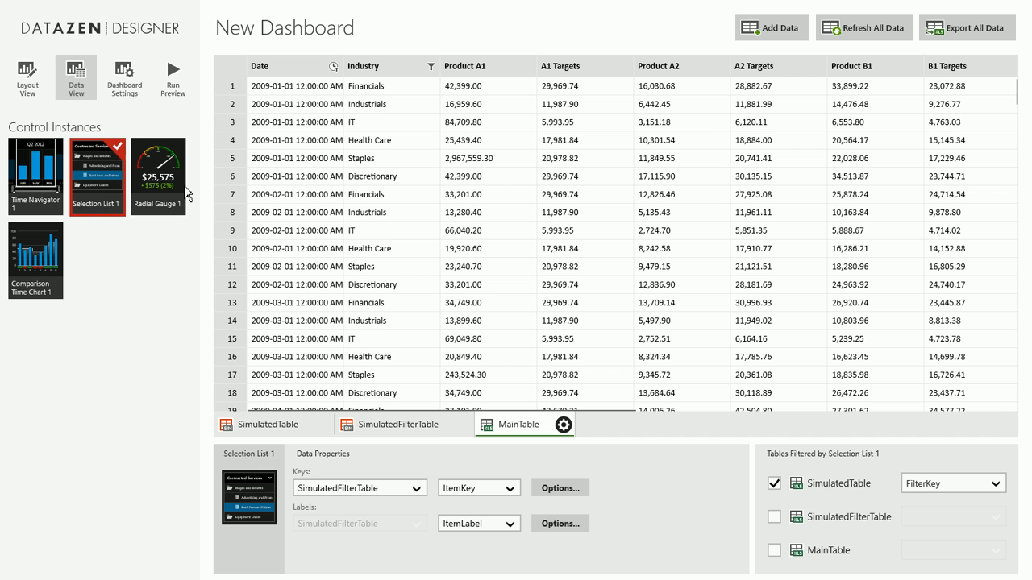
{"action": "mouse_move", "coordinate": [44, 173]}
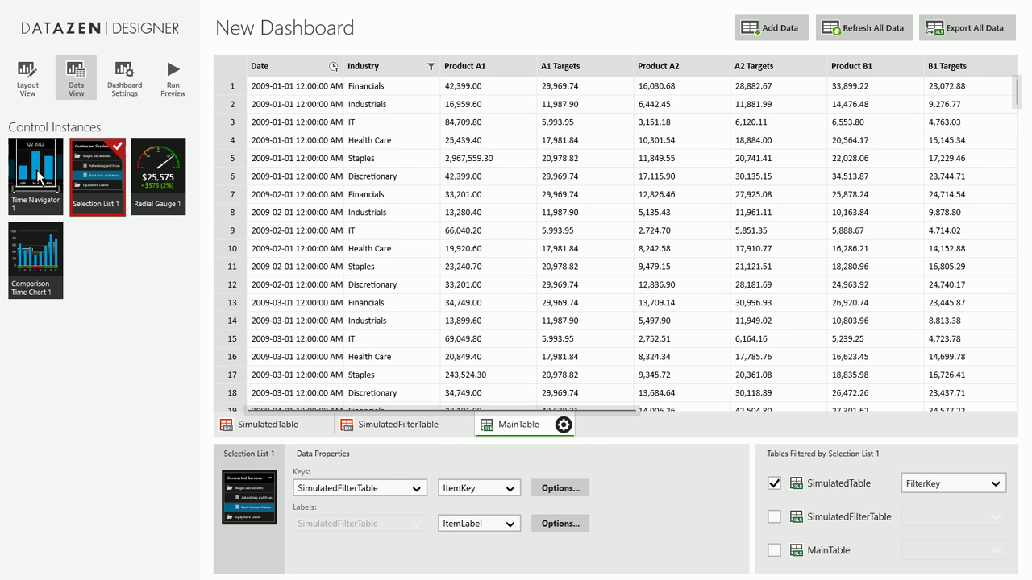
- Select Time Navigator 1 to show its data properties
{"action": "left_click", "coordinate": [32, 169]}
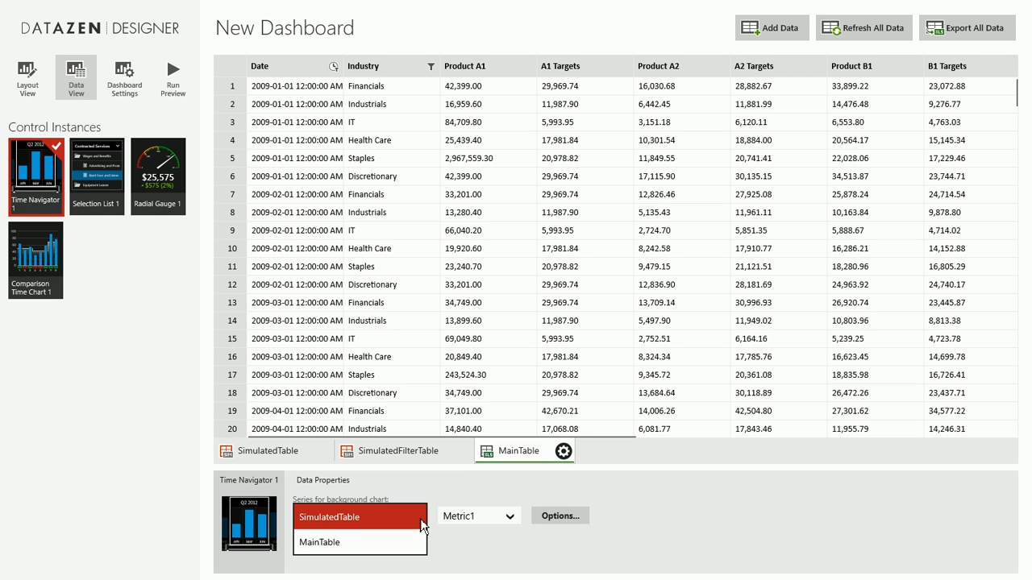
{"action": "mouse_move", "coordinate": [399, 555]}
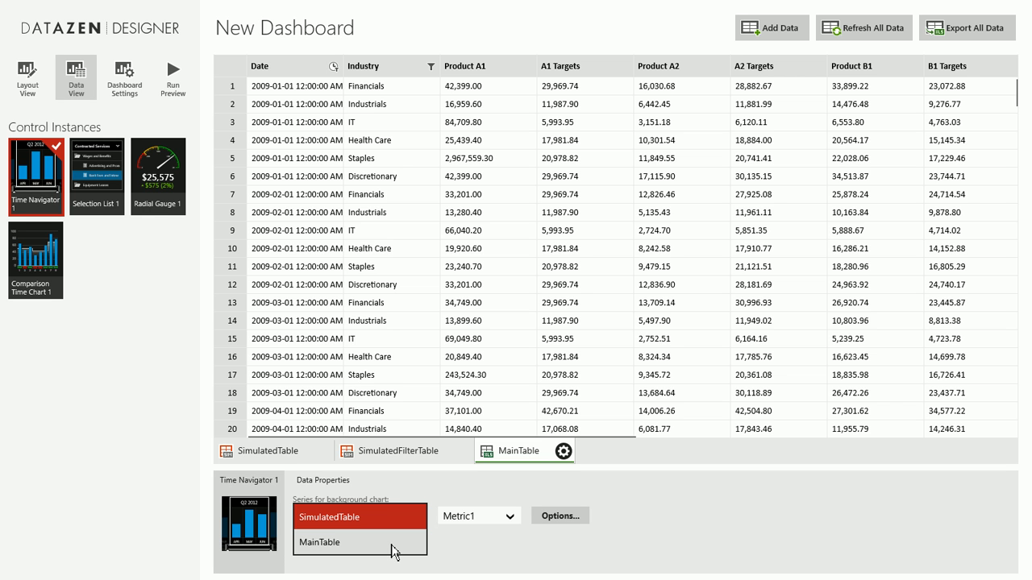
- Set Time Navigator 1's background series to MainTable with Product A1 checked
{"action": "left_click", "coordinate": [333, 543]}
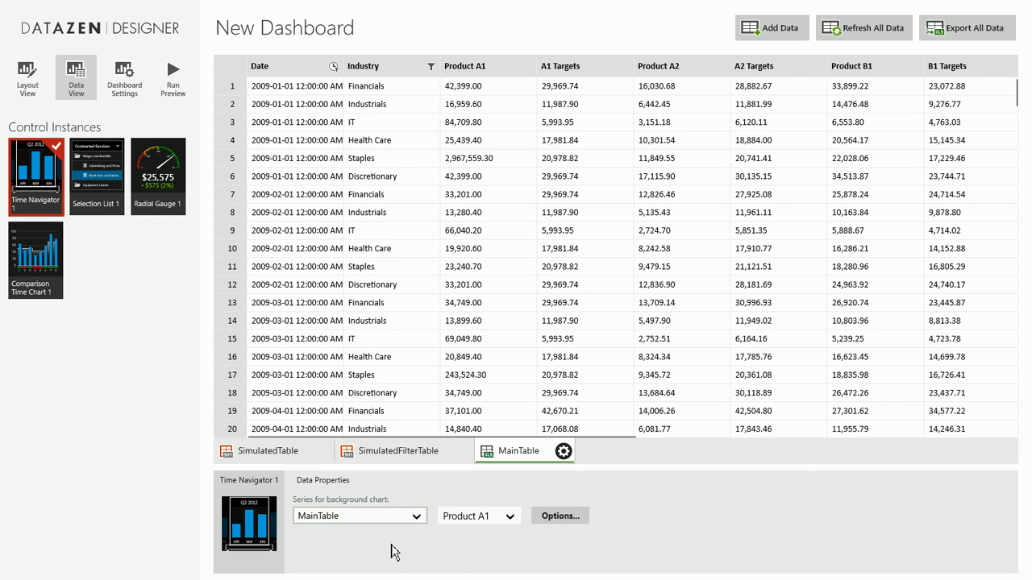
{"action": "mouse_move", "coordinate": [513, 535]}
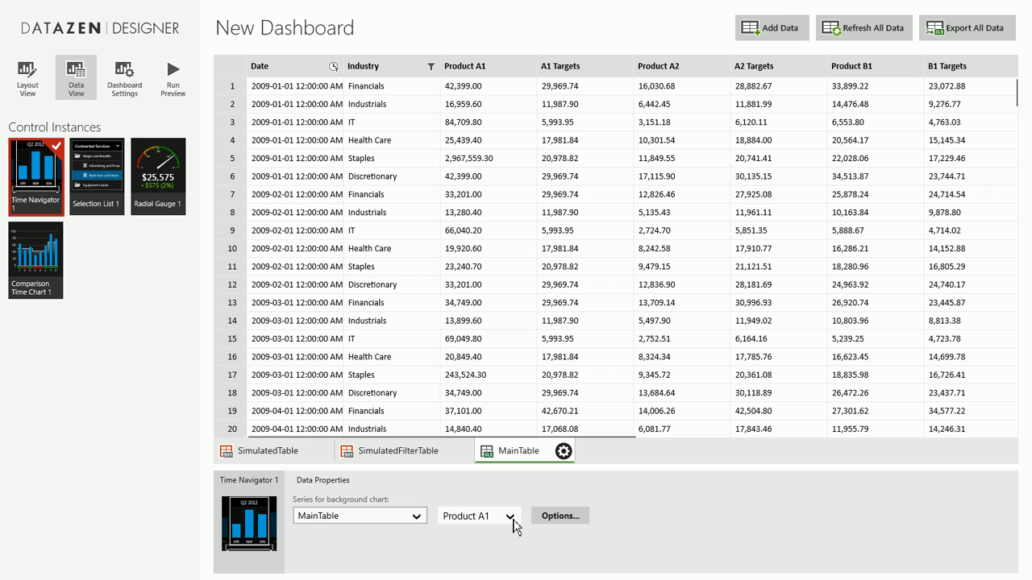
{"action": "mouse_move", "coordinate": [346, 99]}
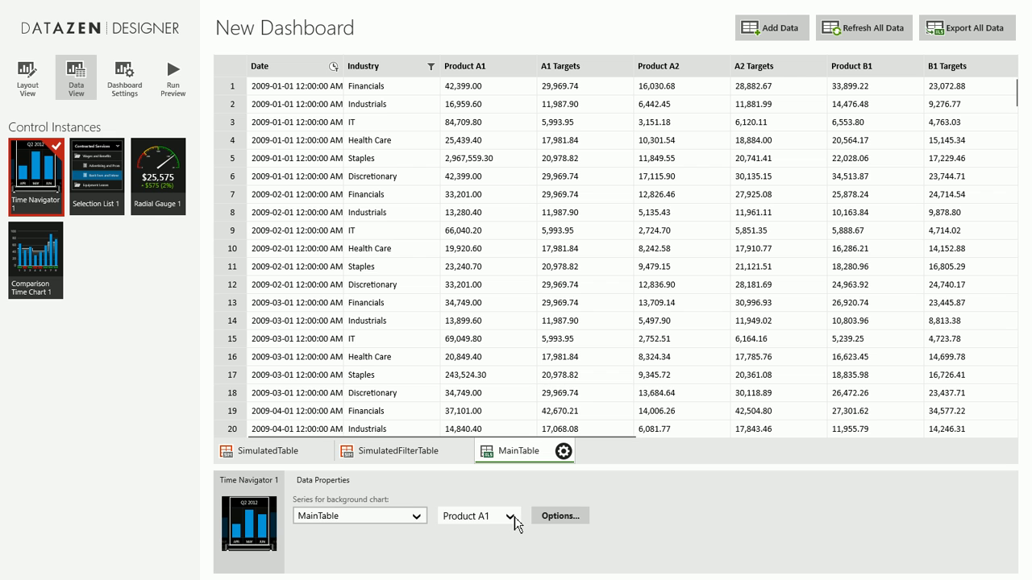
{"action": "left_click", "coordinate": [510, 516]}
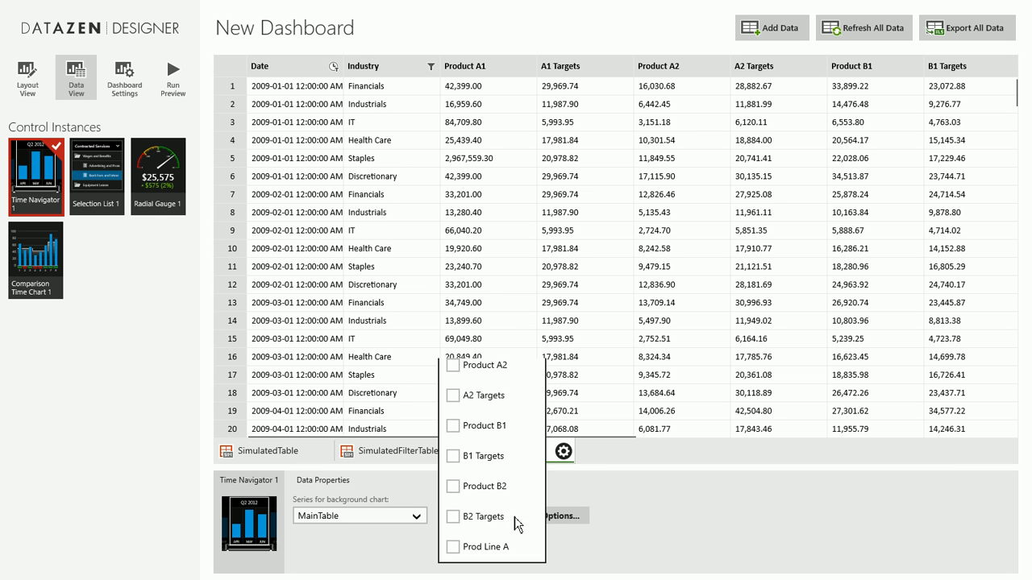
{"action": "left_click", "coordinate": [454, 304]}
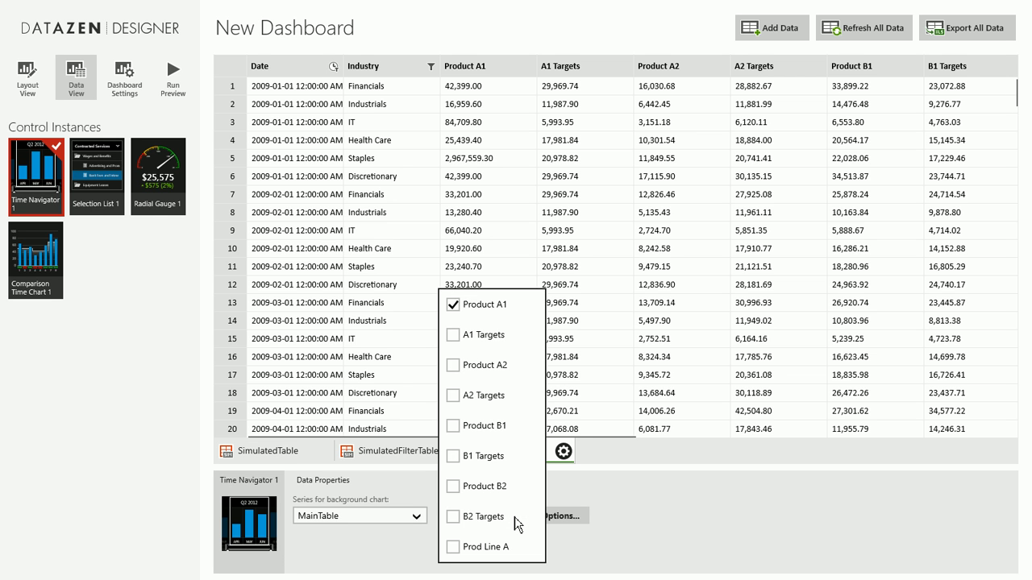
{"action": "mouse_move", "coordinate": [39, 230]}
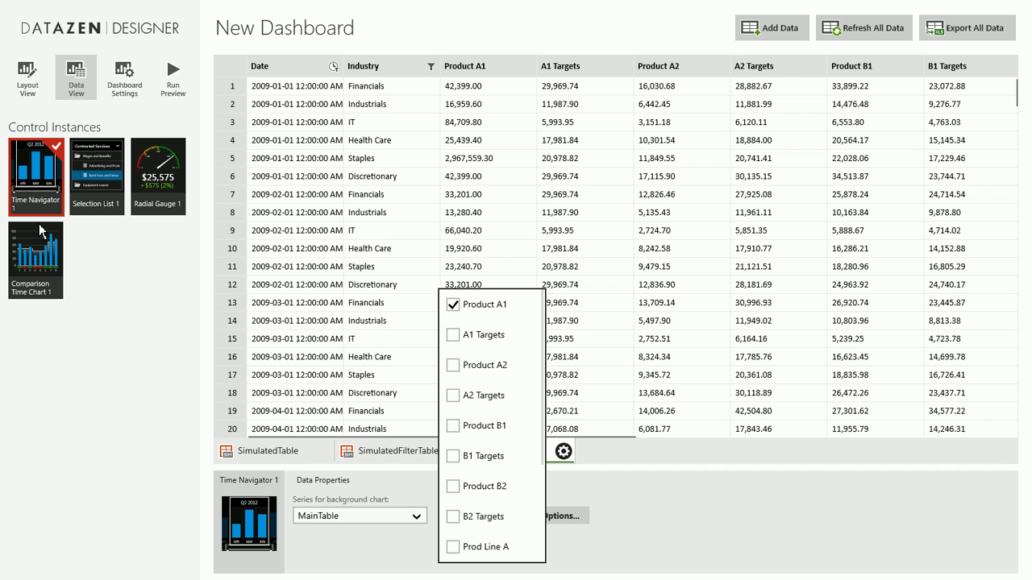
{"action": "mouse_move", "coordinate": [782, 487]}
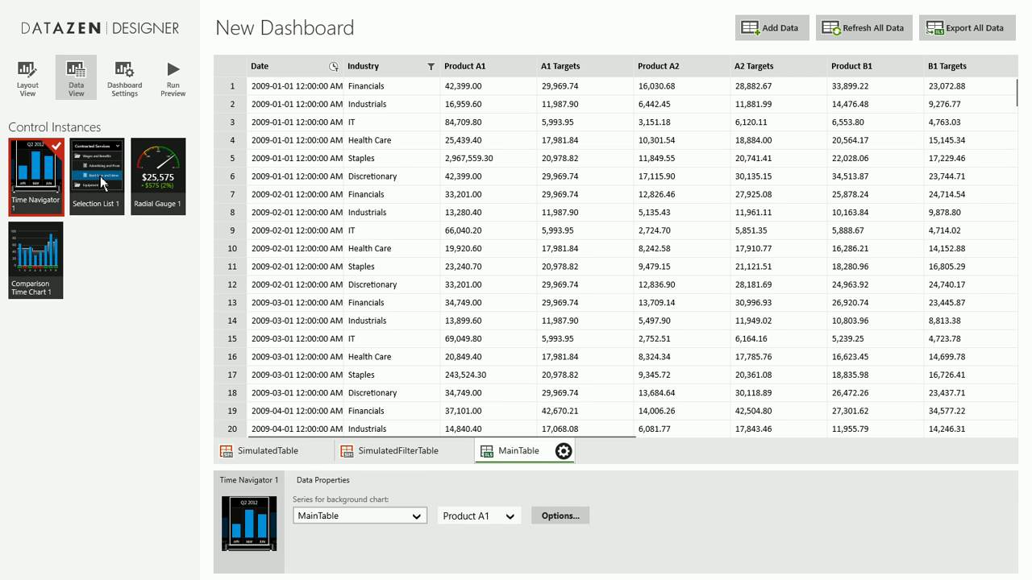
- Give Selection List 1 MainTable Industry keys and filter MainTable by Industry
{"action": "left_click", "coordinate": [98, 177]}
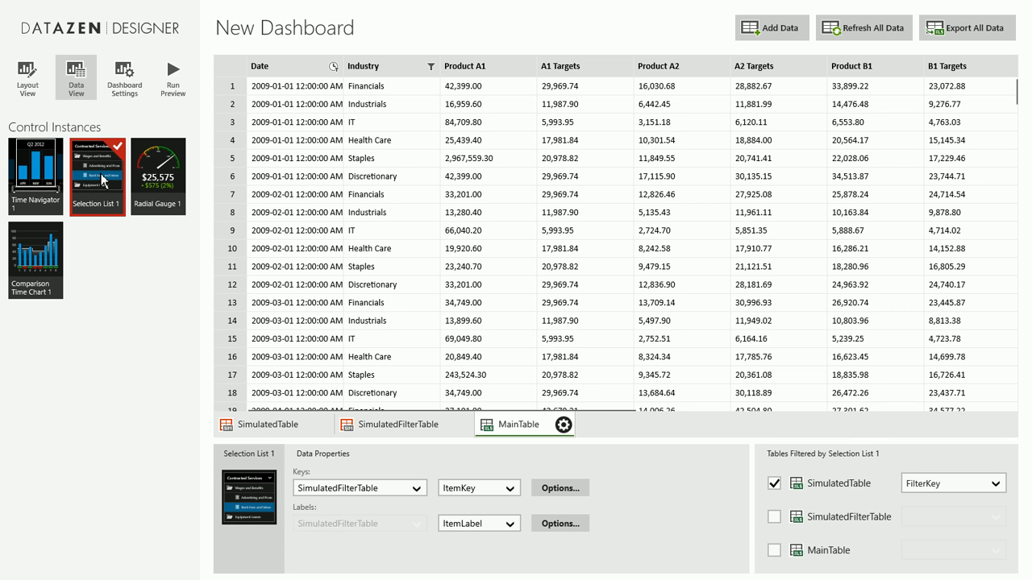
{"action": "mouse_move", "coordinate": [330, 116]}
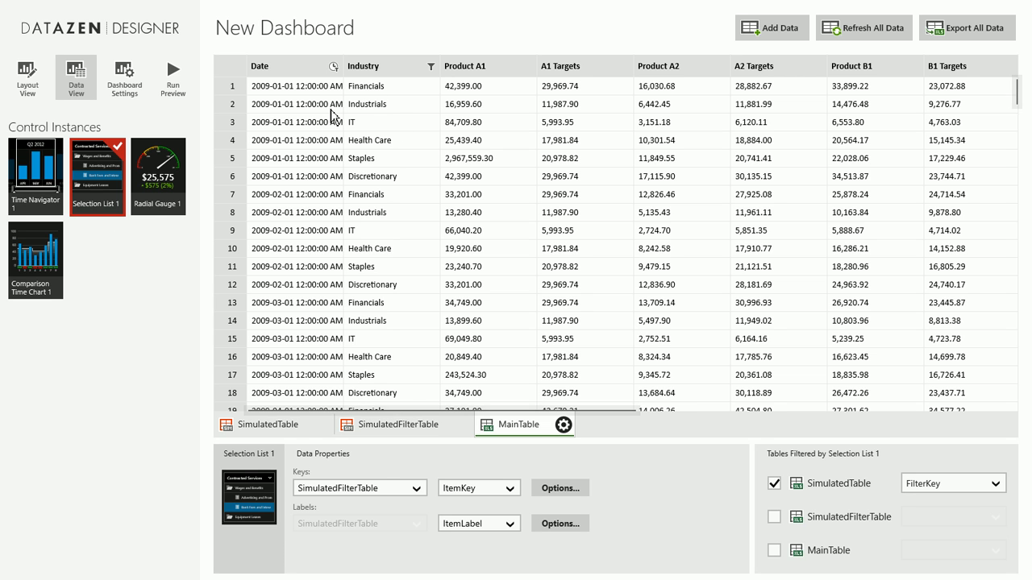
{"action": "mouse_move", "coordinate": [383, 65]}
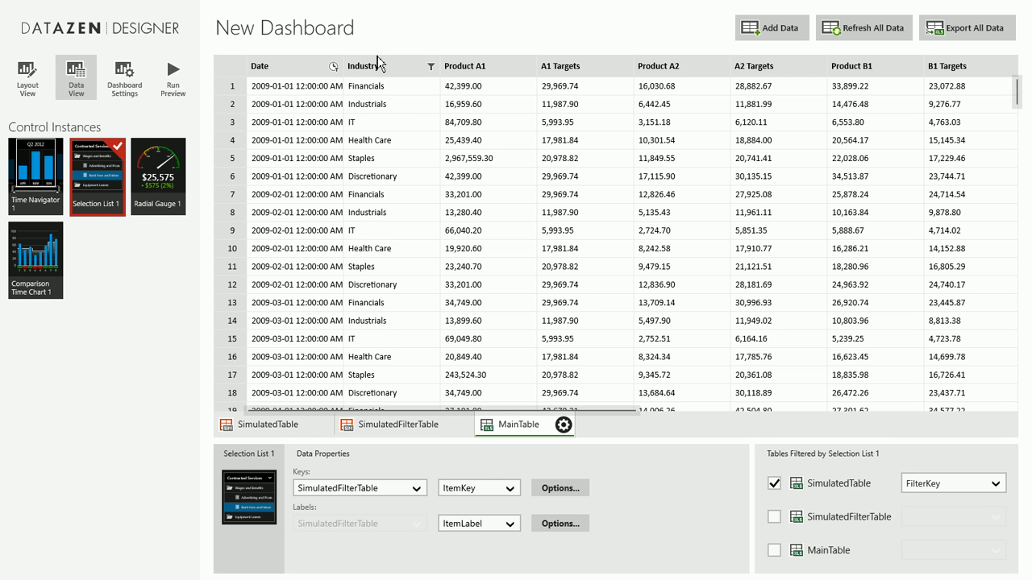
{"action": "mouse_move", "coordinate": [265, 141]}
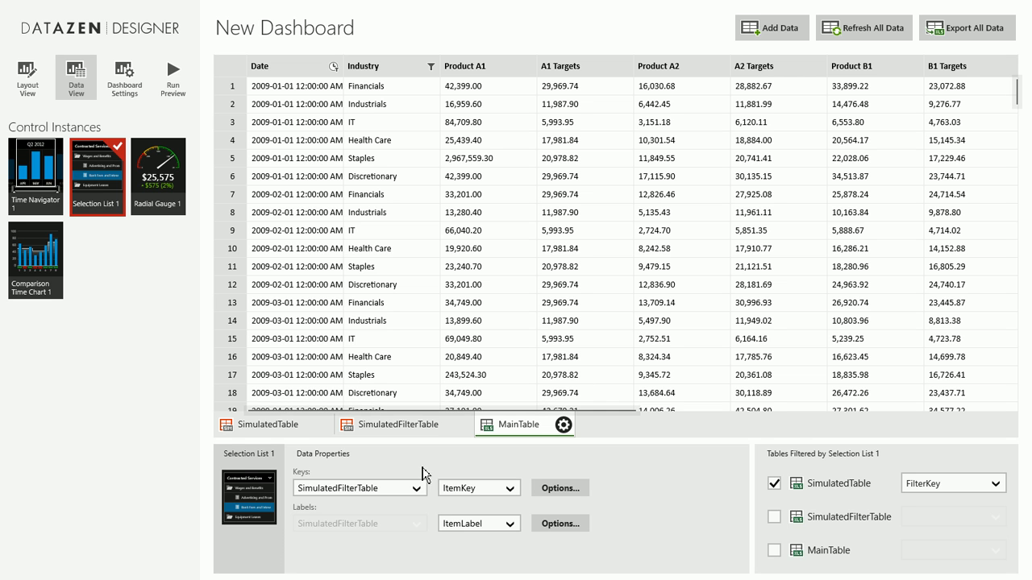
{"action": "left_click", "coordinate": [358, 488]}
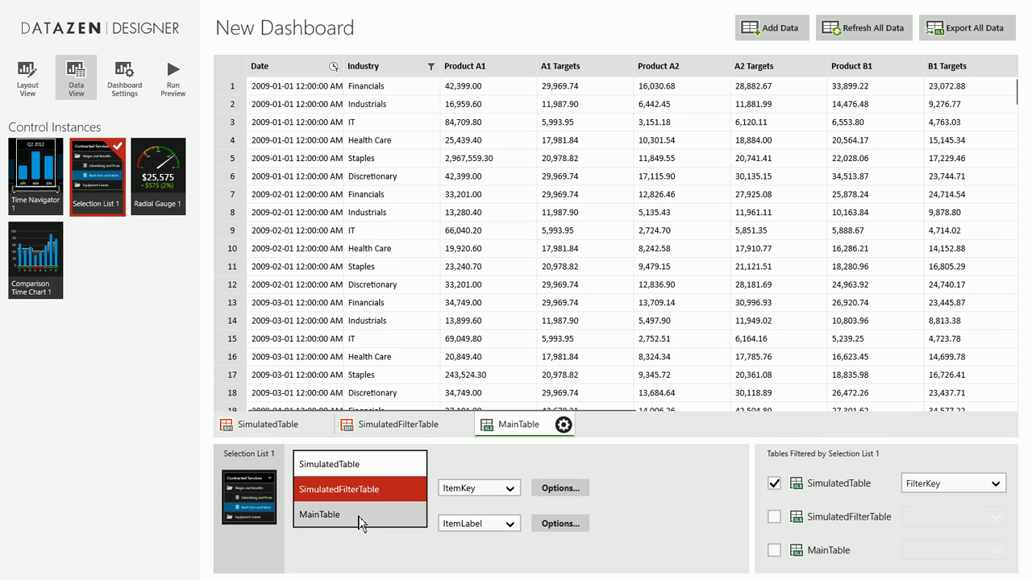
{"action": "left_click", "coordinate": [347, 514]}
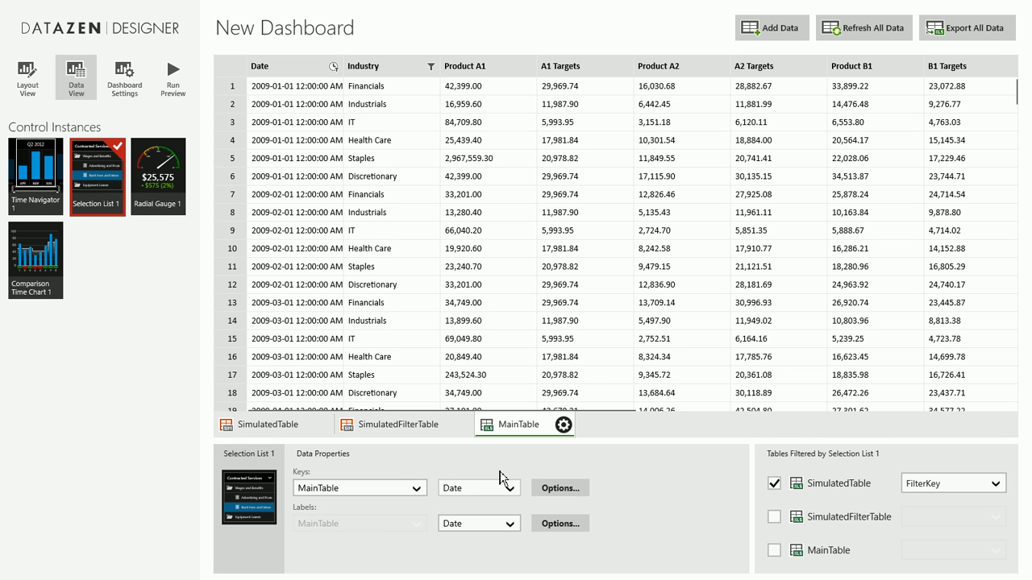
{"action": "mouse_move", "coordinate": [484, 492]}
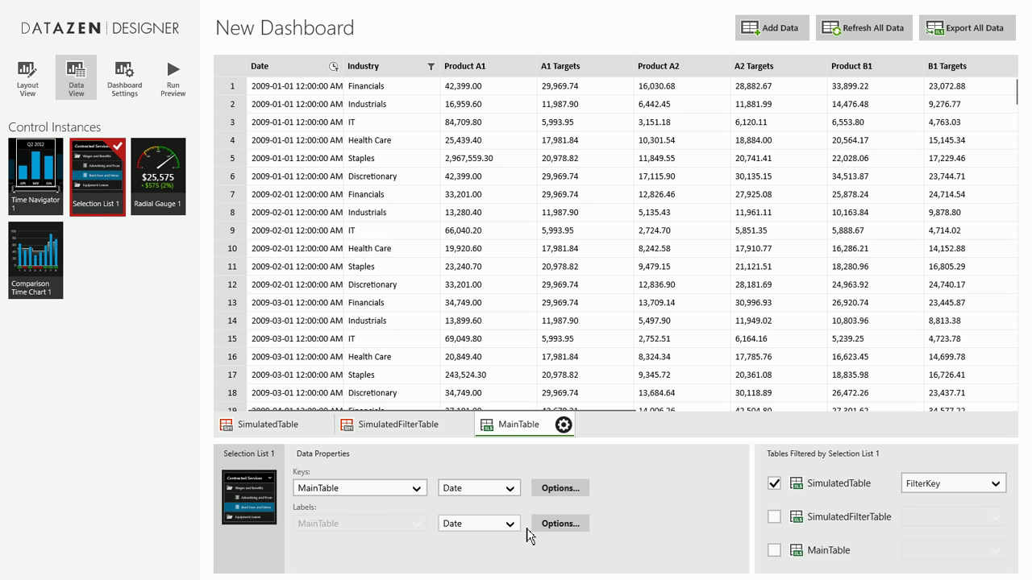
{"action": "mouse_move", "coordinate": [475, 514]}
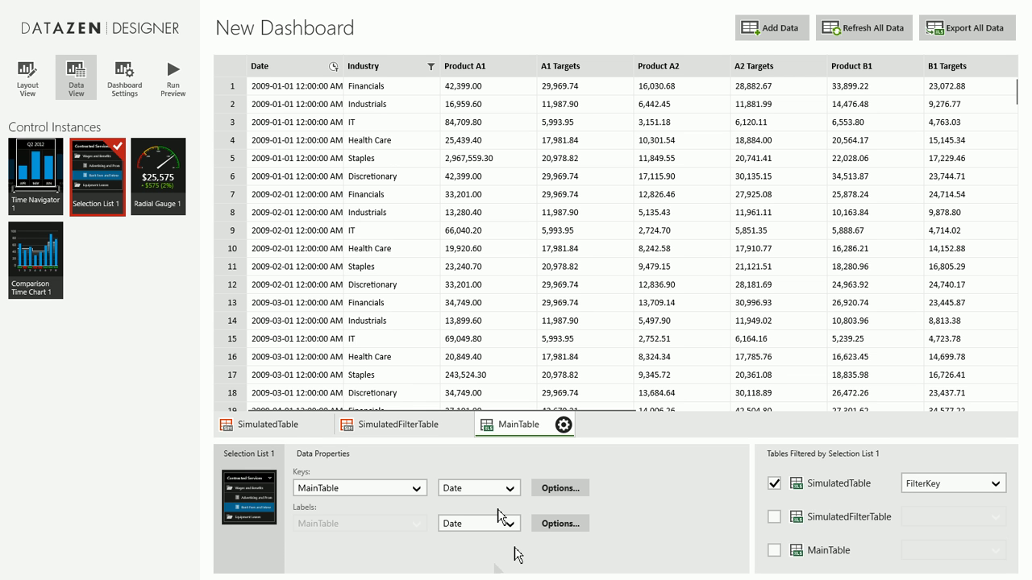
{"action": "mouse_move", "coordinate": [512, 554]}
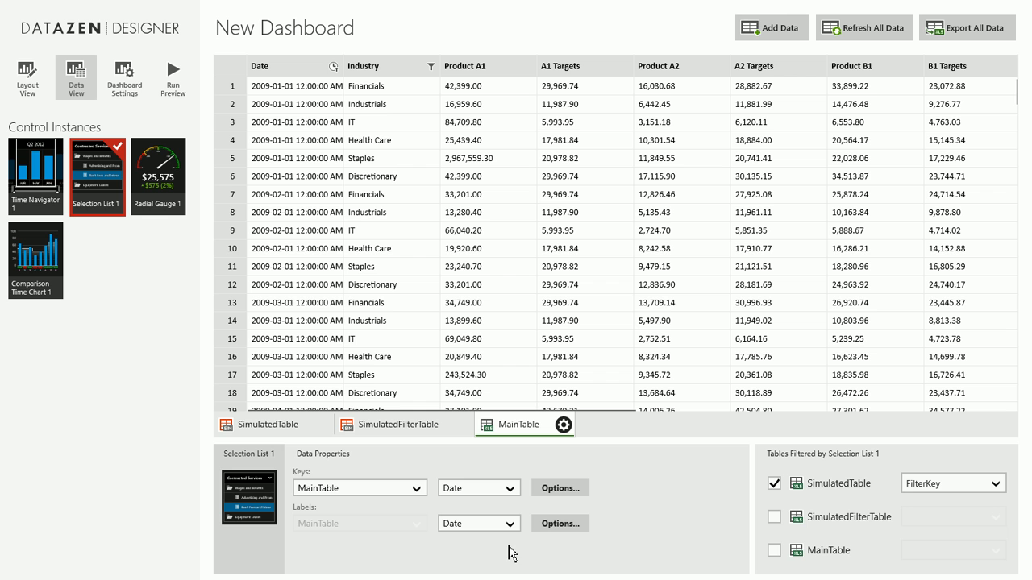
{"action": "mouse_move", "coordinate": [524, 512]}
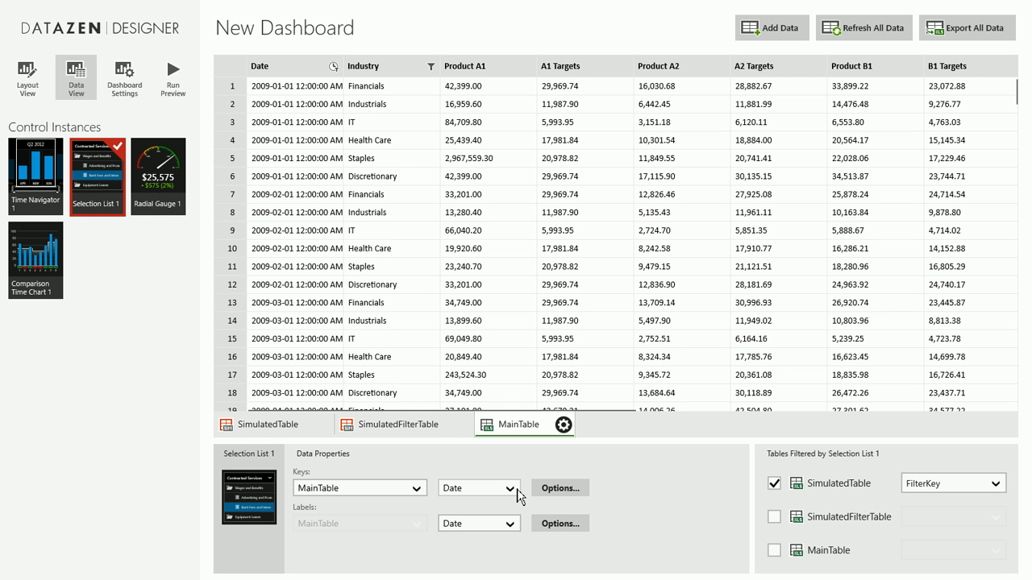
{"action": "mouse_move", "coordinate": [509, 494]}
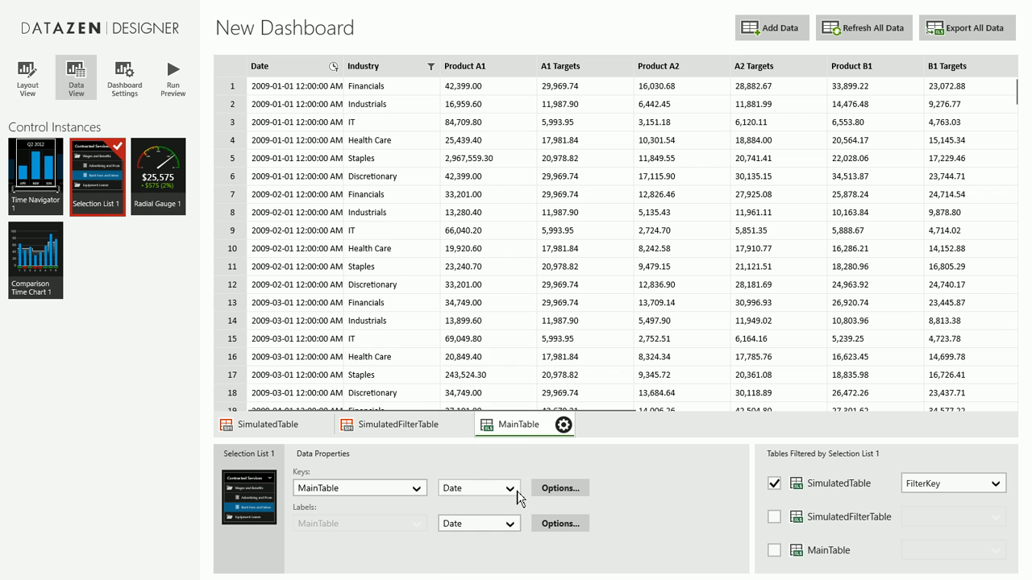
{"action": "left_click", "coordinate": [502, 488]}
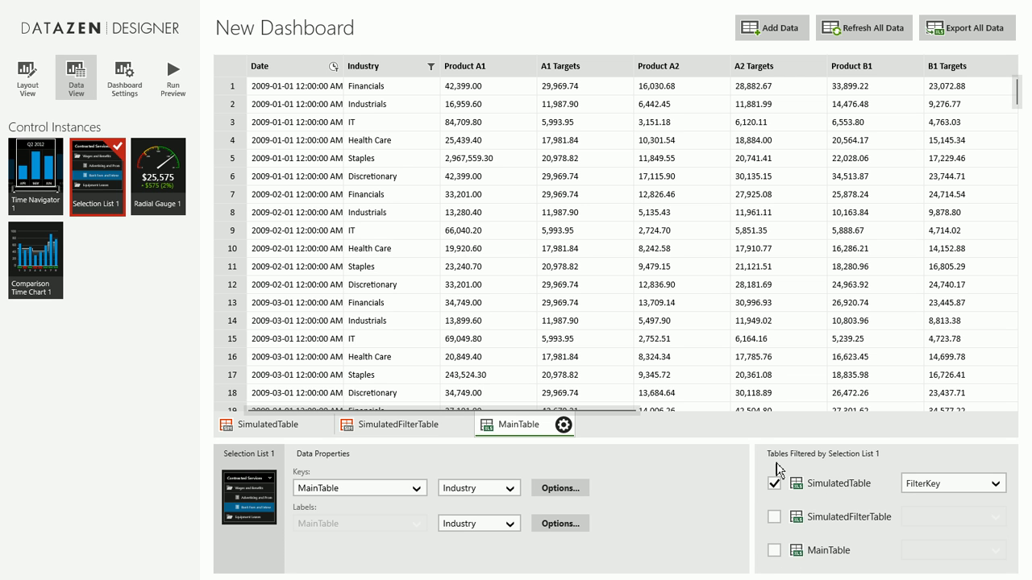
{"action": "left_click", "coordinate": [772, 551]}
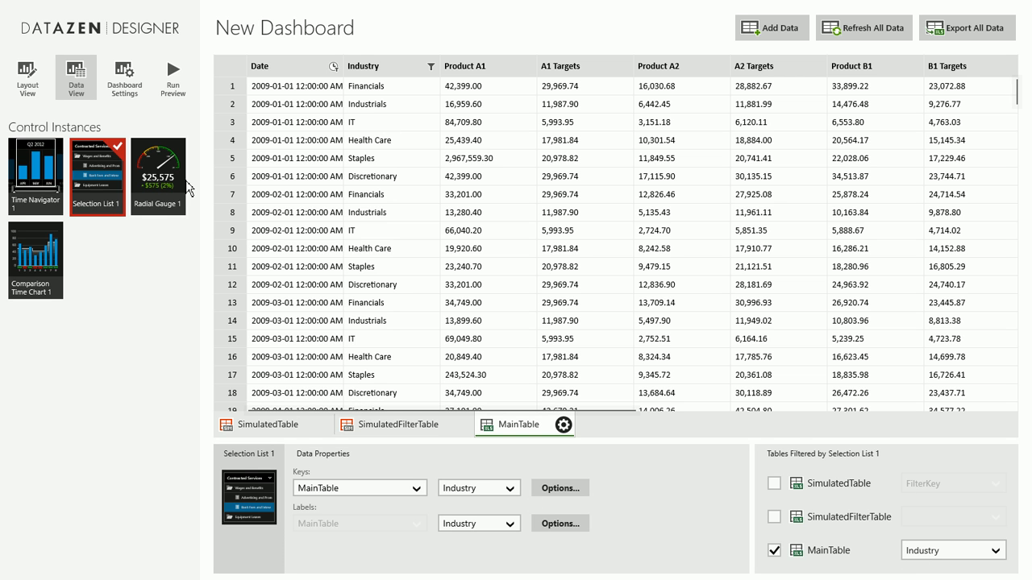
- Select Radial Gauge 1 and take its main value from MainTable
{"action": "left_click", "coordinate": [158, 170]}
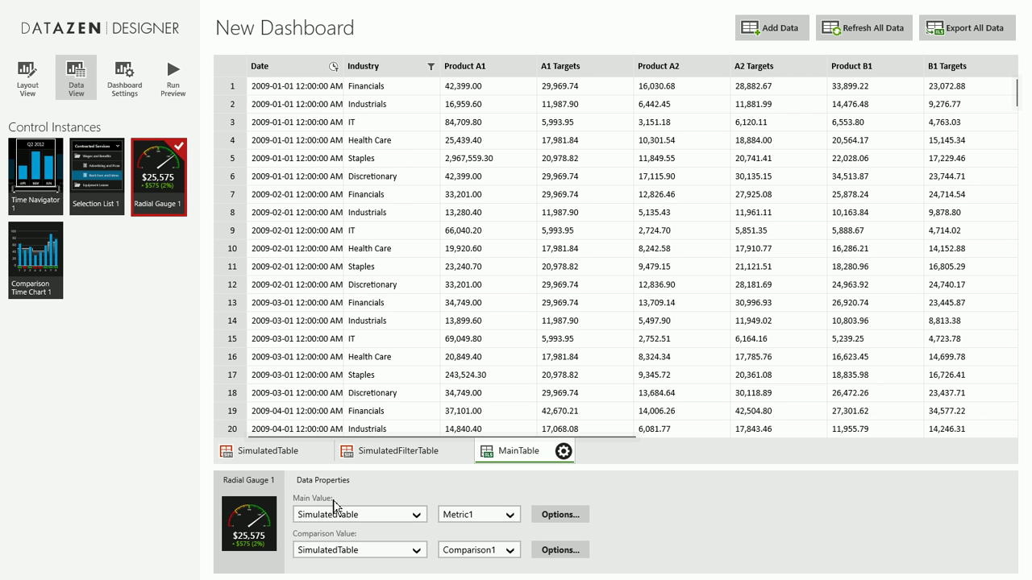
{"action": "mouse_move", "coordinate": [398, 519]}
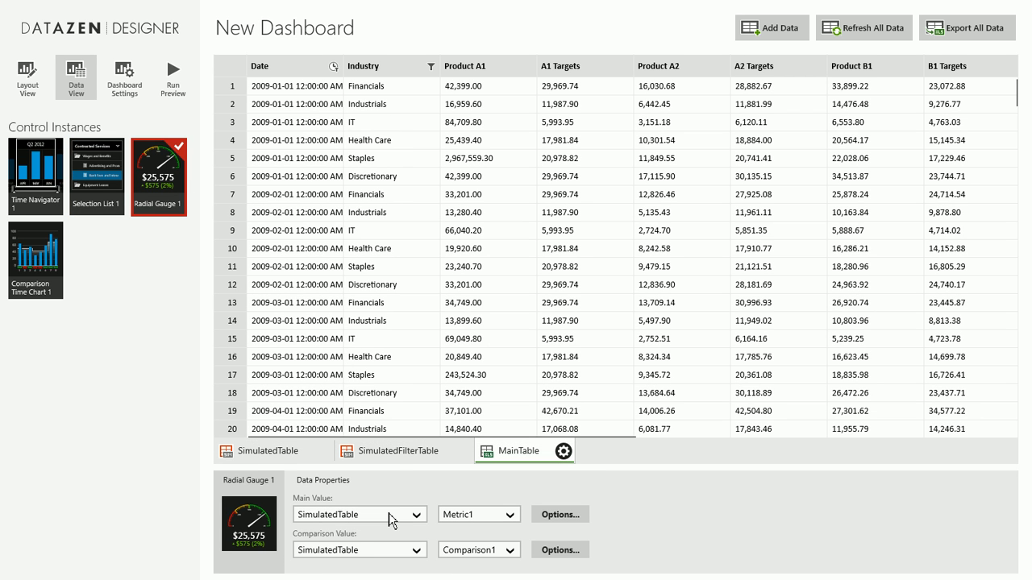
{"action": "mouse_move", "coordinate": [436, 521]}
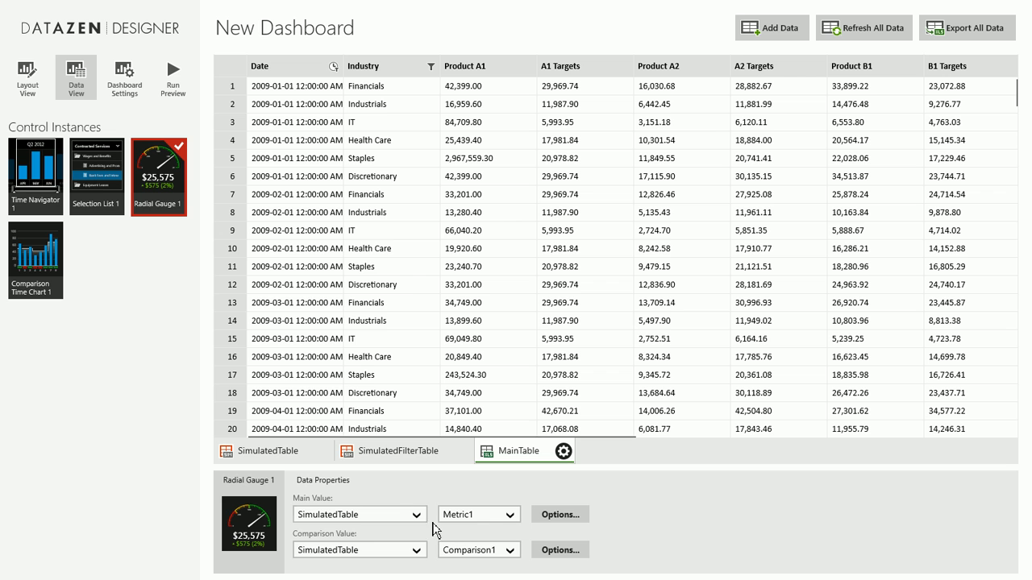
{"action": "left_click", "coordinate": [358, 515]}
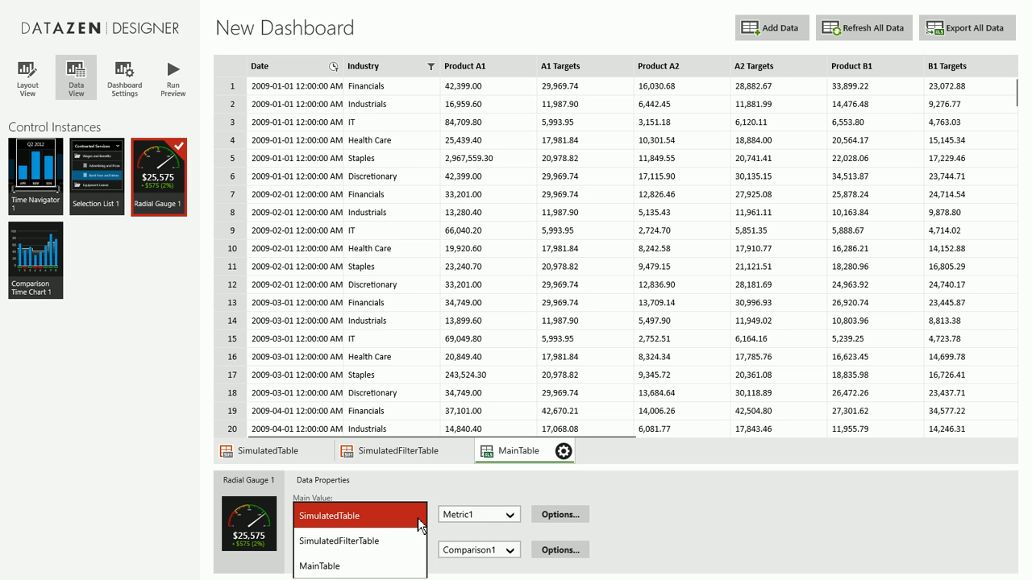
{"action": "left_click", "coordinate": [327, 566]}
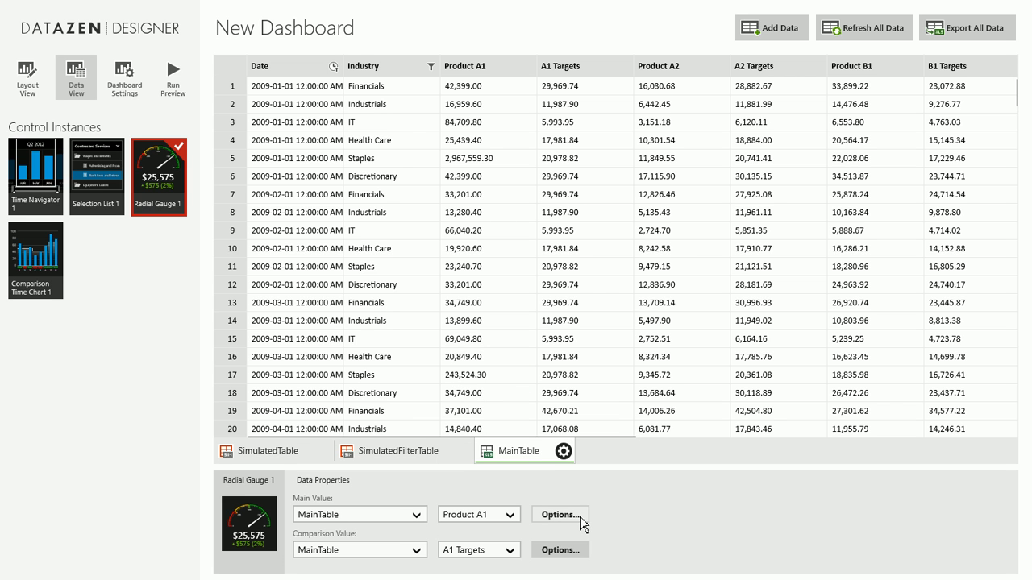
- Sum the gauge values, filtered by Time Navigator 1 and Selection List 1
{"action": "left_click", "coordinate": [568, 514]}
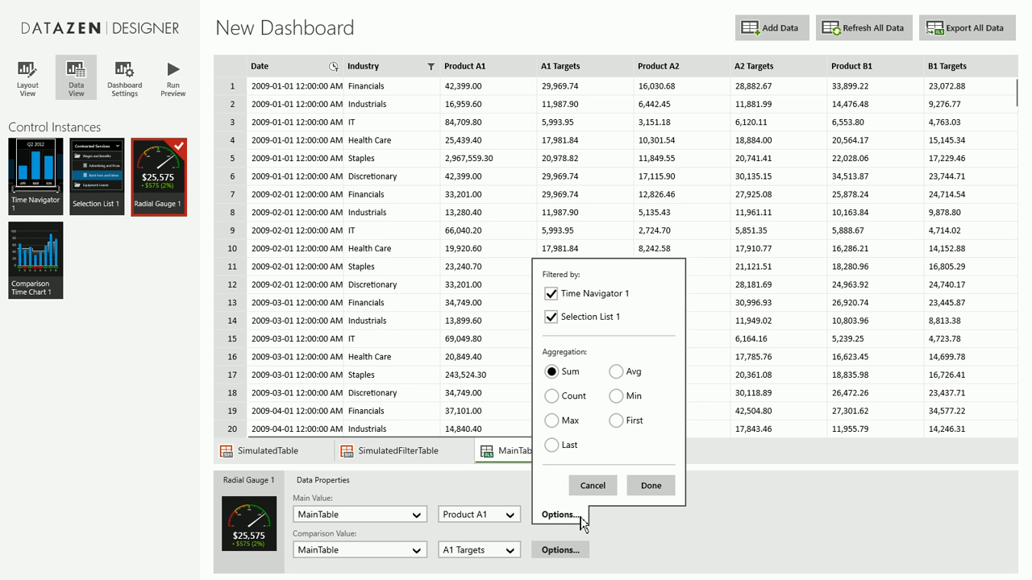
{"action": "mouse_move", "coordinate": [553, 298]}
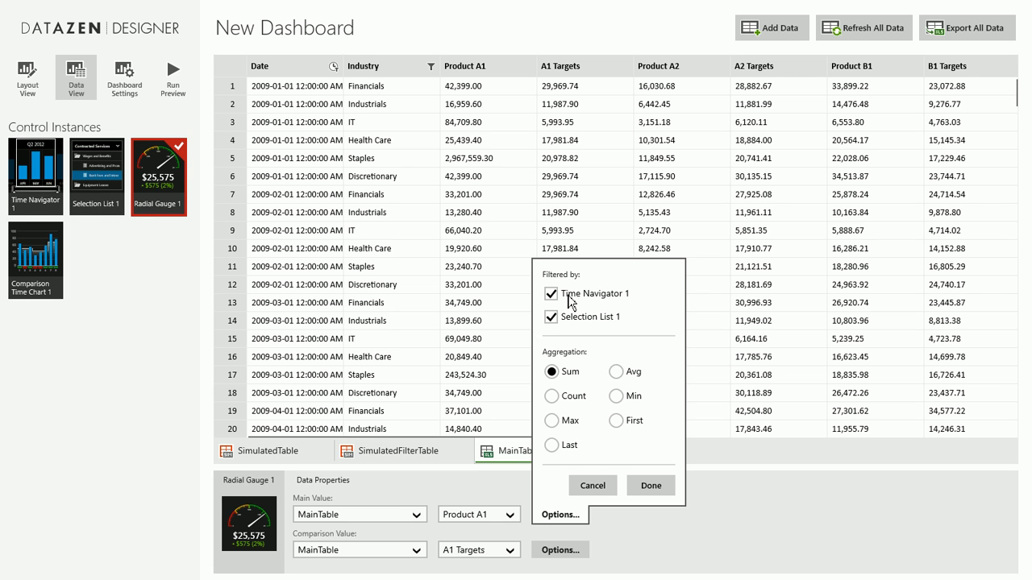
{"action": "mouse_move", "coordinate": [596, 294]}
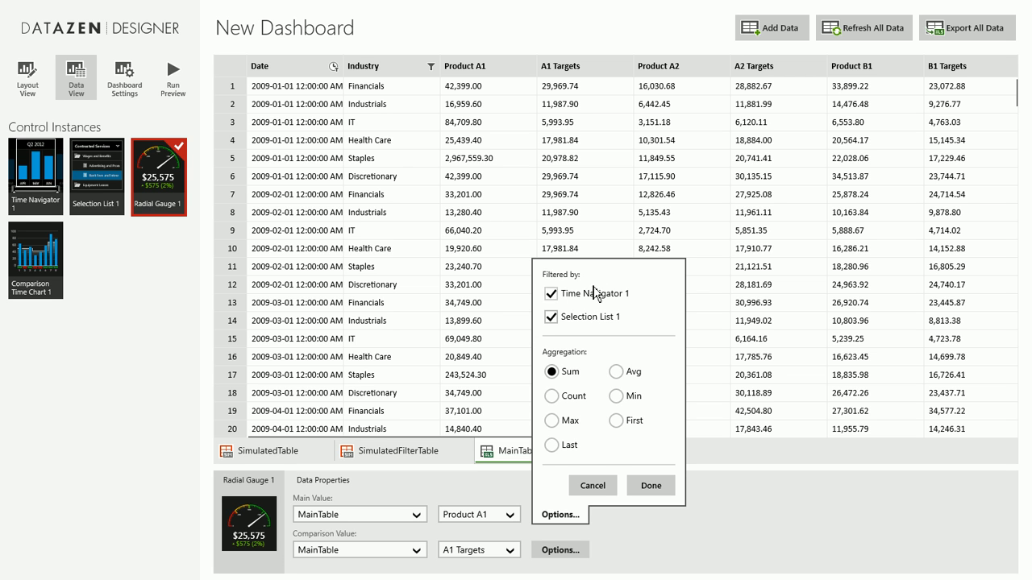
{"action": "mouse_move", "coordinate": [599, 319]}
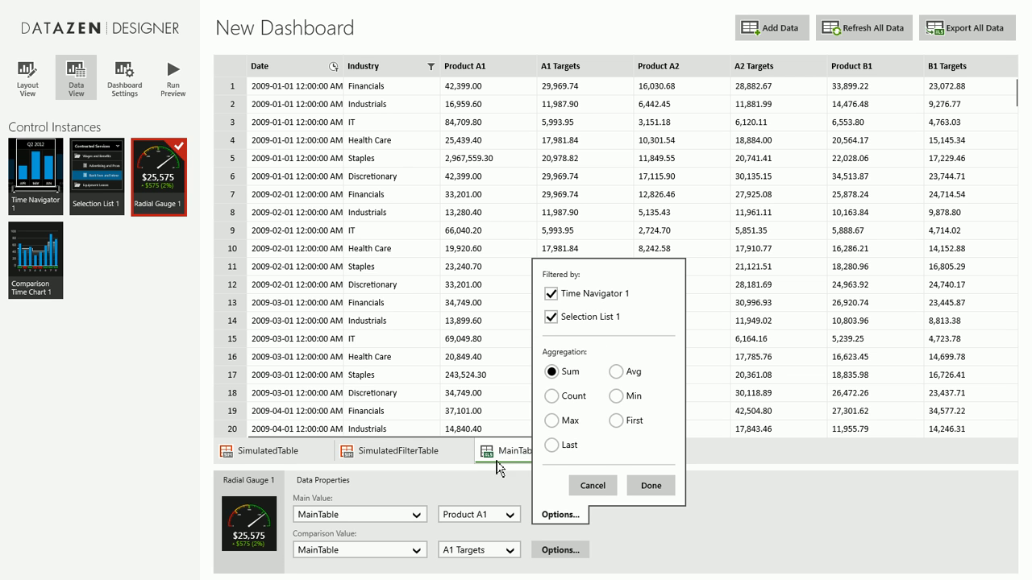
{"action": "mouse_move", "coordinate": [632, 288]}
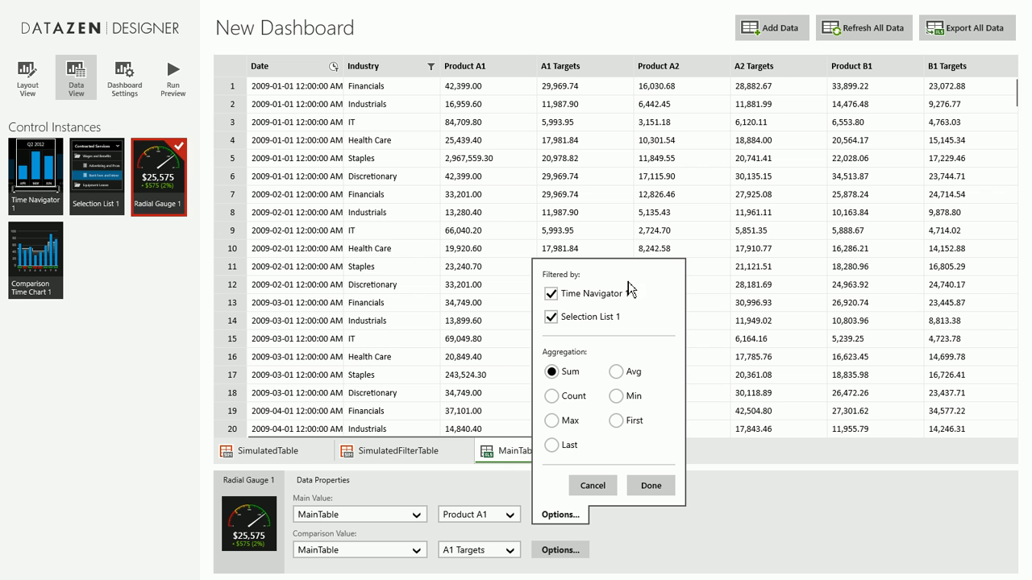
{"action": "mouse_move", "coordinate": [572, 273]}
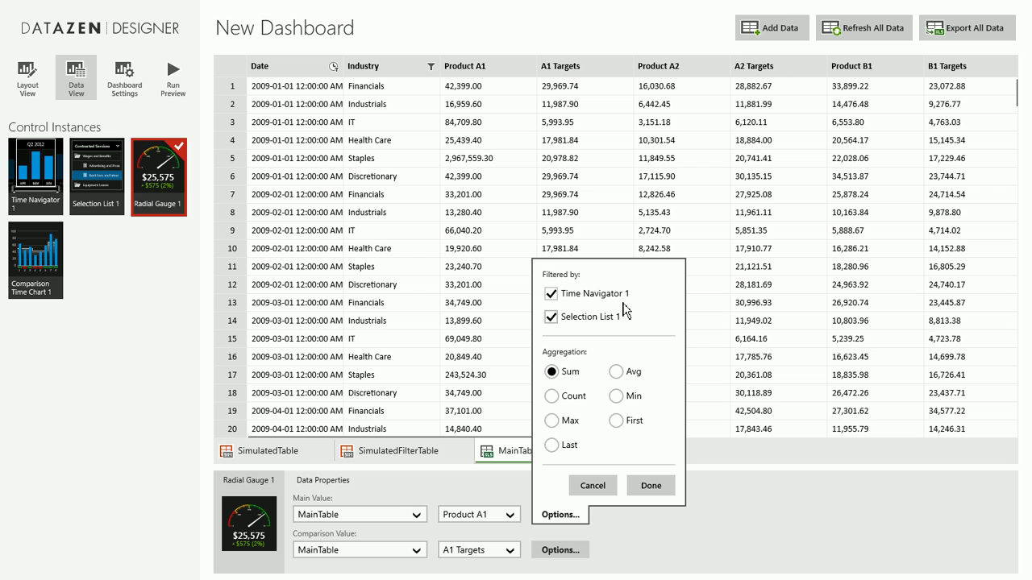
{"action": "mouse_move", "coordinate": [95, 211]}
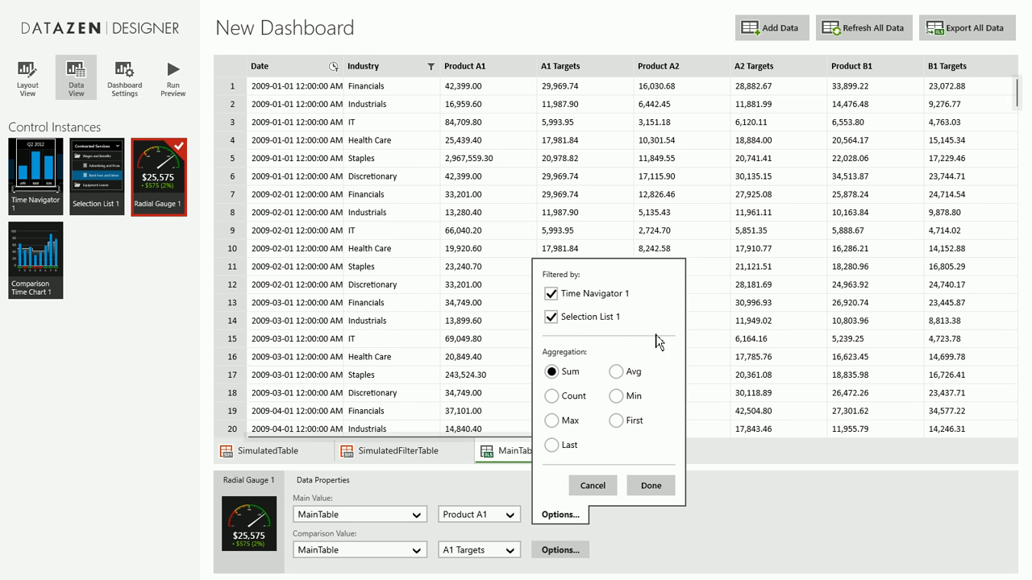
{"action": "mouse_move", "coordinate": [621, 338]}
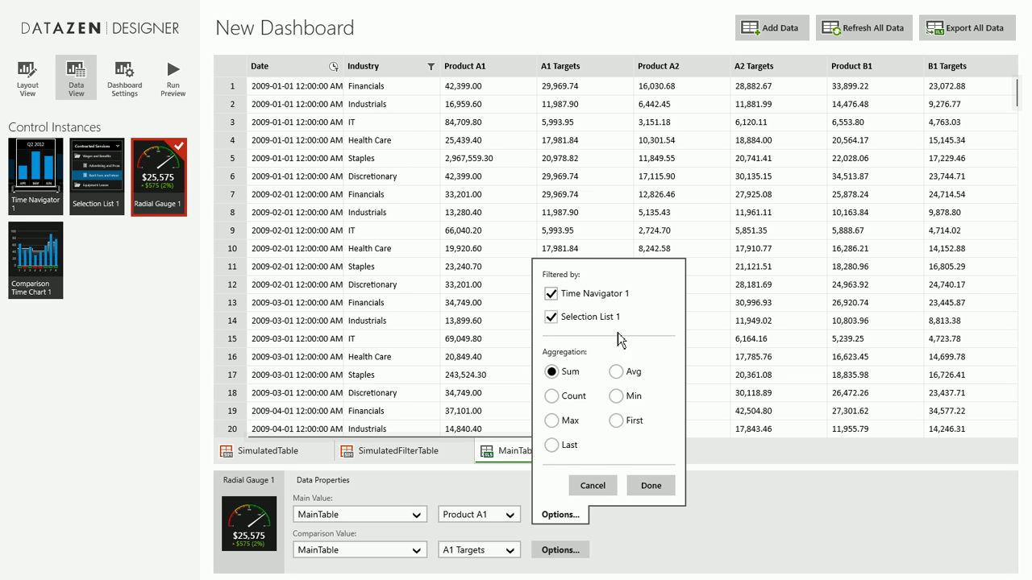
{"action": "left_click", "coordinate": [548, 294]}
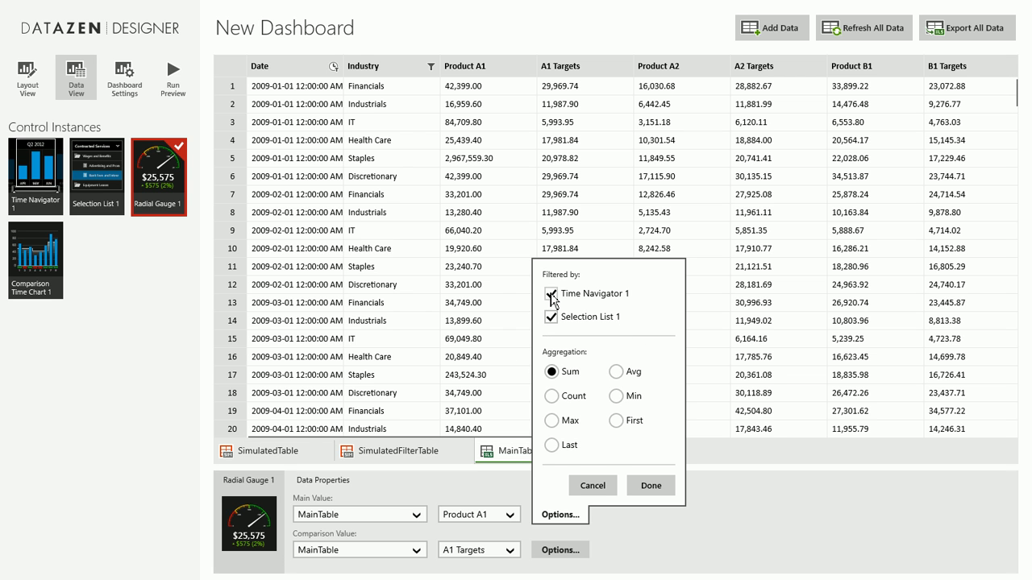
{"action": "left_click", "coordinate": [551, 294]}
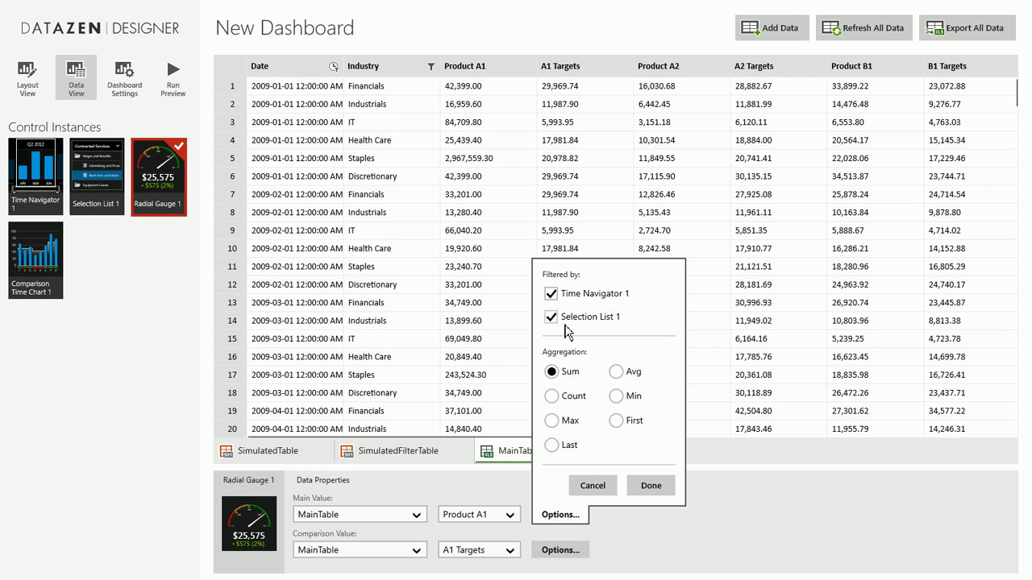
{"action": "mouse_move", "coordinate": [598, 309]}
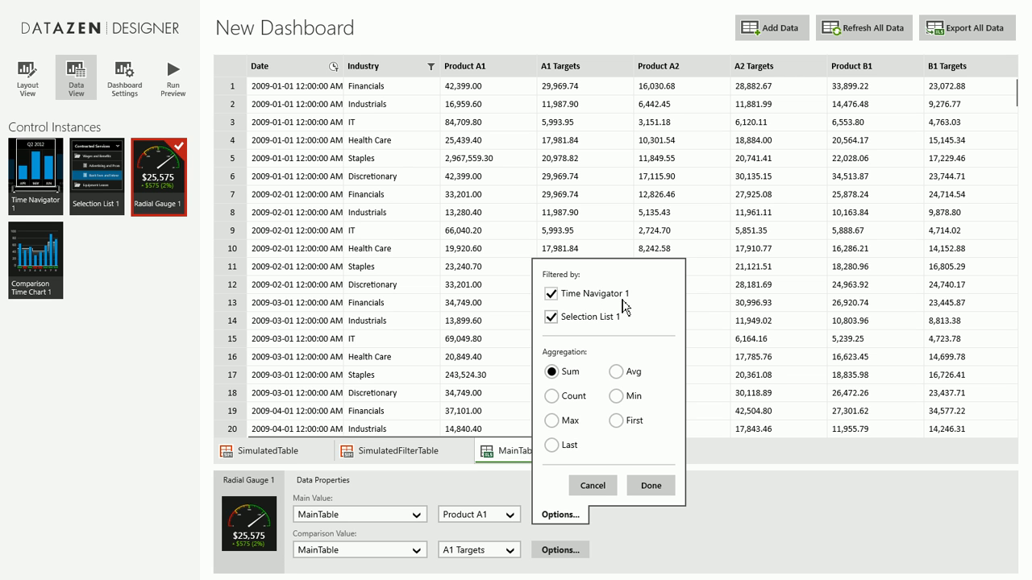
{"action": "mouse_move", "coordinate": [500, 242]}
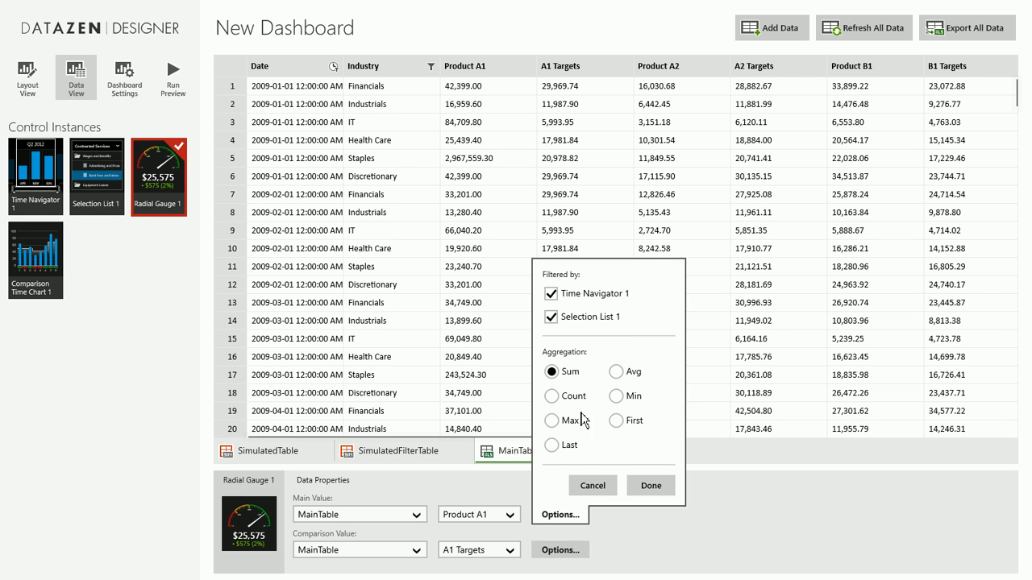
{"action": "mouse_move", "coordinate": [617, 399]}
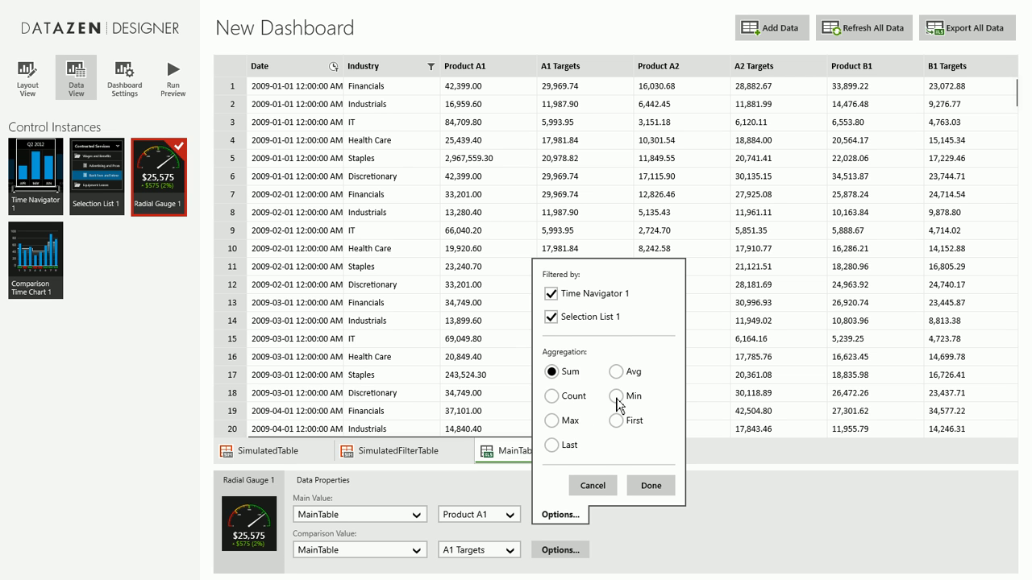
{"action": "mouse_move", "coordinate": [604, 431]}
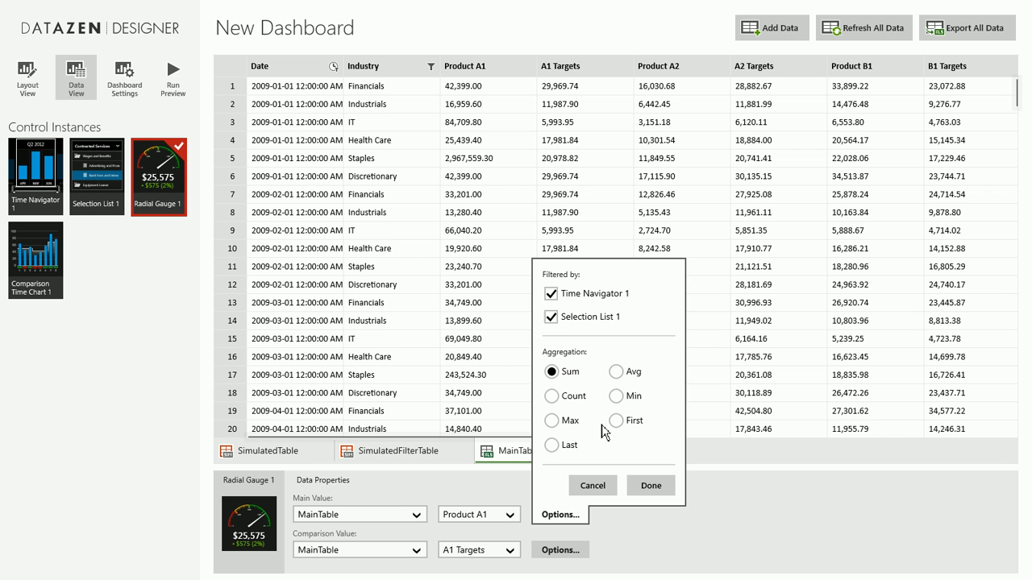
{"action": "mouse_move", "coordinate": [674, 516]}
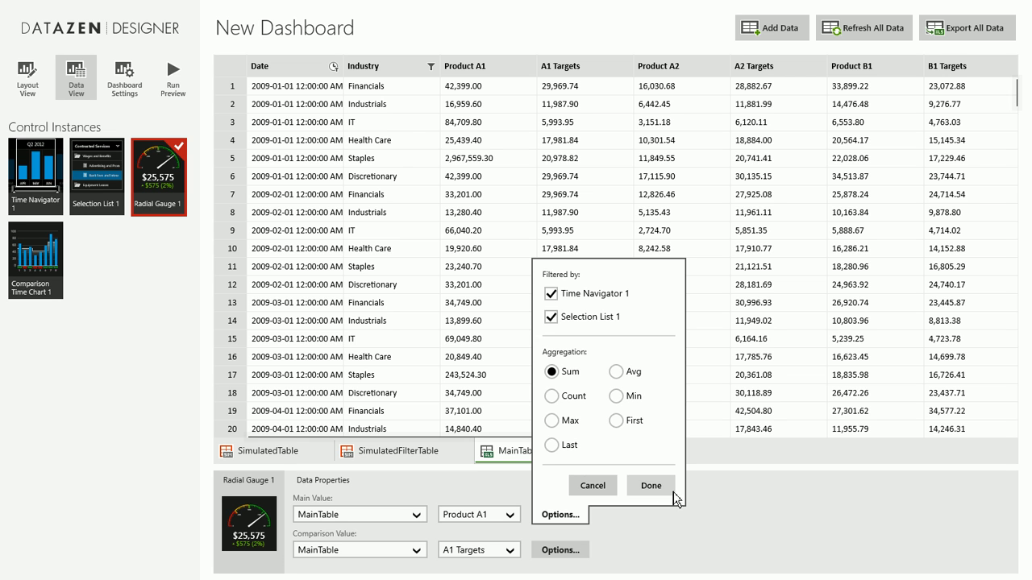
{"action": "left_click", "coordinate": [650, 485]}
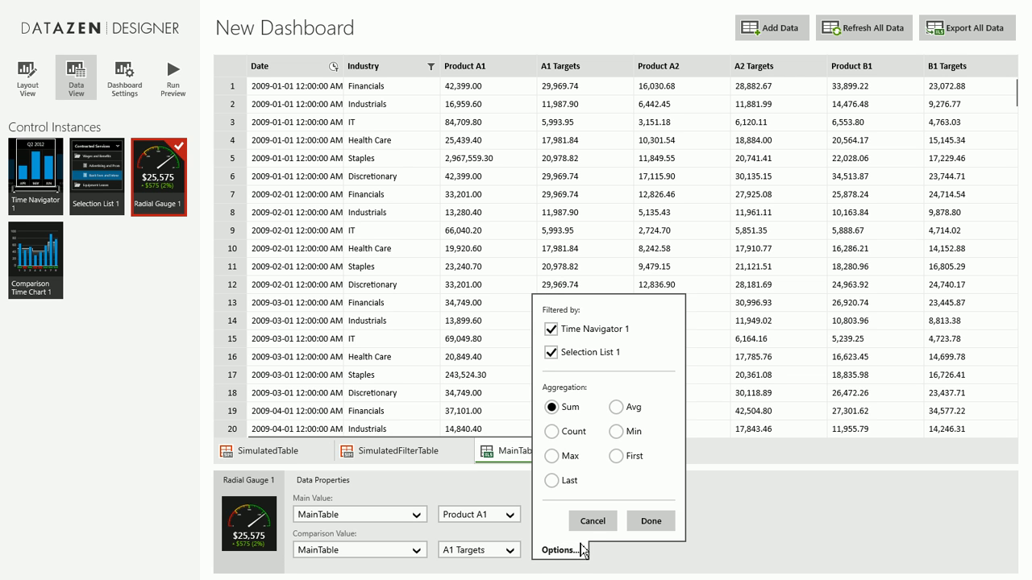
{"action": "mouse_move", "coordinate": [601, 552]}
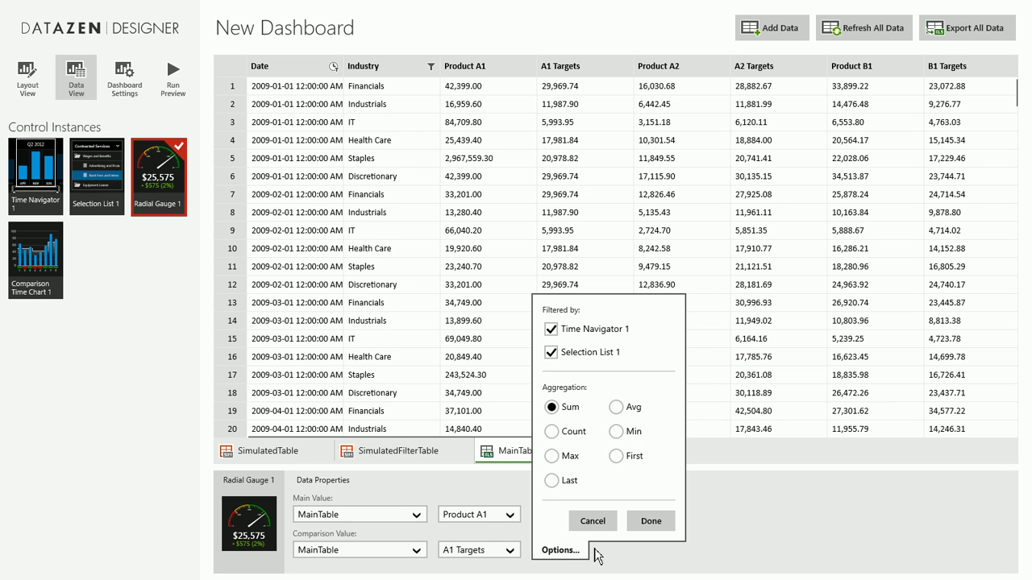
{"action": "left_click", "coordinate": [651, 520]}
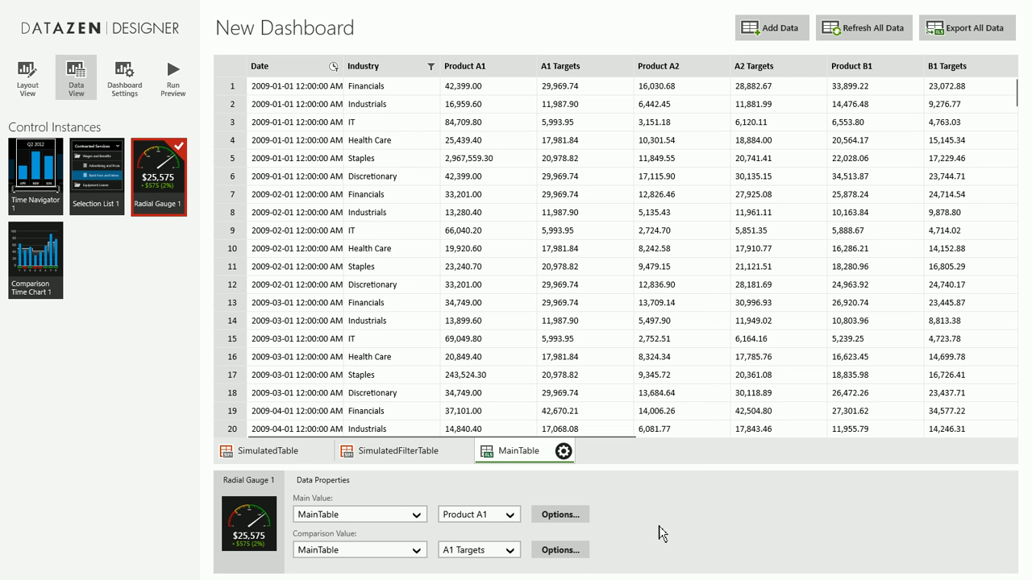
{"action": "left_click", "coordinate": [35, 258]}
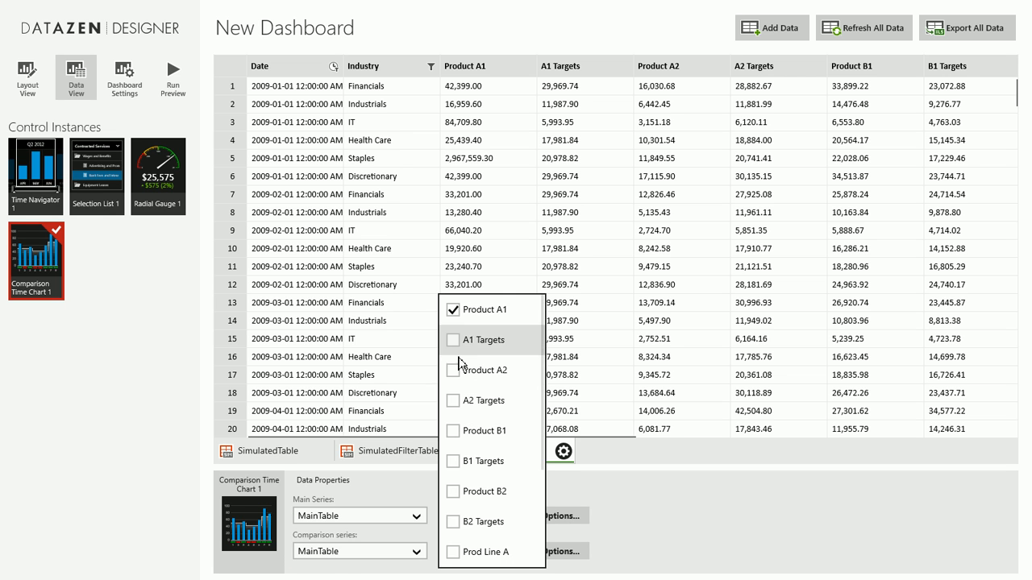
- Set the chart's comparison series to A1 Targets, keeping both filters on the main series
{"action": "left_click", "coordinate": [451, 340]}
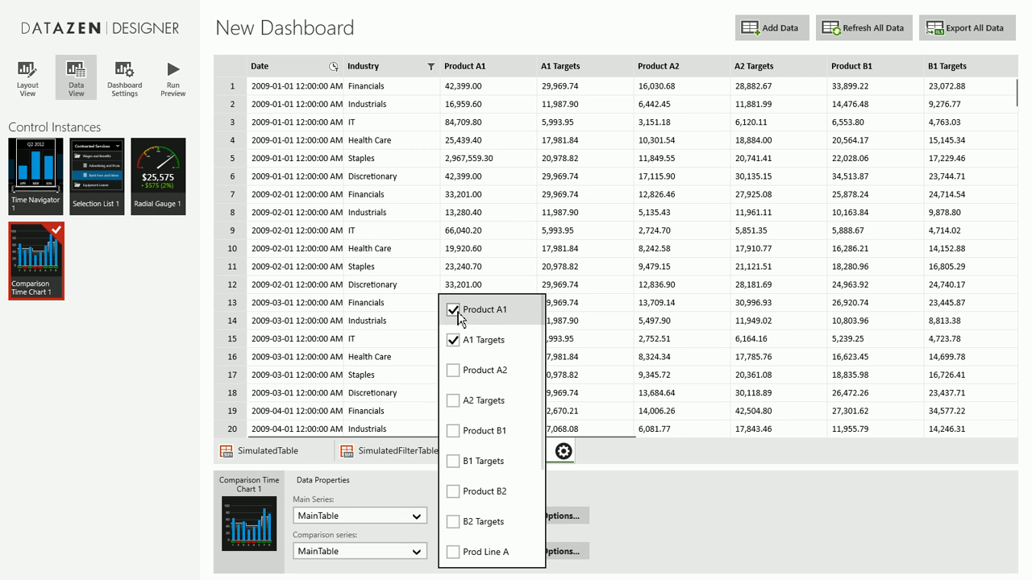
{"action": "left_click", "coordinate": [451, 310]}
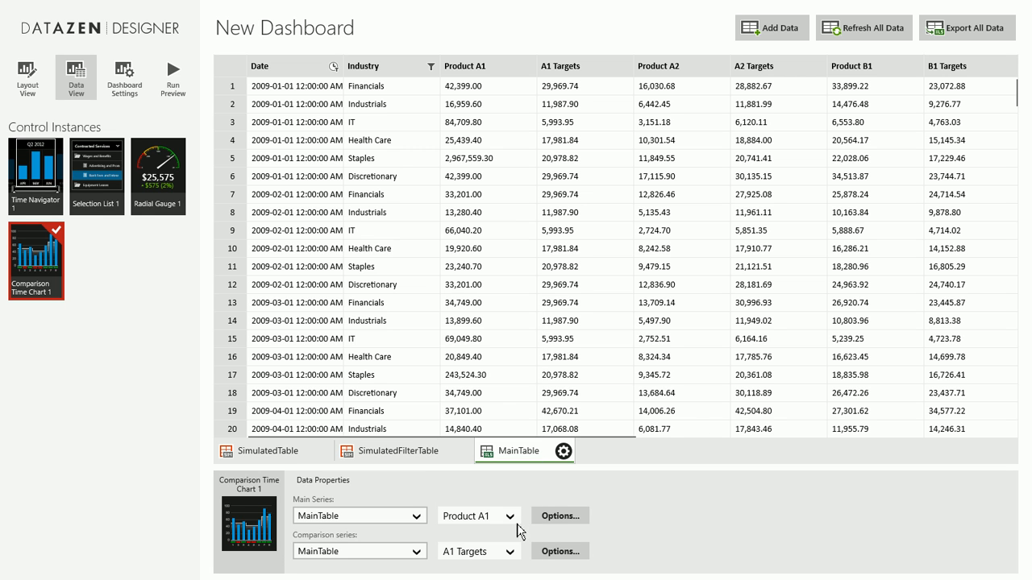
{"action": "mouse_move", "coordinate": [763, 520]}
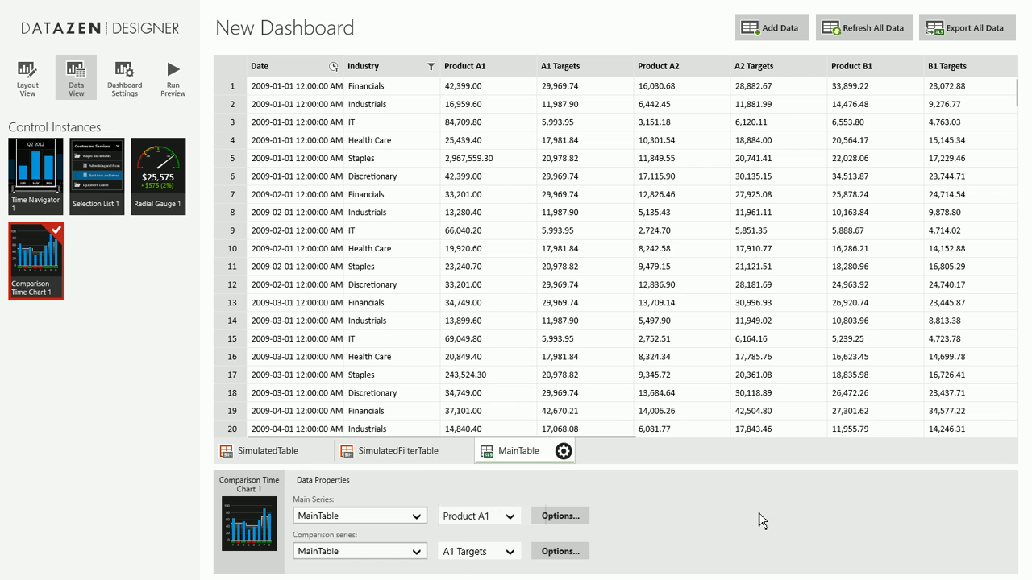
{"action": "left_click", "coordinate": [559, 515]}
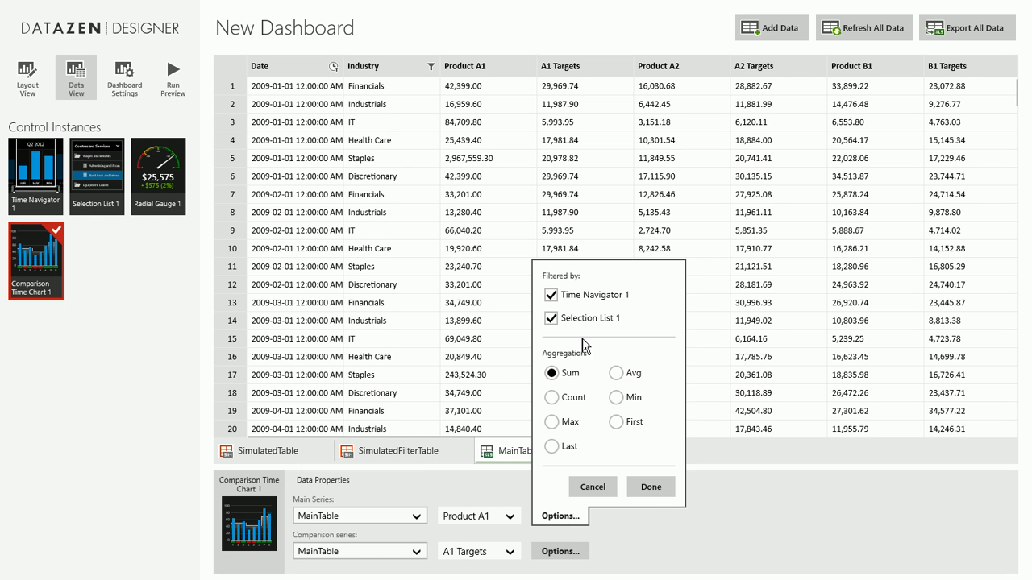
{"action": "mouse_move", "coordinate": [352, 290]}
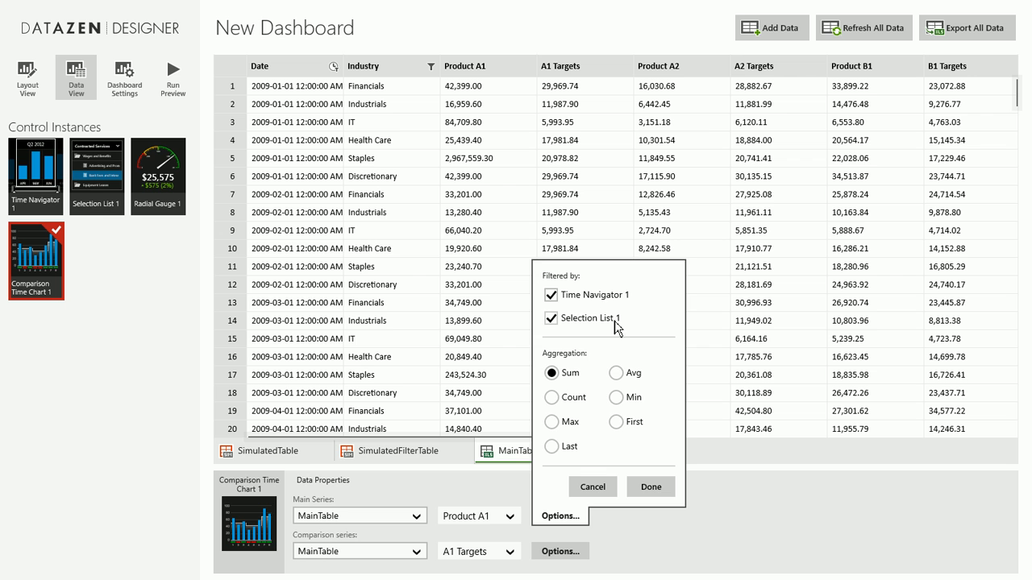
{"action": "left_click", "coordinate": [651, 487]}
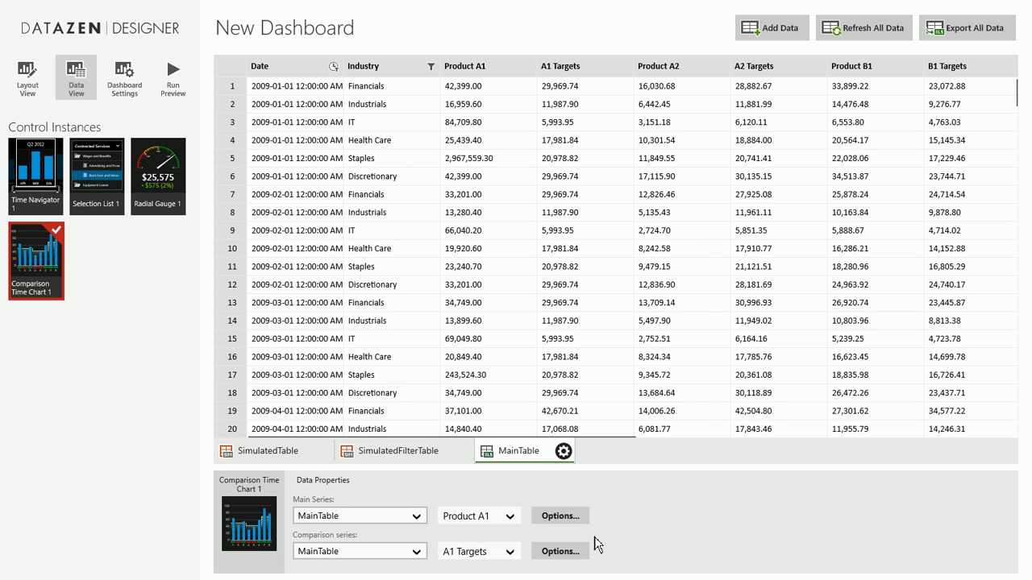
{"action": "mouse_move", "coordinate": [419, 302]}
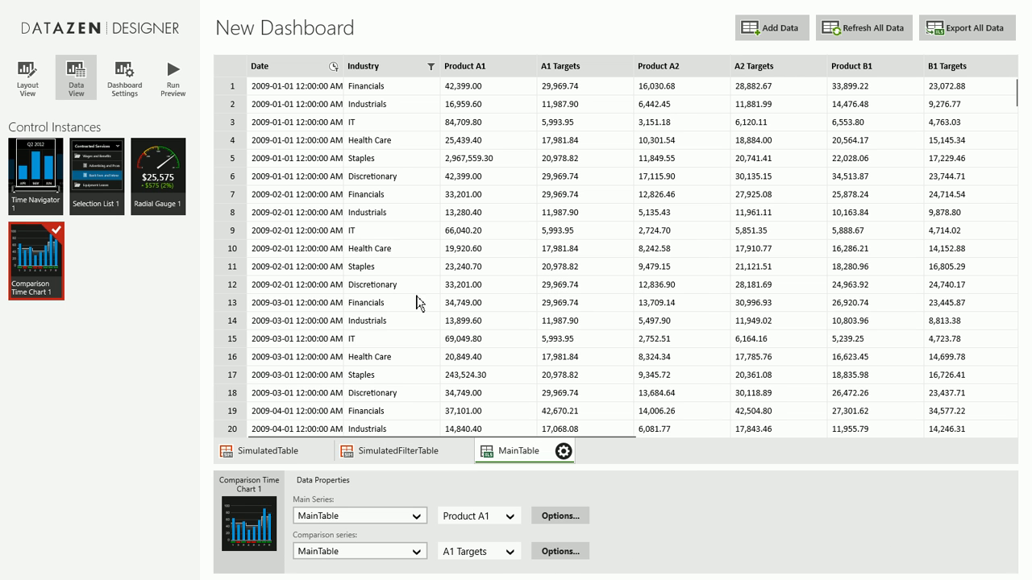
{"action": "mouse_move", "coordinate": [178, 64]}
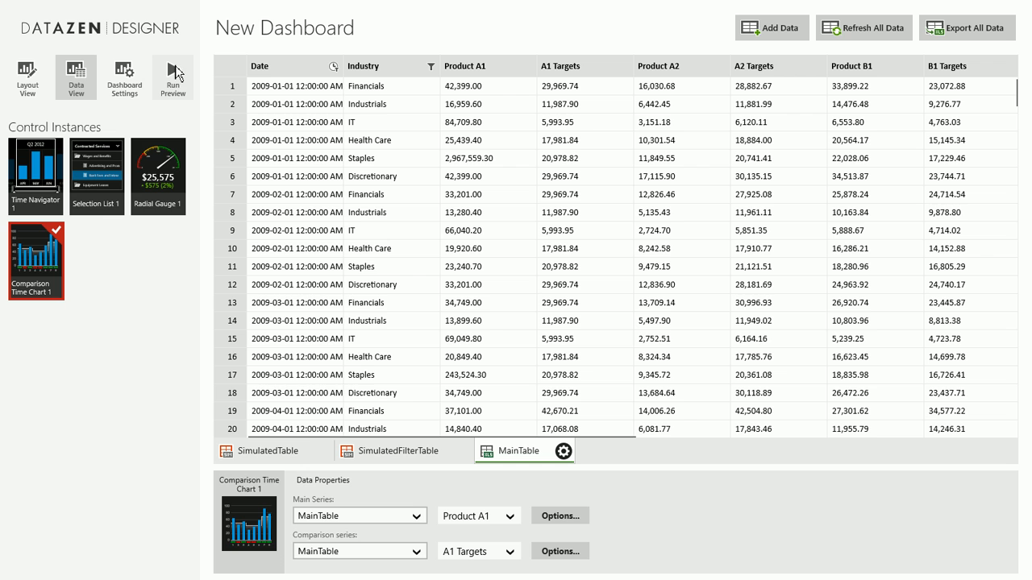
- Run the preview and narrow the time range to June 2011 through May 2012
{"action": "left_click", "coordinate": [174, 67]}
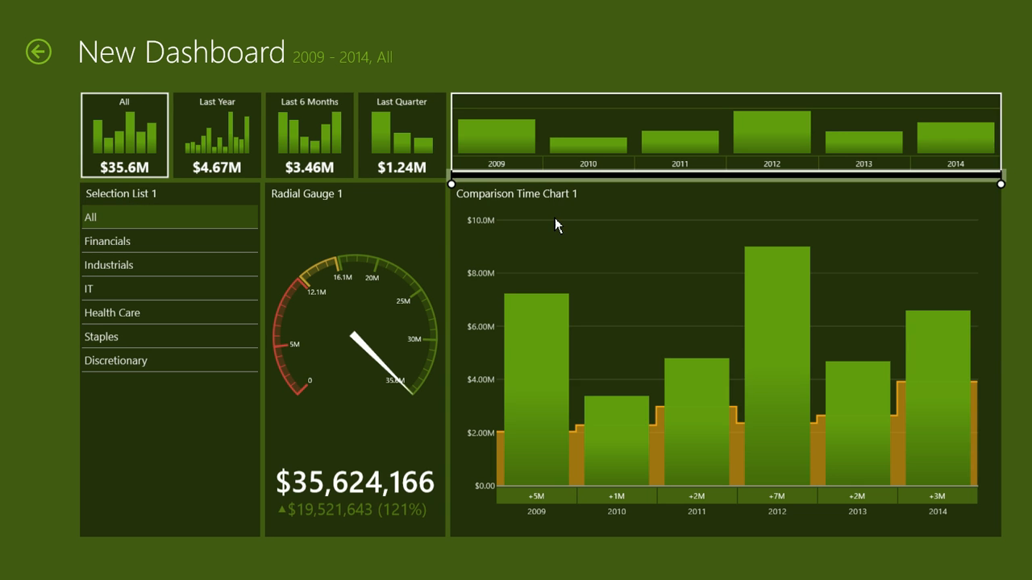
{"action": "mouse_move", "coordinate": [907, 283]}
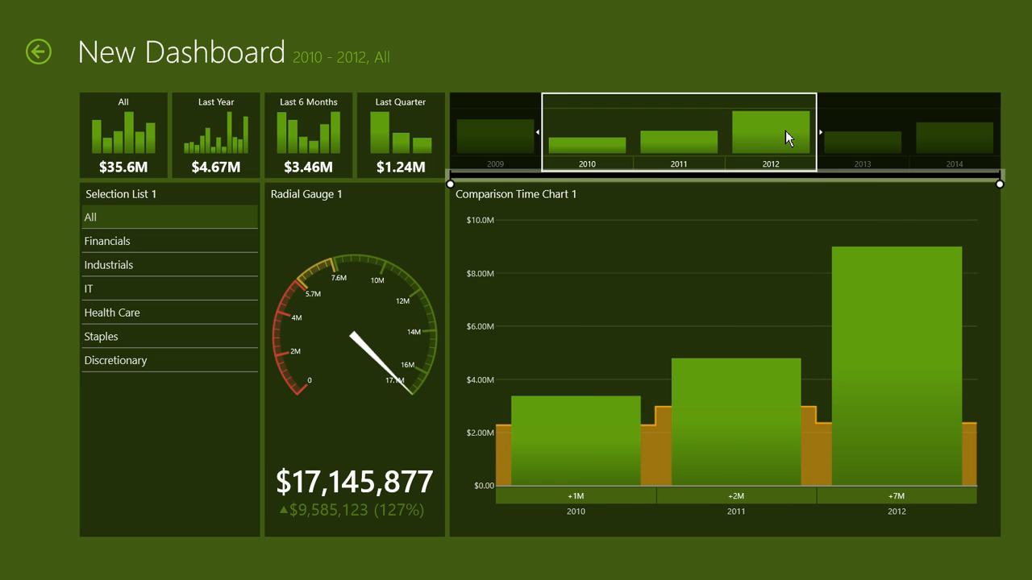
{"action": "mouse_move", "coordinate": [787, 437]}
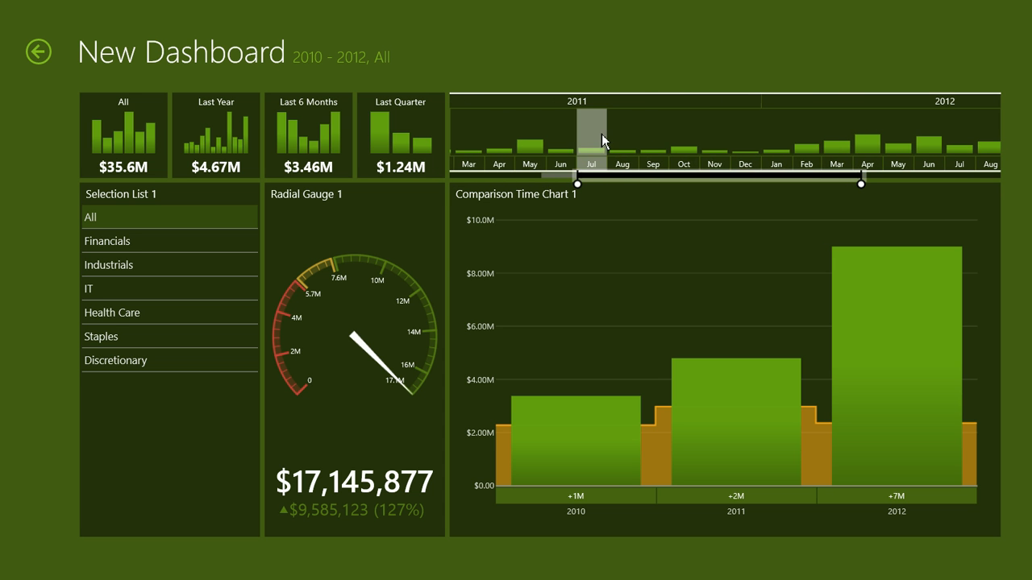
{"action": "left_click_drag", "start_coordinate": [592, 137], "coordinate": [903, 137]}
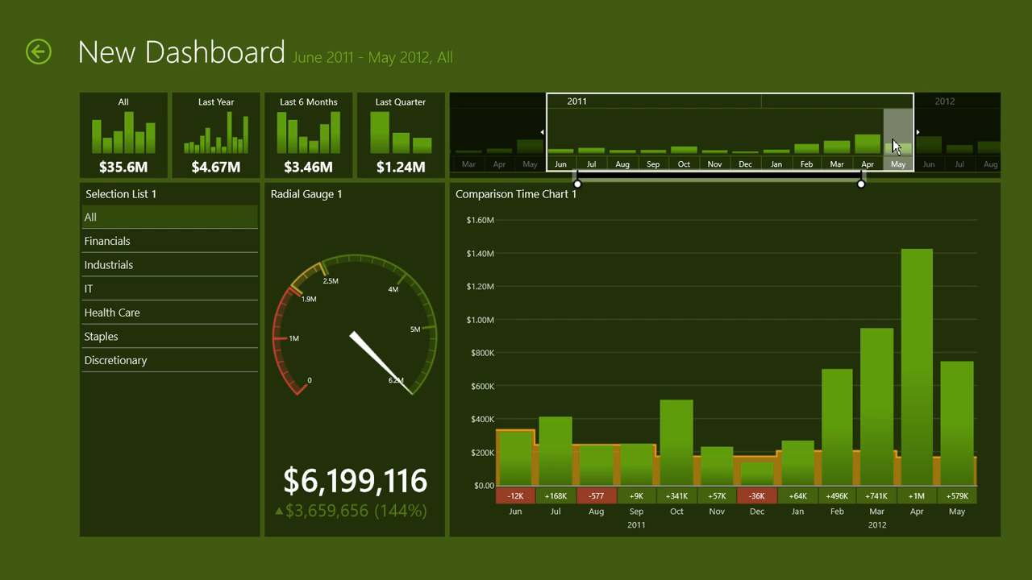
{"action": "mouse_move", "coordinate": [650, 476]}
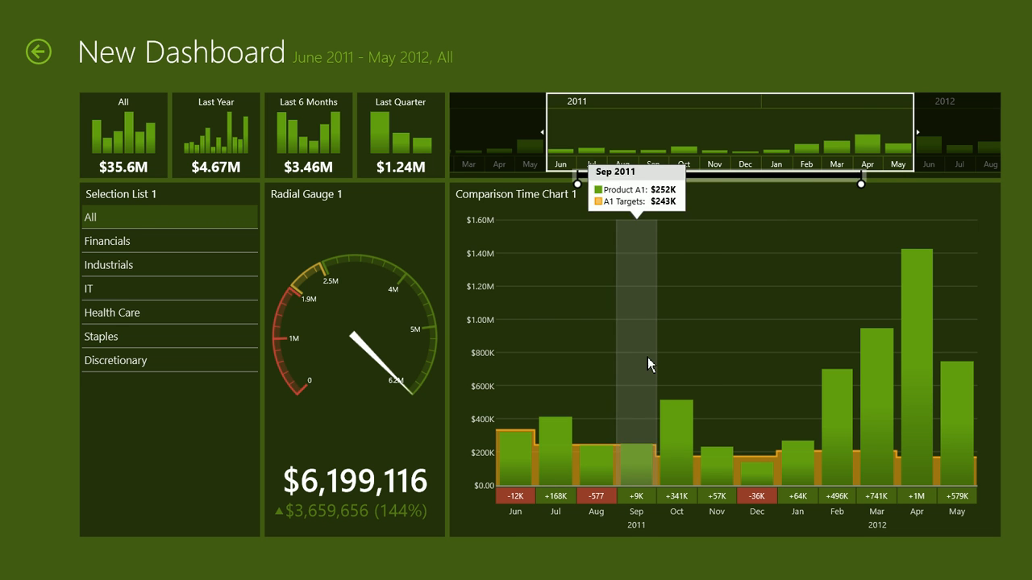
{"action": "mouse_move", "coordinate": [845, 420]}
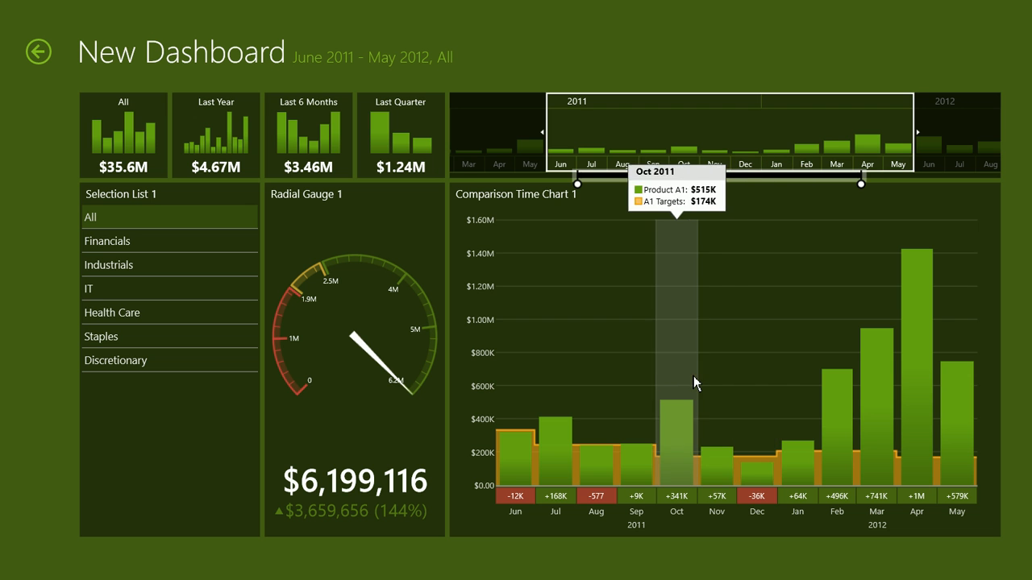
{"action": "mouse_move", "coordinate": [118, 254]}
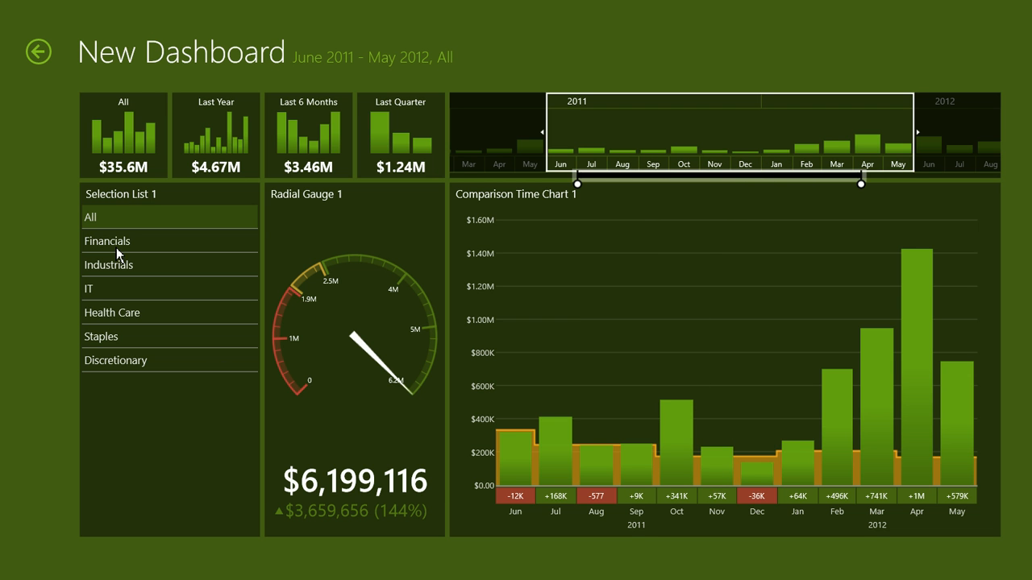
- Filter the preview by Financials, then Industrials, then Health Care
{"action": "left_click", "coordinate": [106, 240]}
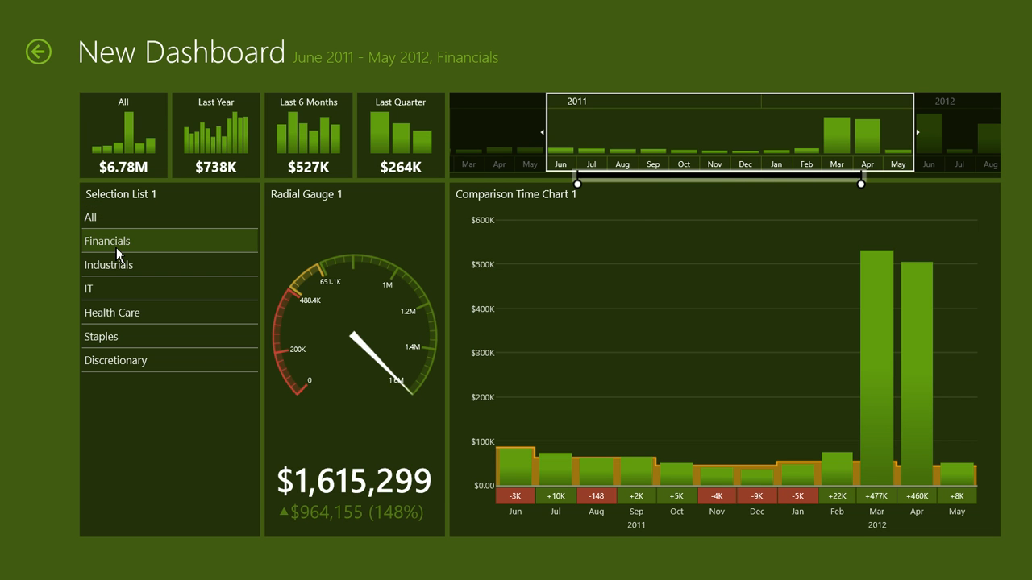
{"action": "mouse_move", "coordinate": [113, 272]}
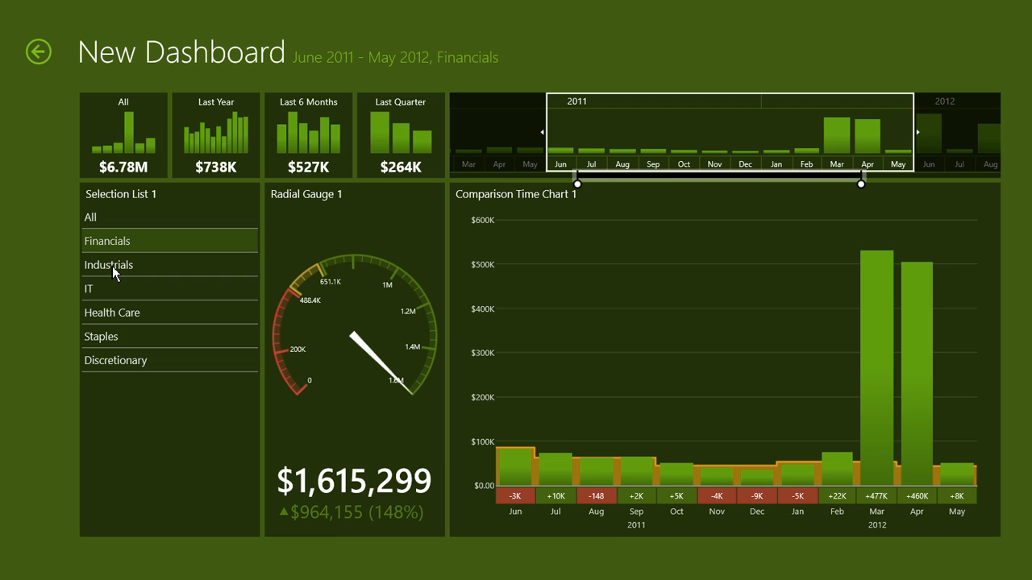
{"action": "left_click", "coordinate": [108, 265]}
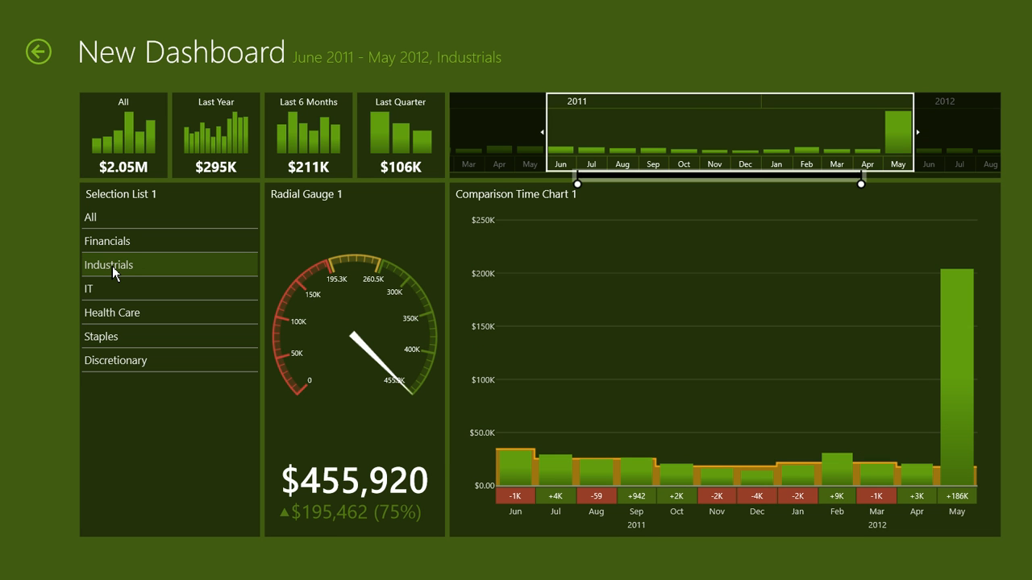
{"action": "mouse_move", "coordinate": [99, 299]}
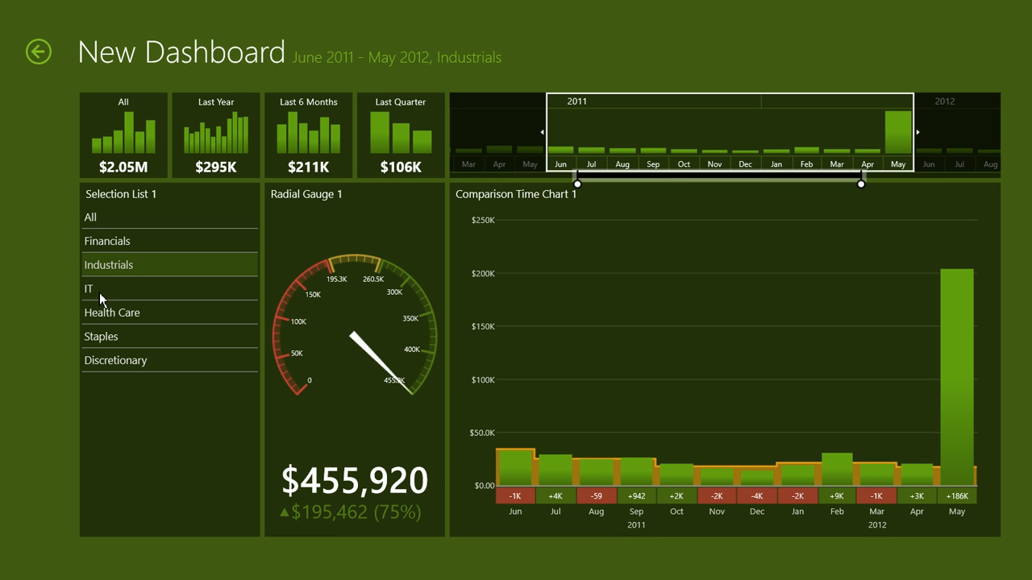
{"action": "left_click", "coordinate": [112, 312]}
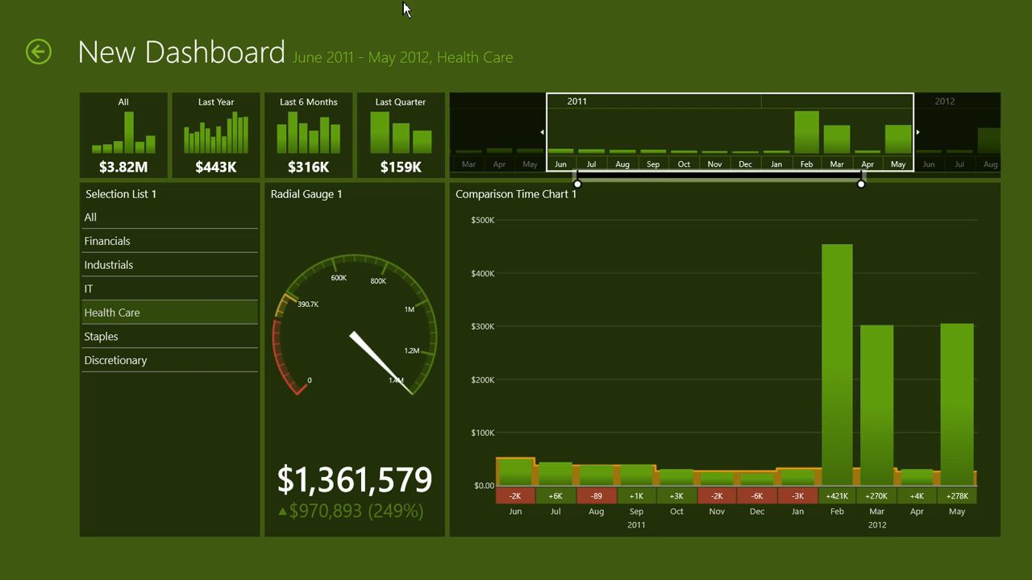
{"action": "mouse_move", "coordinate": [316, 68]}
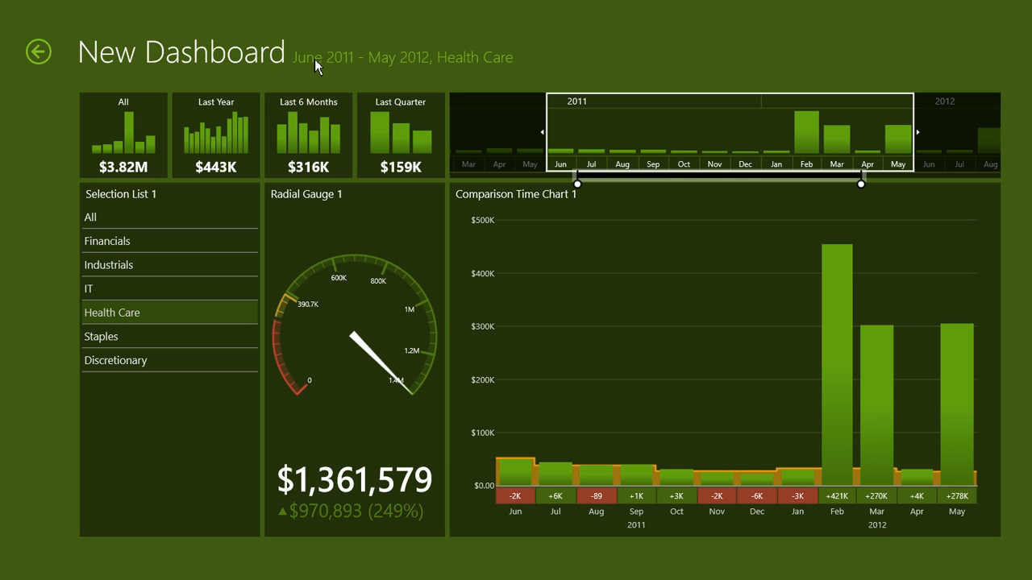
{"action": "mouse_move", "coordinate": [65, 11]}
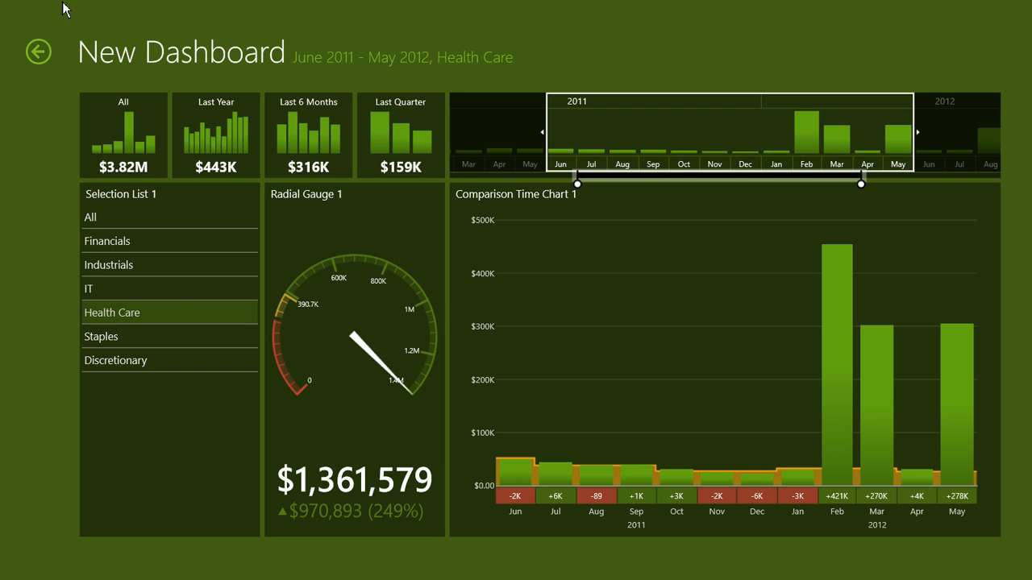
{"action": "mouse_move", "coordinate": [311, 71]}
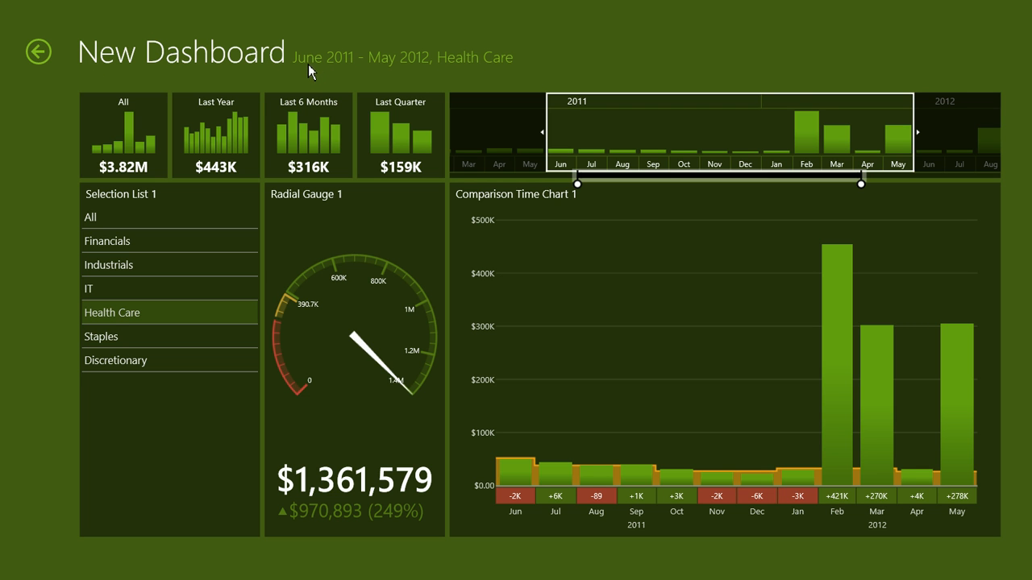
{"action": "mouse_move", "coordinate": [316, 74]}
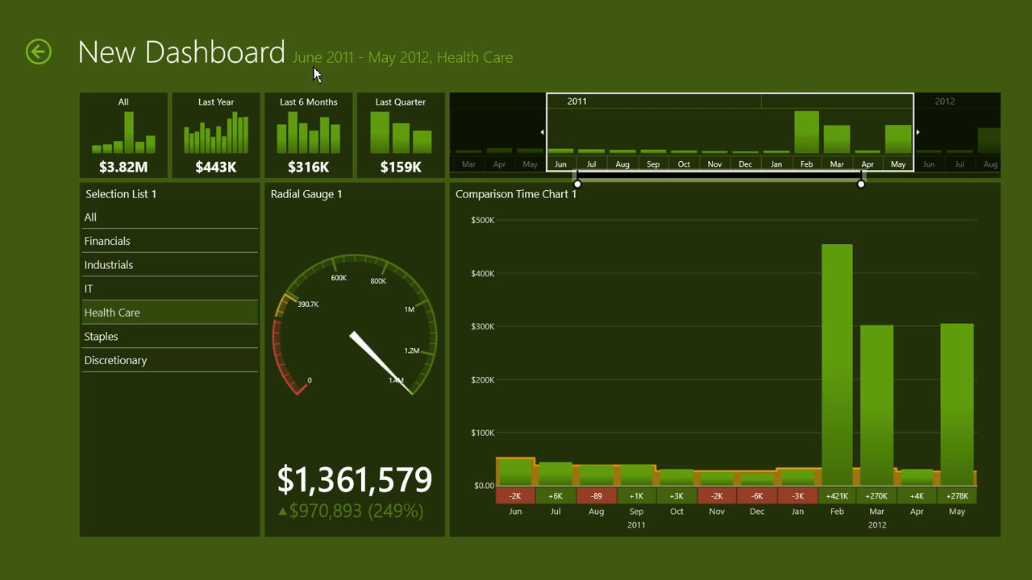
{"action": "mouse_move", "coordinate": [434, 78]}
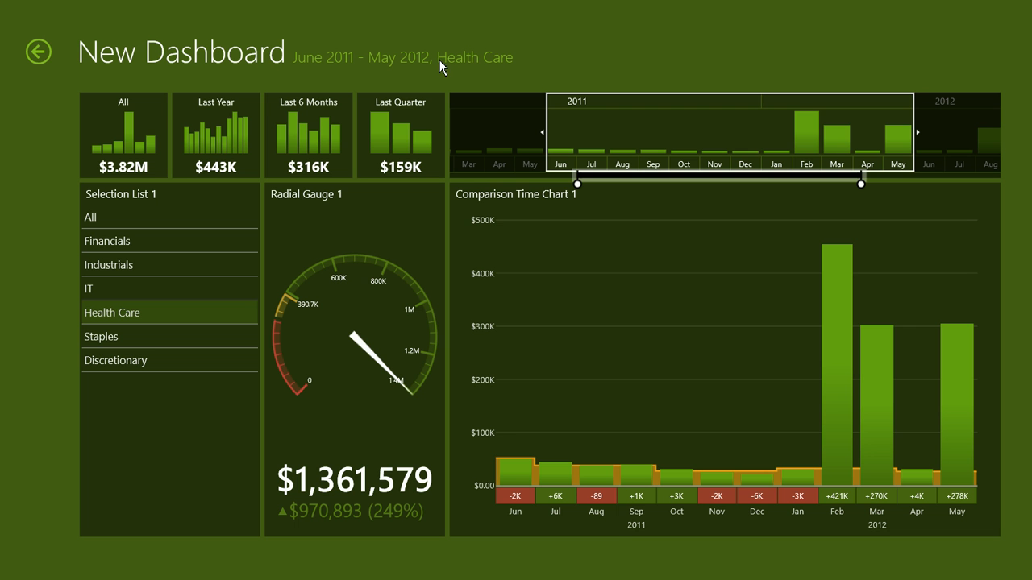
{"action": "mouse_move", "coordinate": [38, 52]}
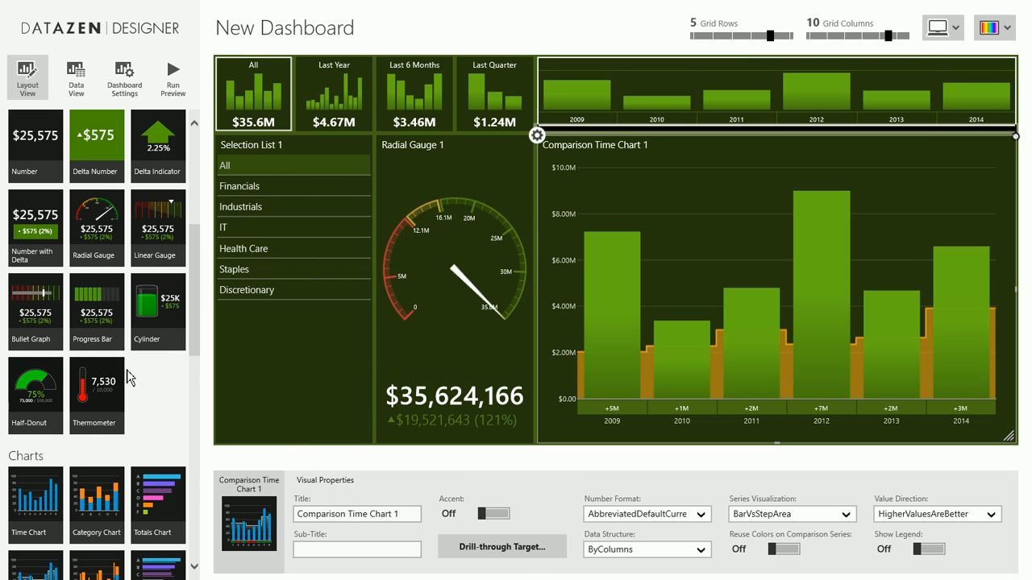
- Leave preview and switch to Data View to show MainTable's data
{"action": "scroll", "scroll_direction": "down", "scroll_amount": 3}
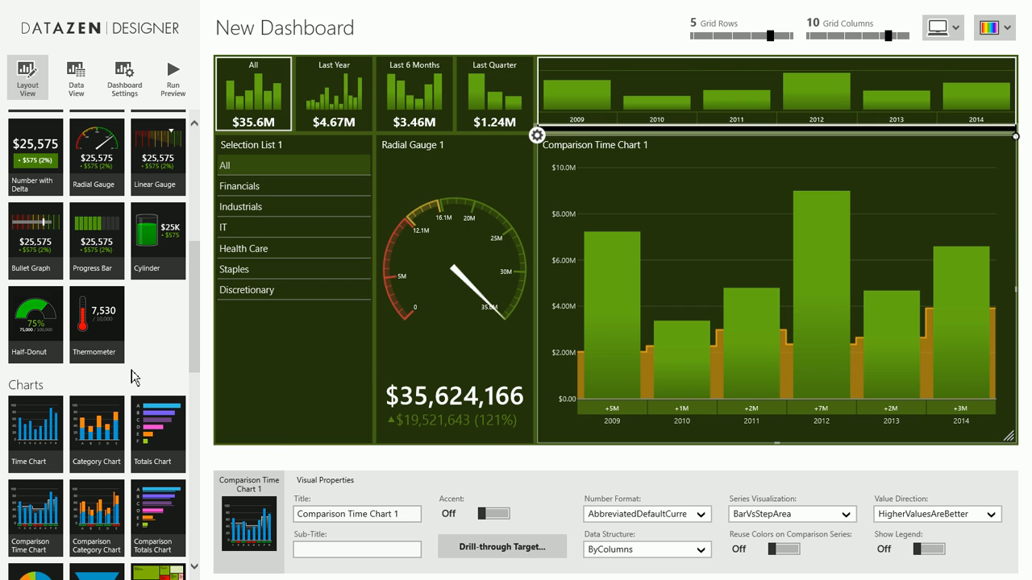
{"action": "mouse_move", "coordinate": [35, 182]}
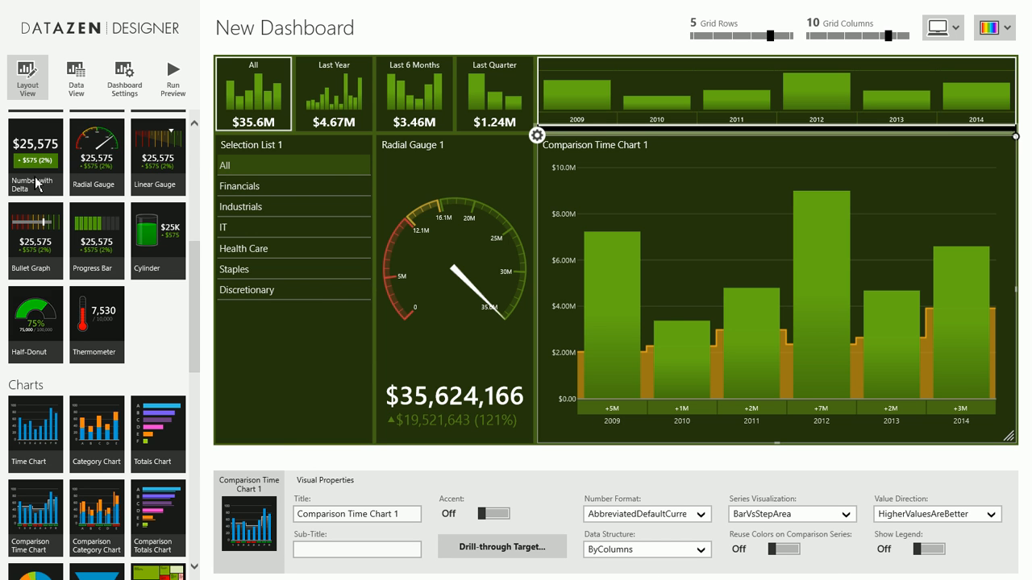
{"action": "scroll", "scroll_direction": "up", "scroll_amount": 3}
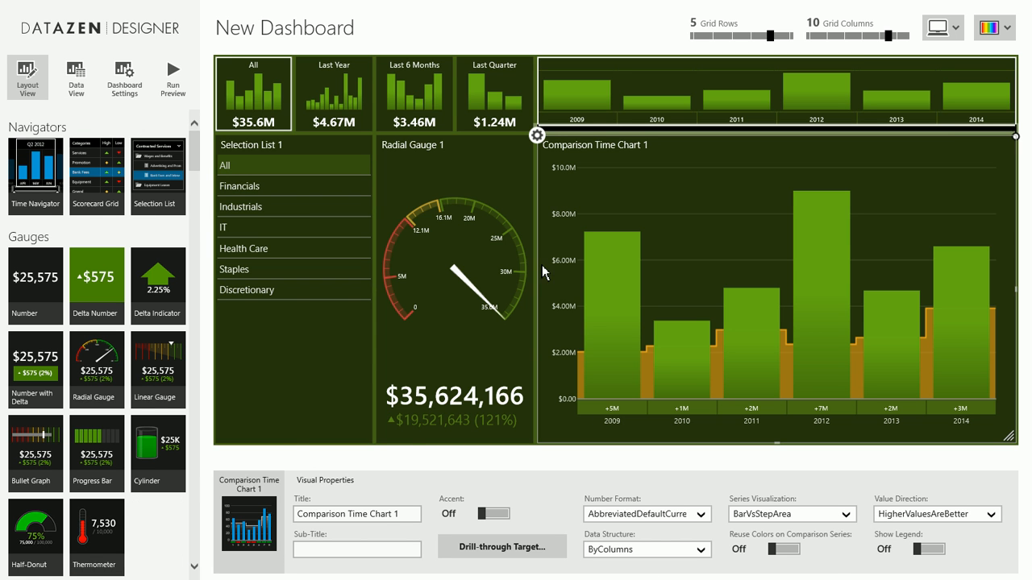
{"action": "mouse_move", "coordinate": [688, 269]}
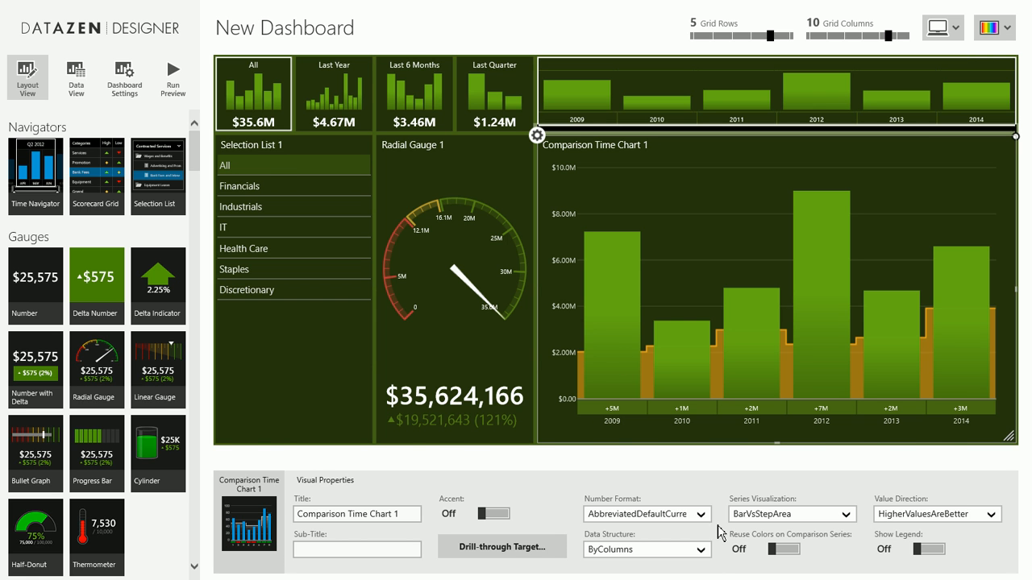
{"action": "left_click", "coordinate": [74, 73]}
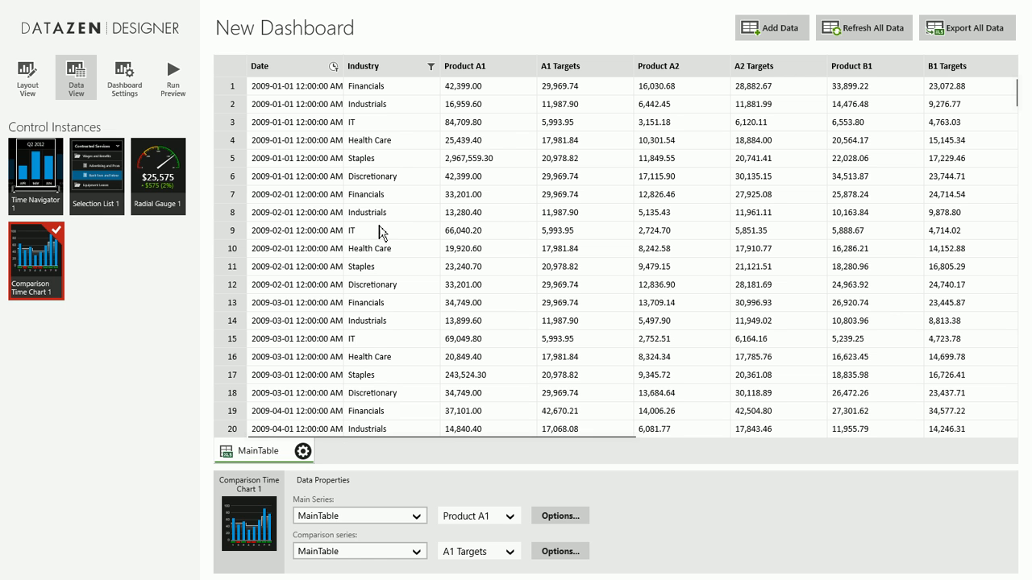
- Show the dashboard's server settings: demo-server.datazen.com, SQL and SSAS Demos hub, Large Datasets group
{"action": "left_click", "coordinate": [123, 68]}
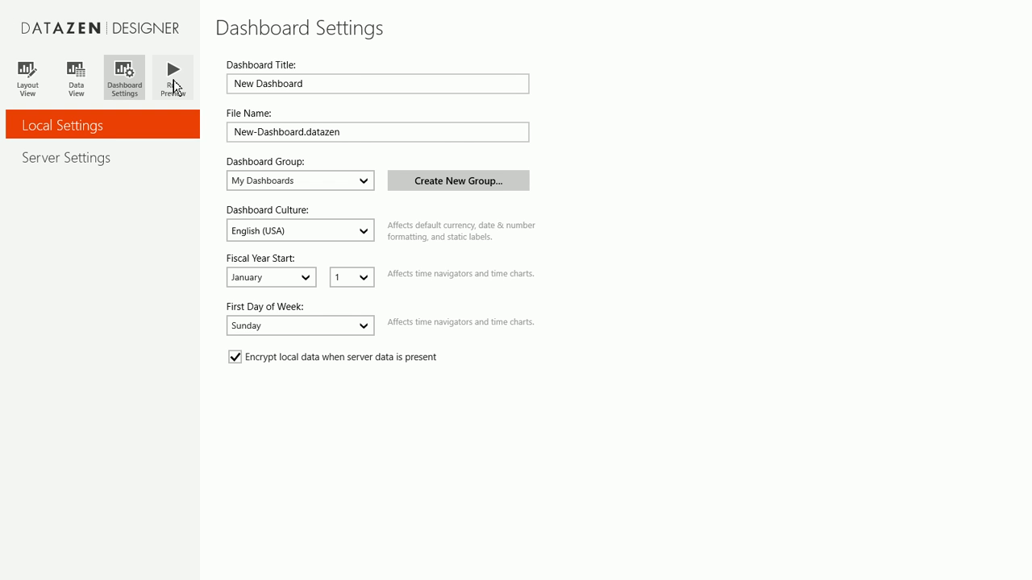
{"action": "mouse_move", "coordinate": [382, 134]}
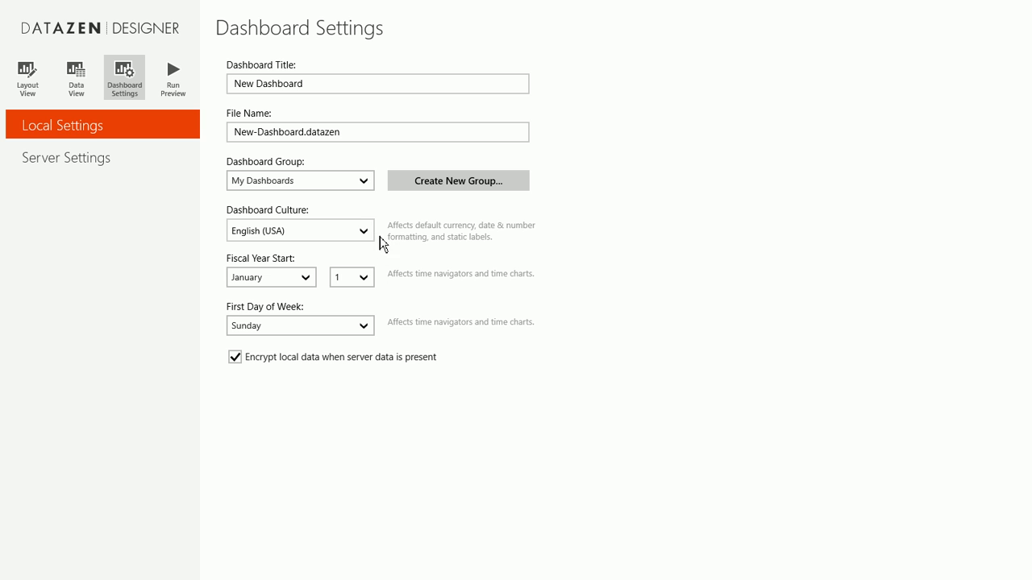
{"action": "mouse_move", "coordinate": [295, 277]}
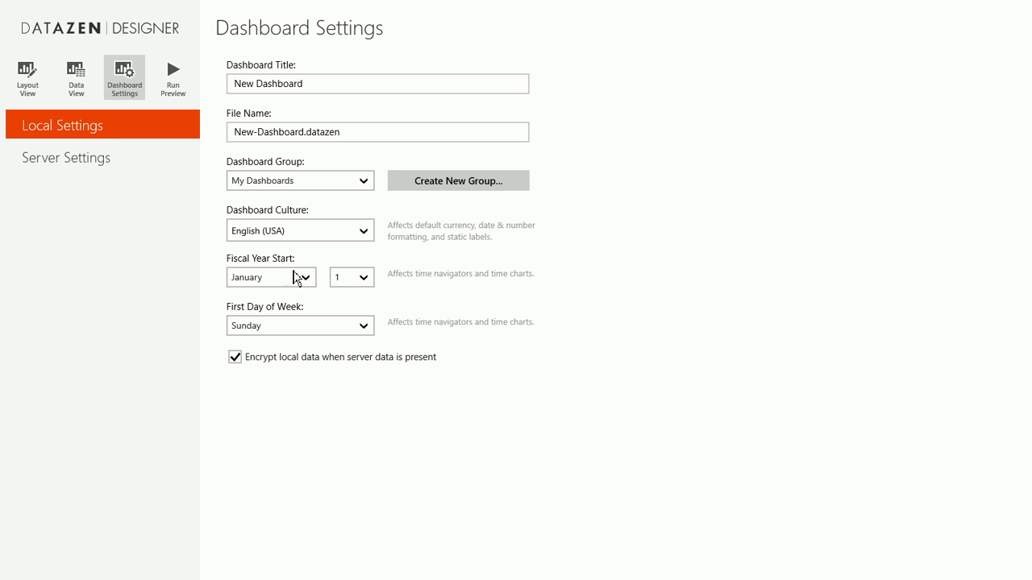
{"action": "left_click", "coordinate": [66, 158]}
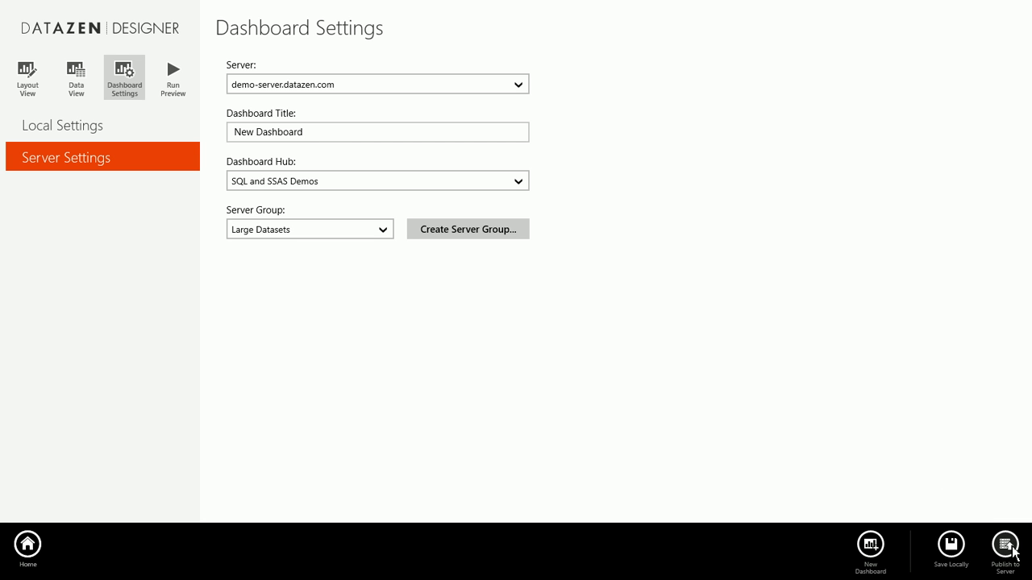
{"action": "mouse_move", "coordinate": [968, 514]}
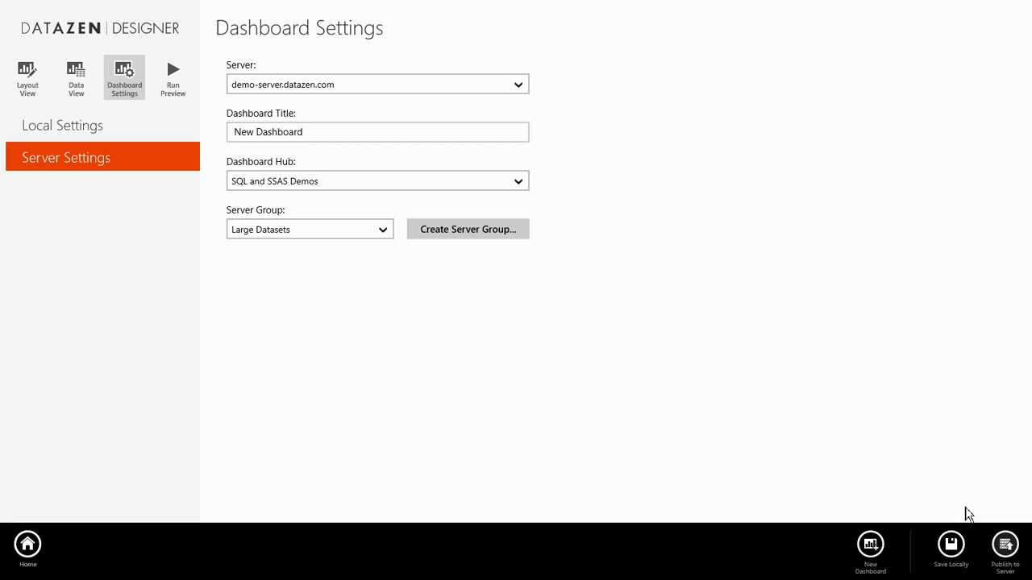